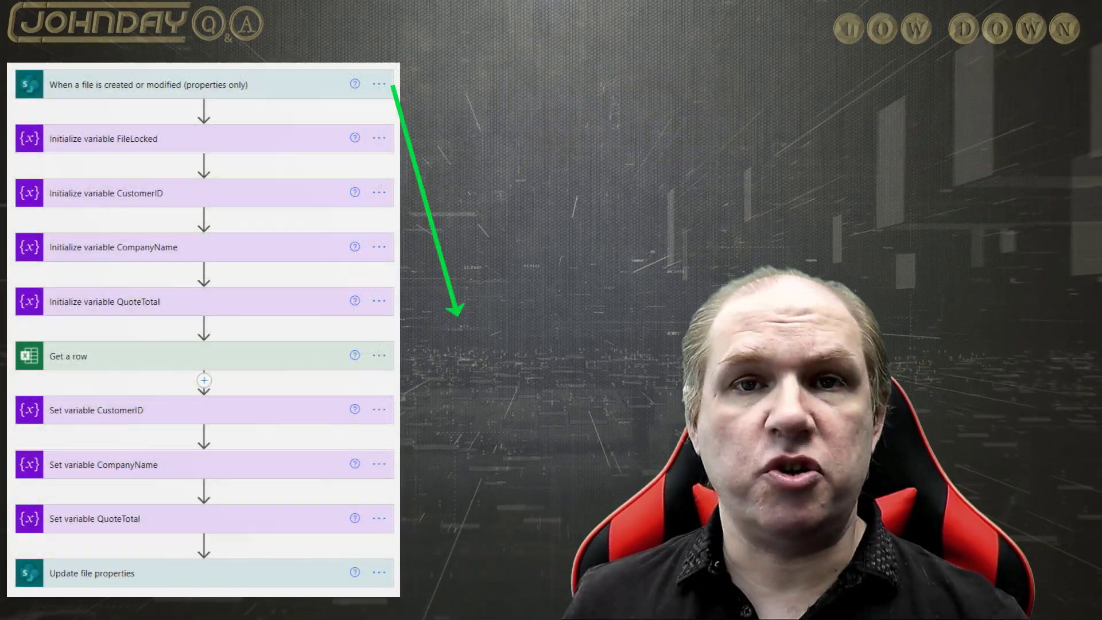
left_click(378, 84)
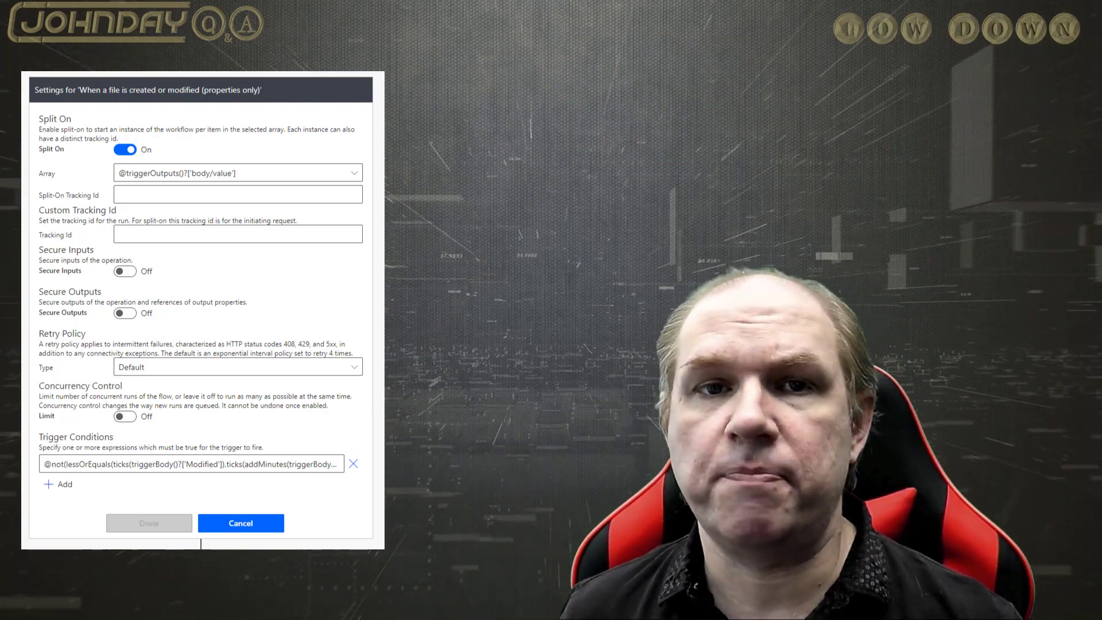
left_click(189, 463)
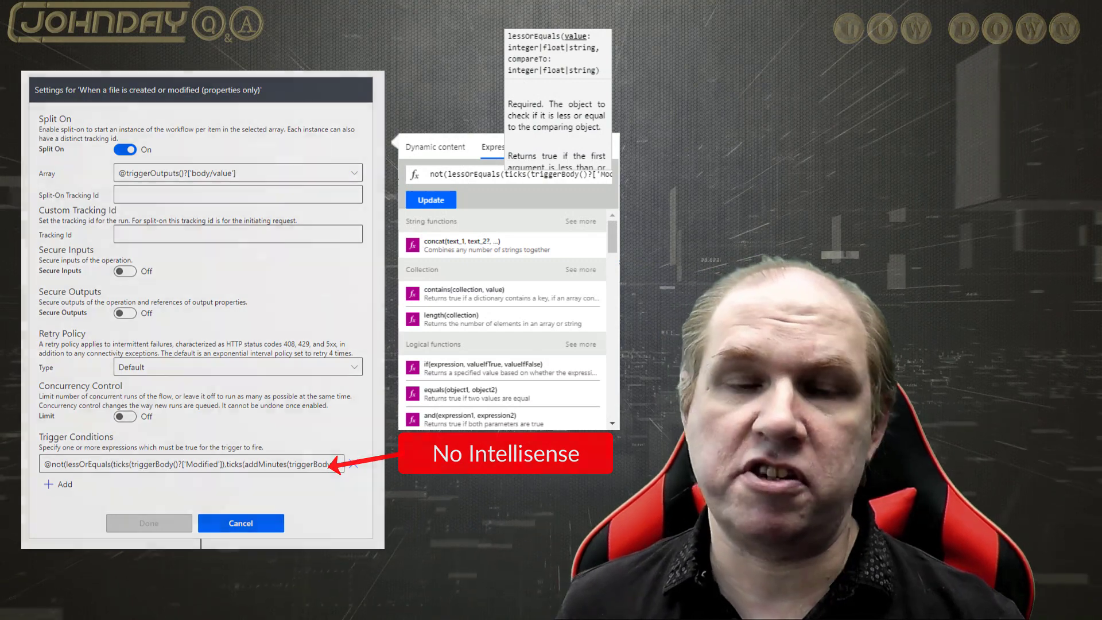
left_click(240, 523)
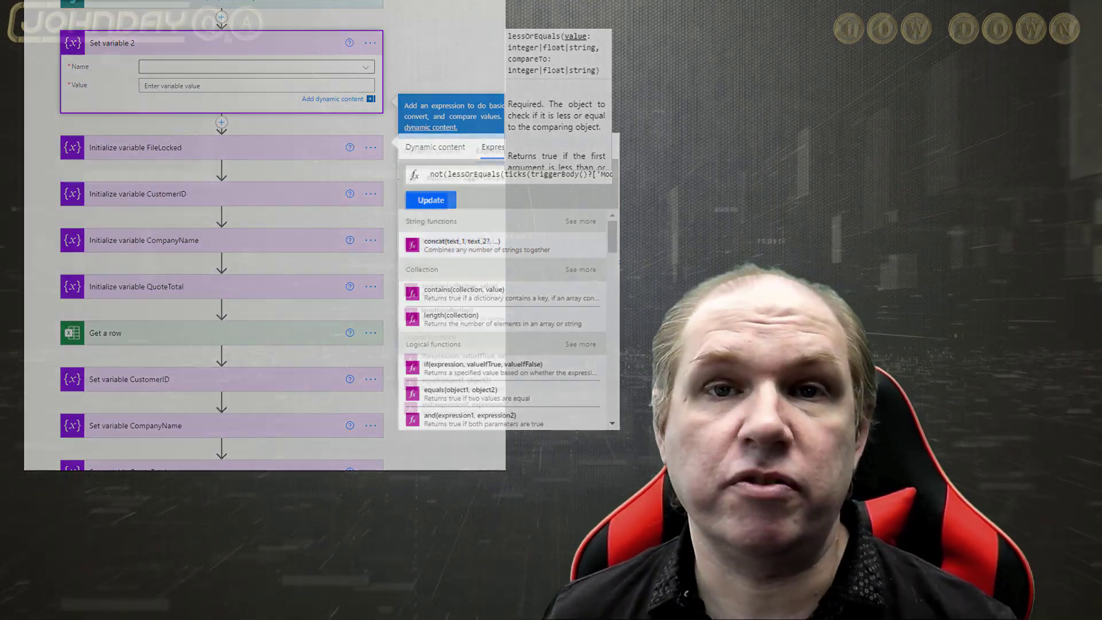
left_click(429, 200)
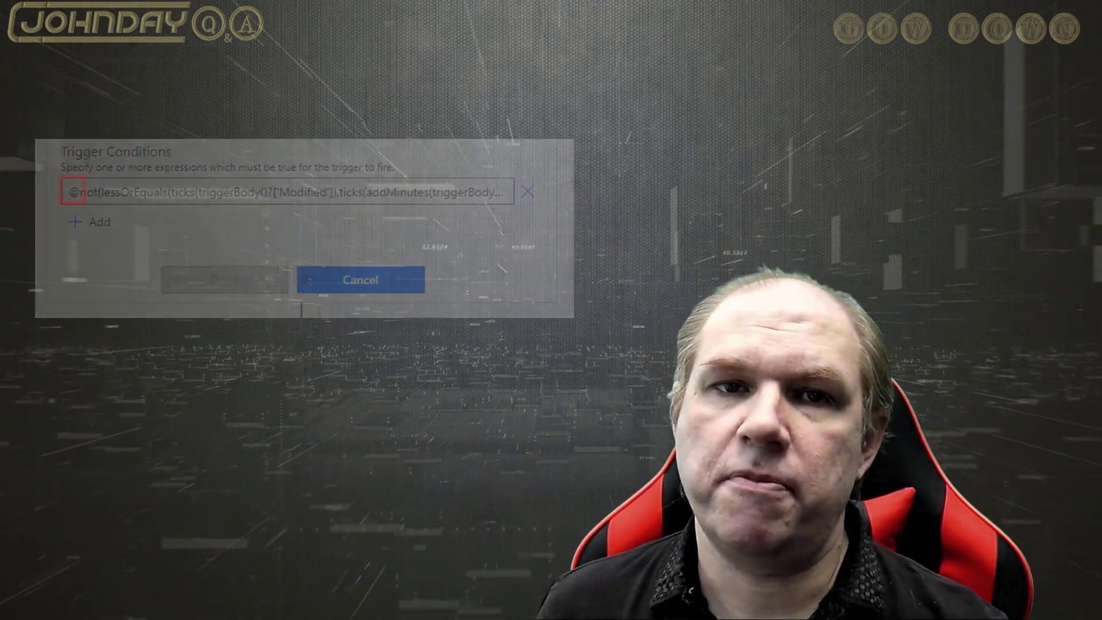
left_click(361, 280)
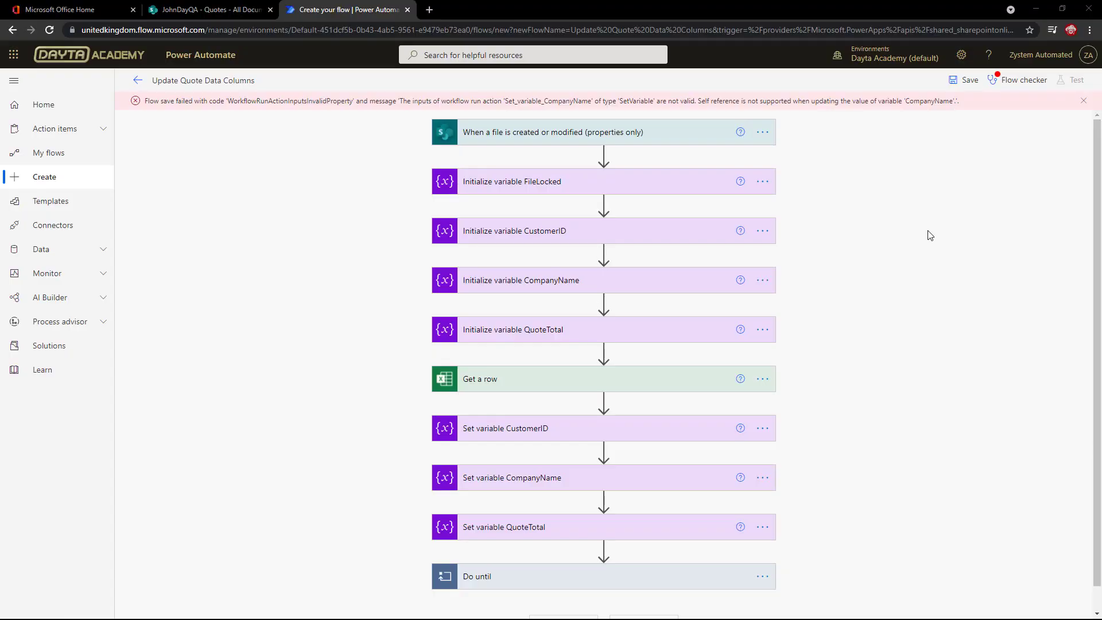
mouse_move(993, 79)
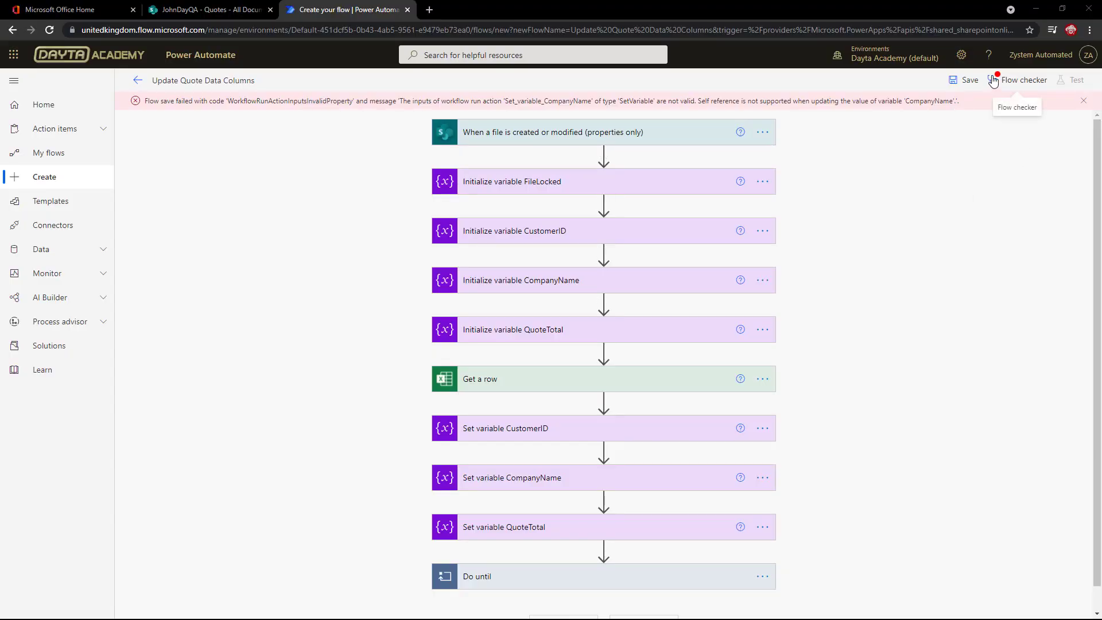
left_click(1021, 79)
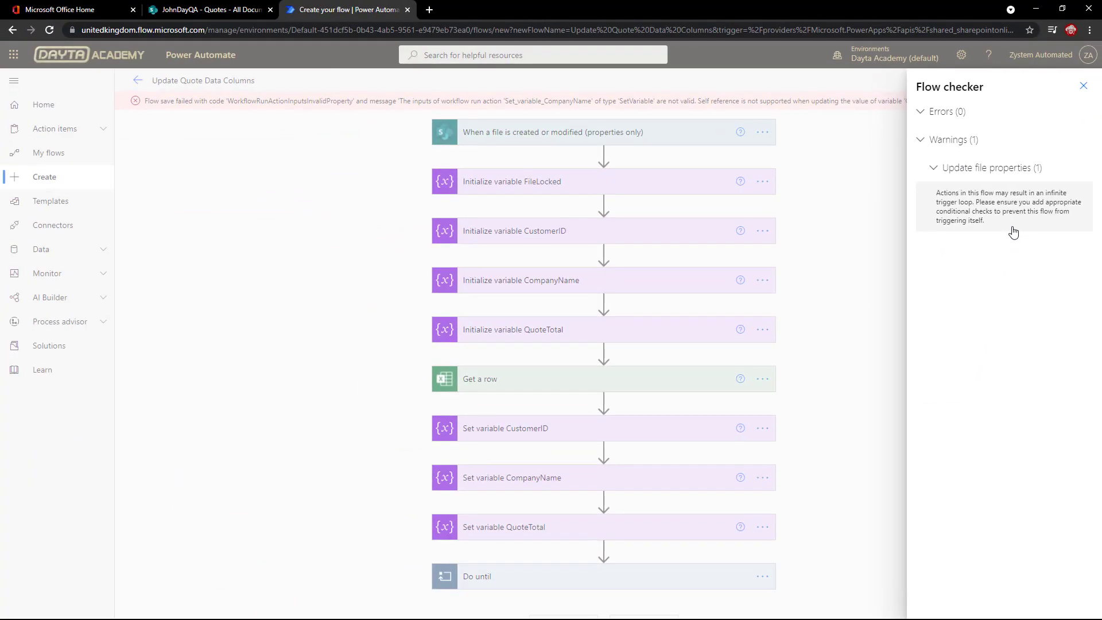
left_click(1082, 86)
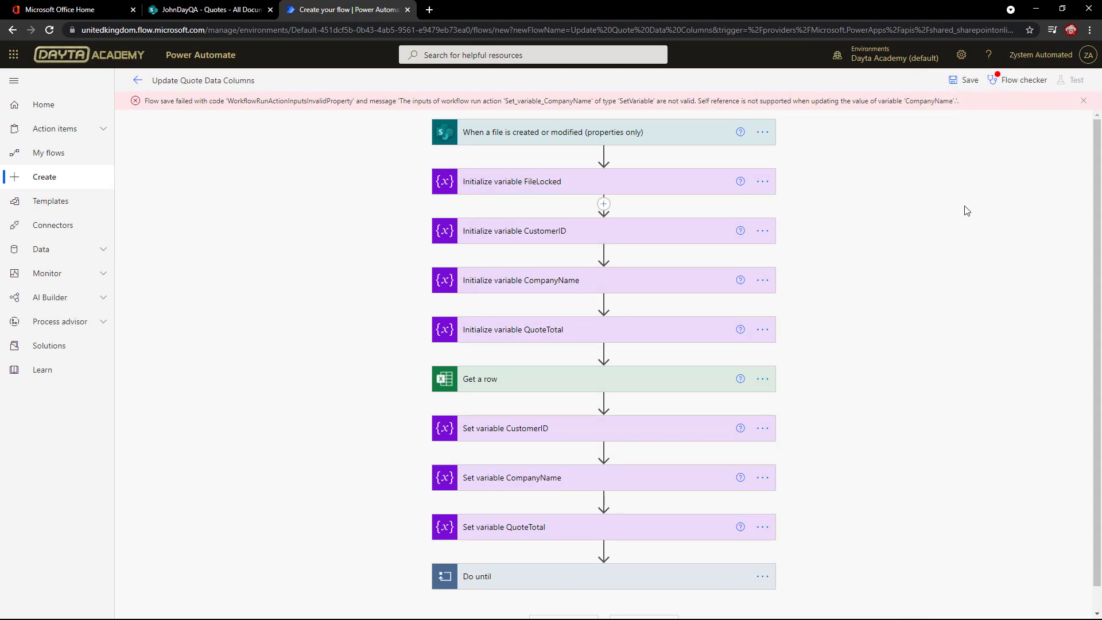
scroll("down", 3)
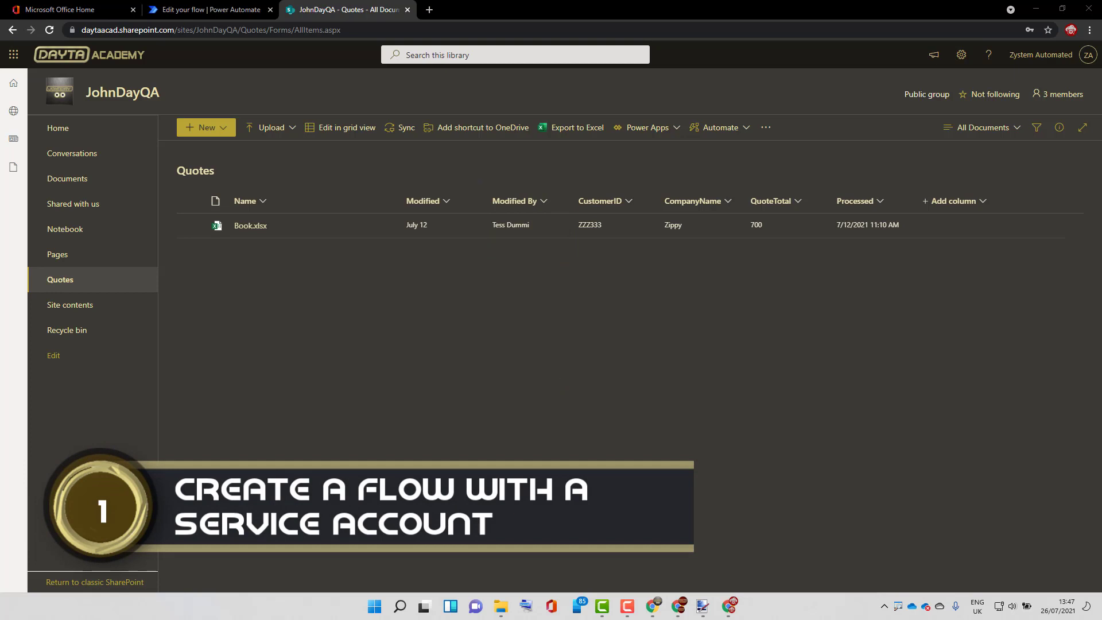
mouse_move(961, 55)
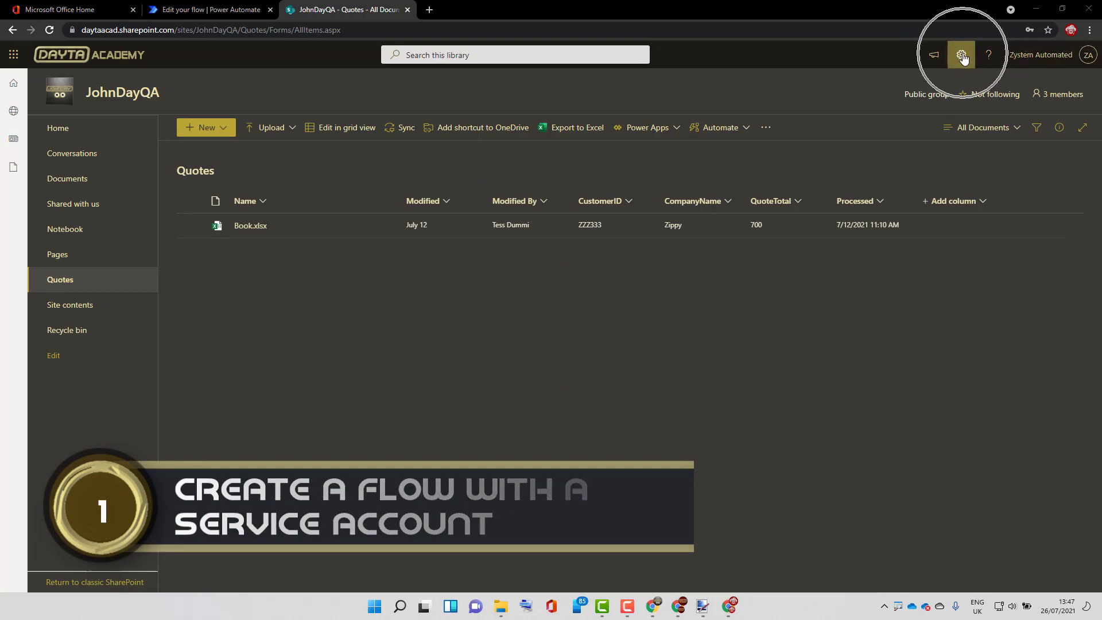
From Library settings, inspect the Modified By column, revealing Field=Editor in its URL.
left_click(962, 55)
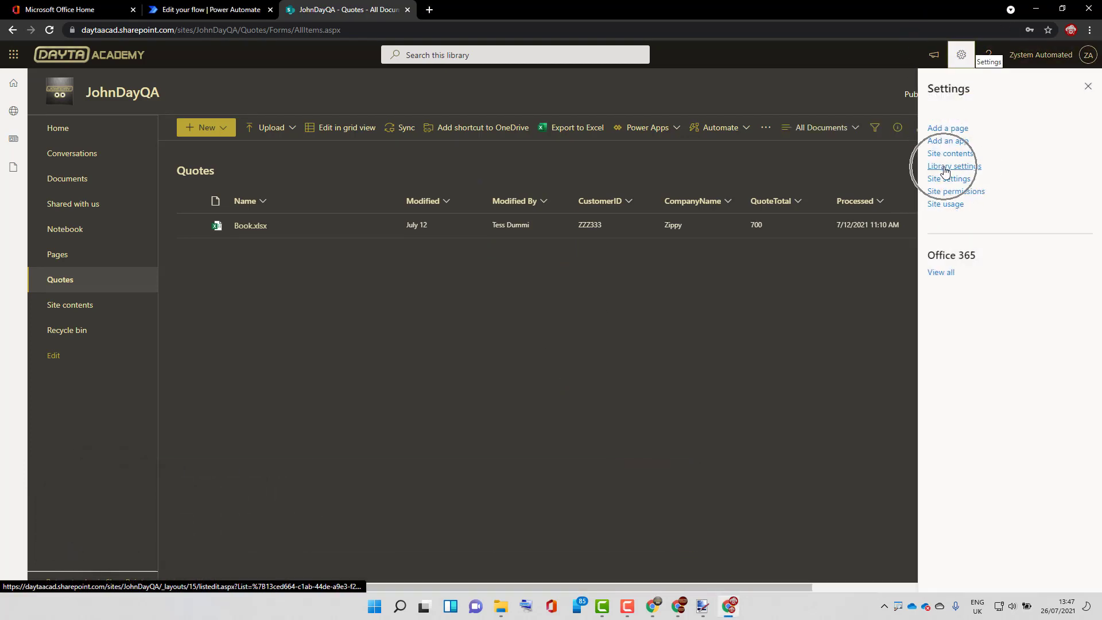
left_click(951, 169)
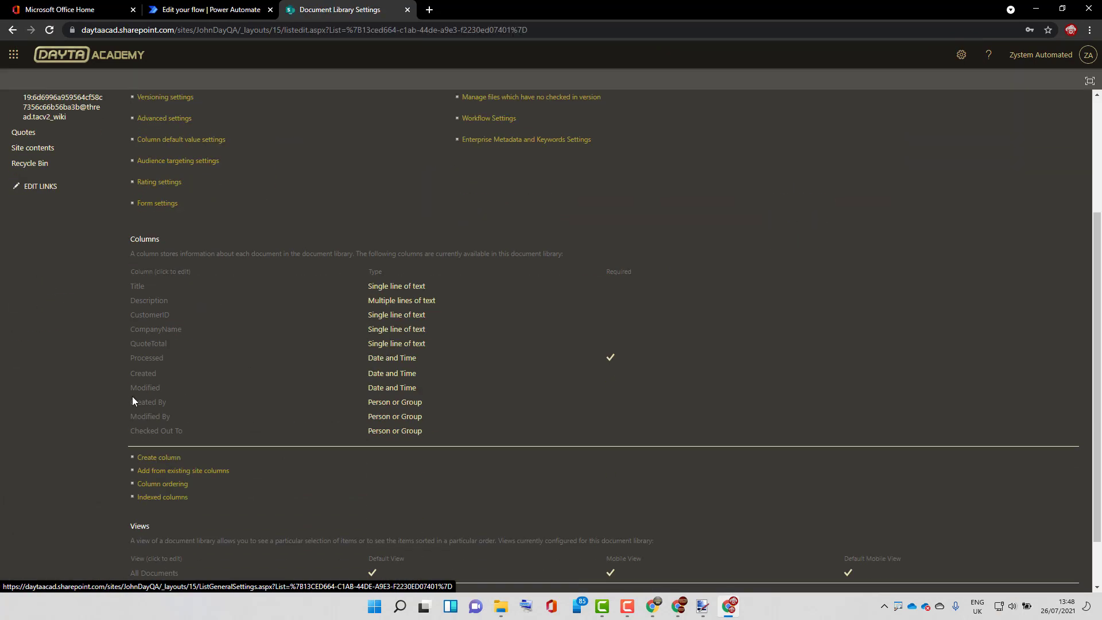
left_click(150, 415)
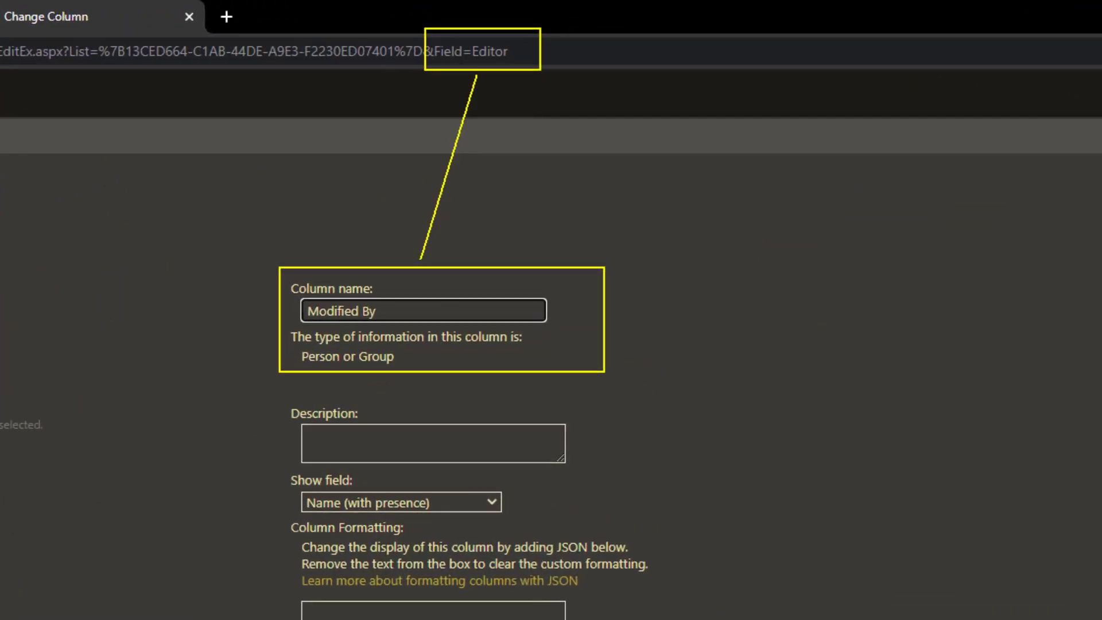
left_click(345, 9)
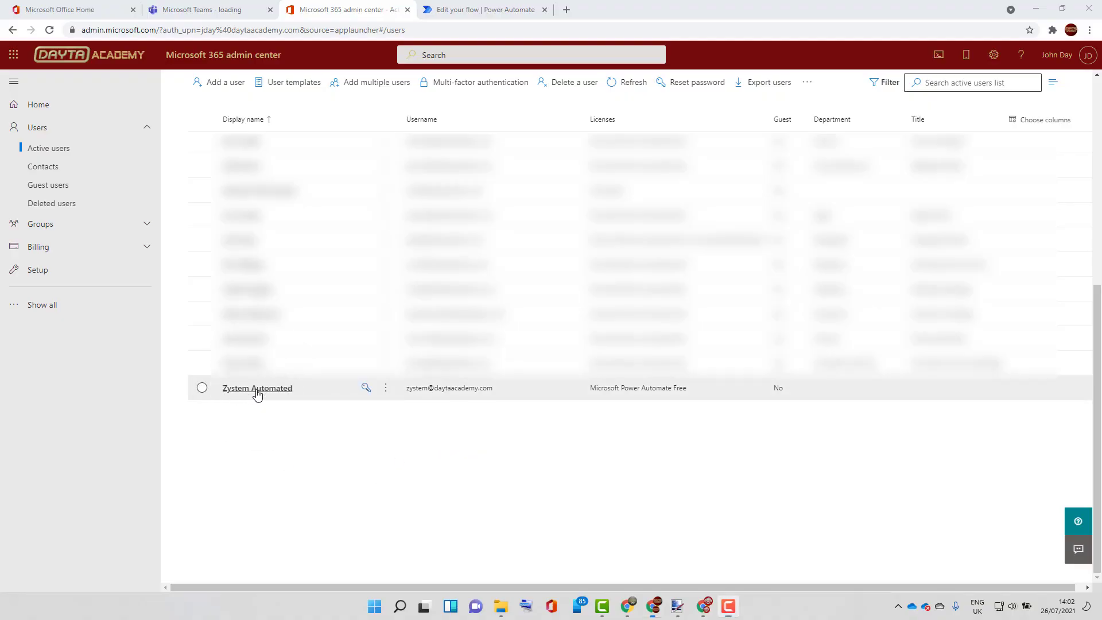
View the Zystem Automated account's licences, showing only Microsoft Power Automate Free.
left_click(256, 387)
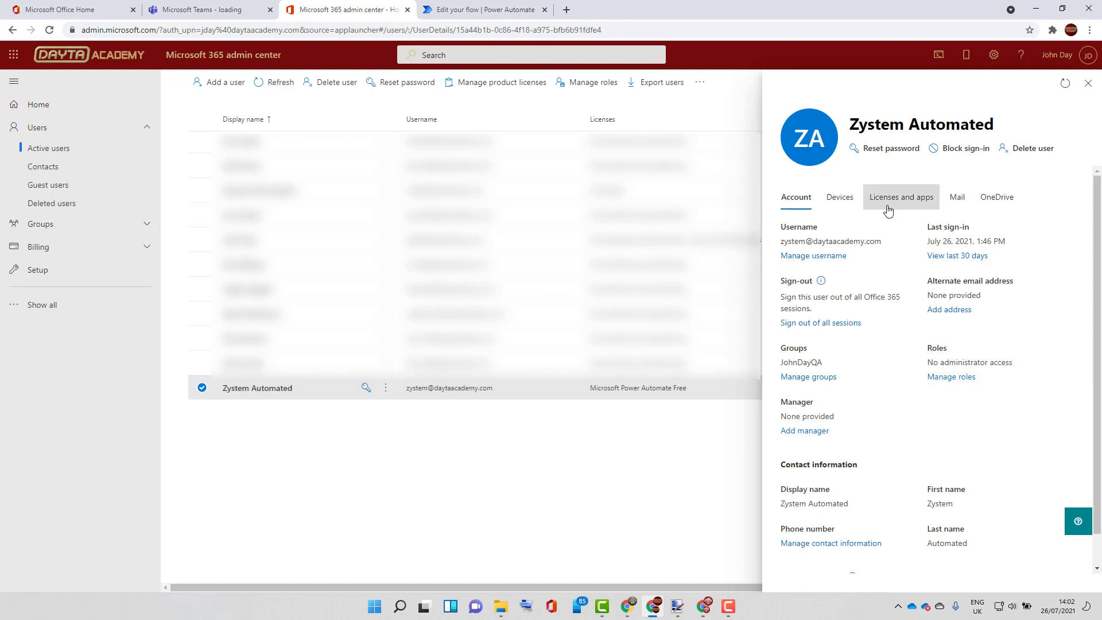
left_click(901, 196)
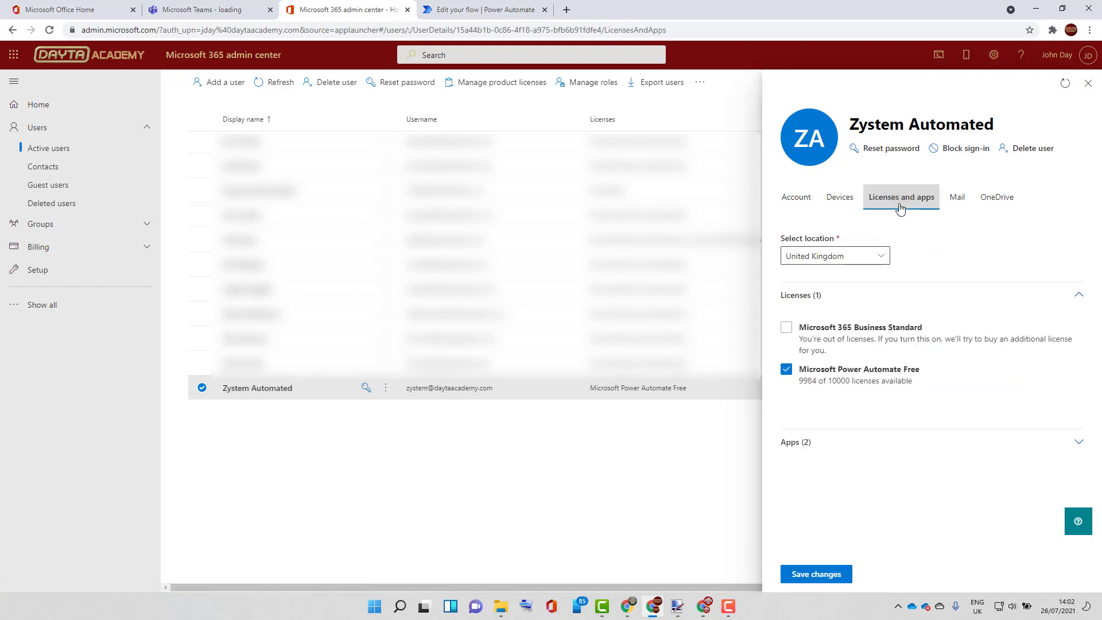
mouse_move(838, 406)
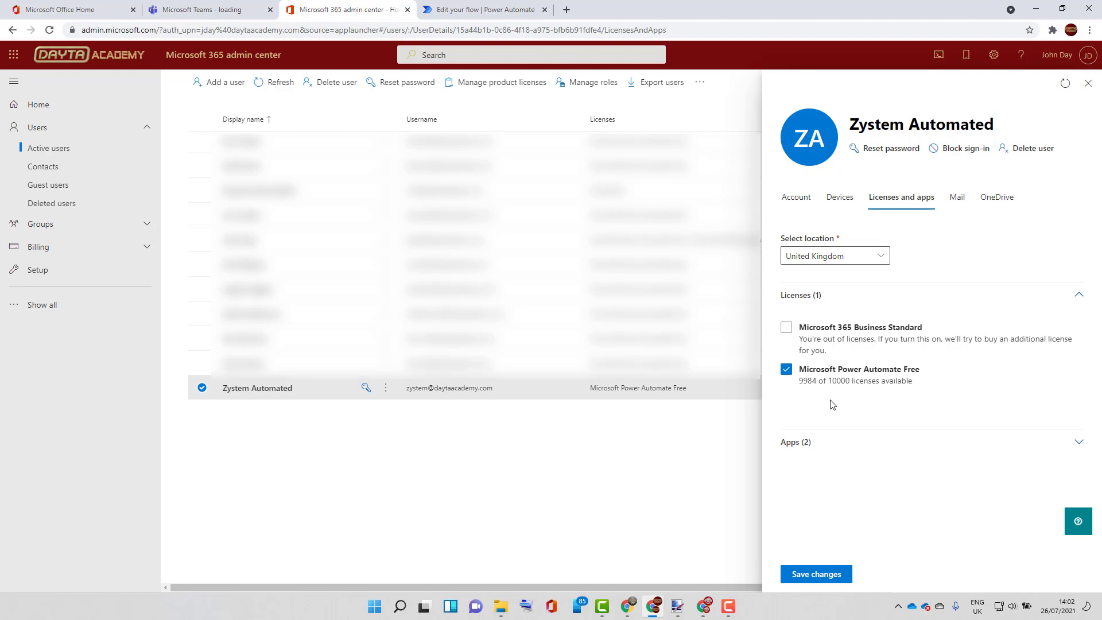
mouse_move(1087, 82)
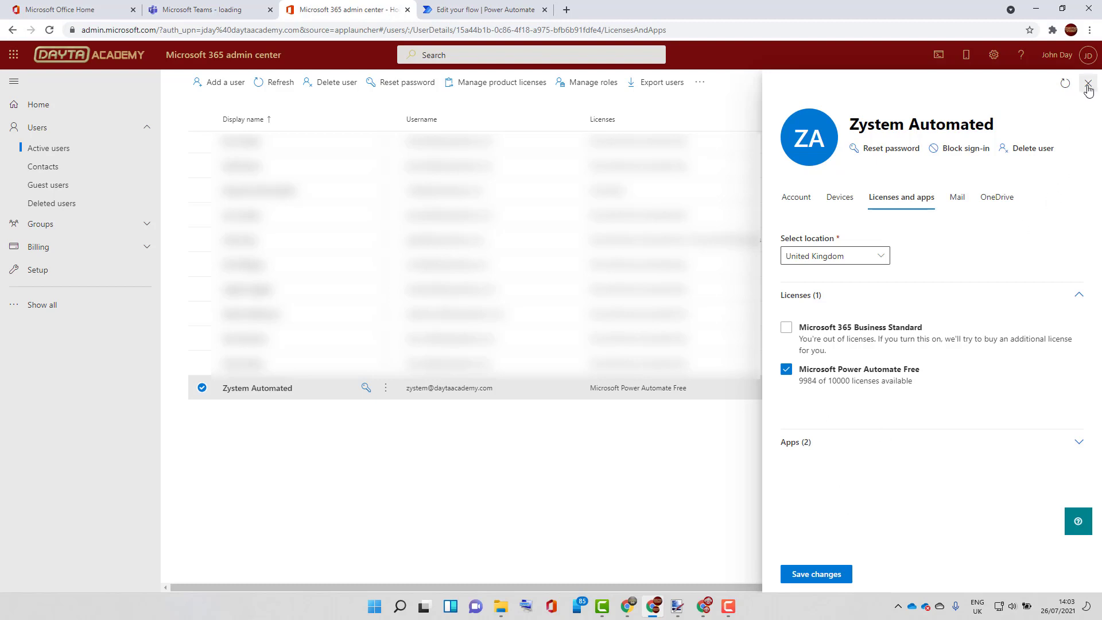
Add the 'zyste' service account as a flow co-owner and confirm sharing its connections.
left_click(485, 9)
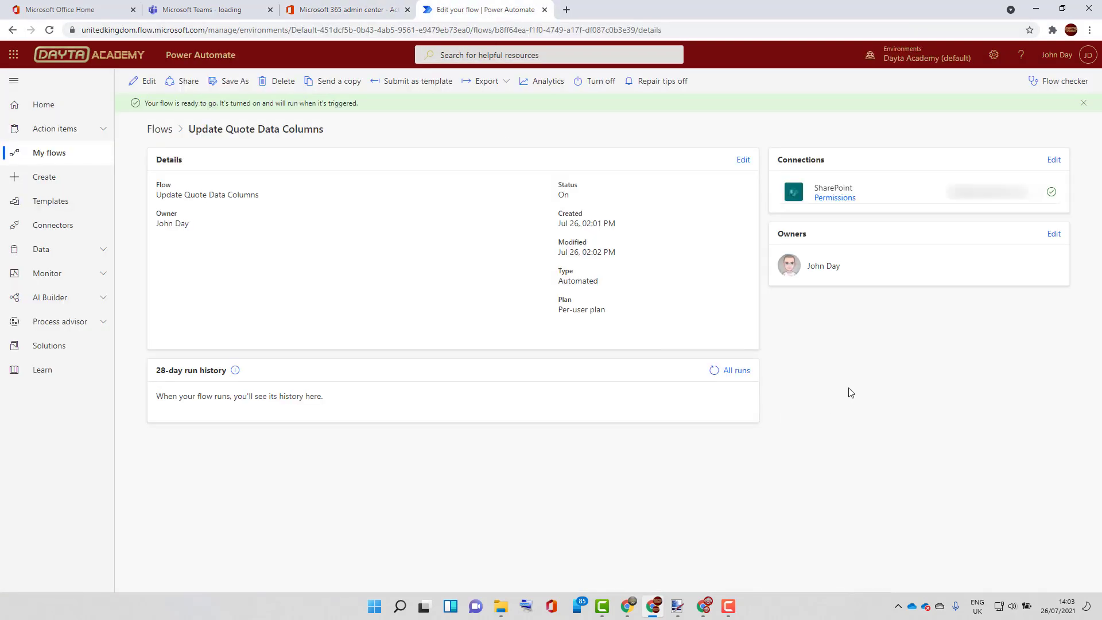
mouse_move(1053, 233)
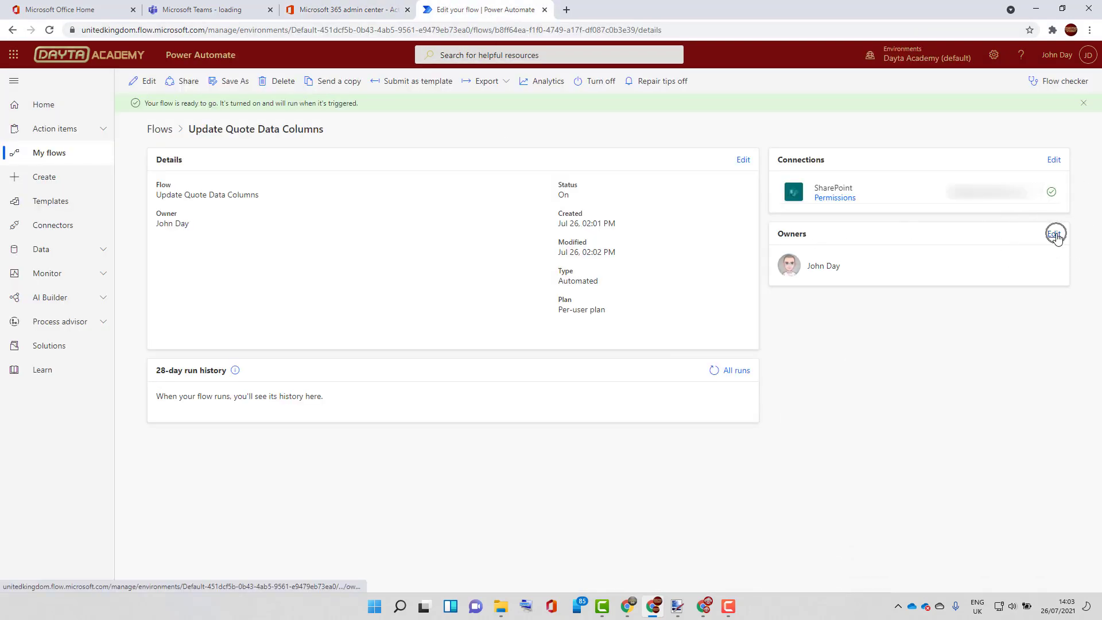
left_click(1053, 233)
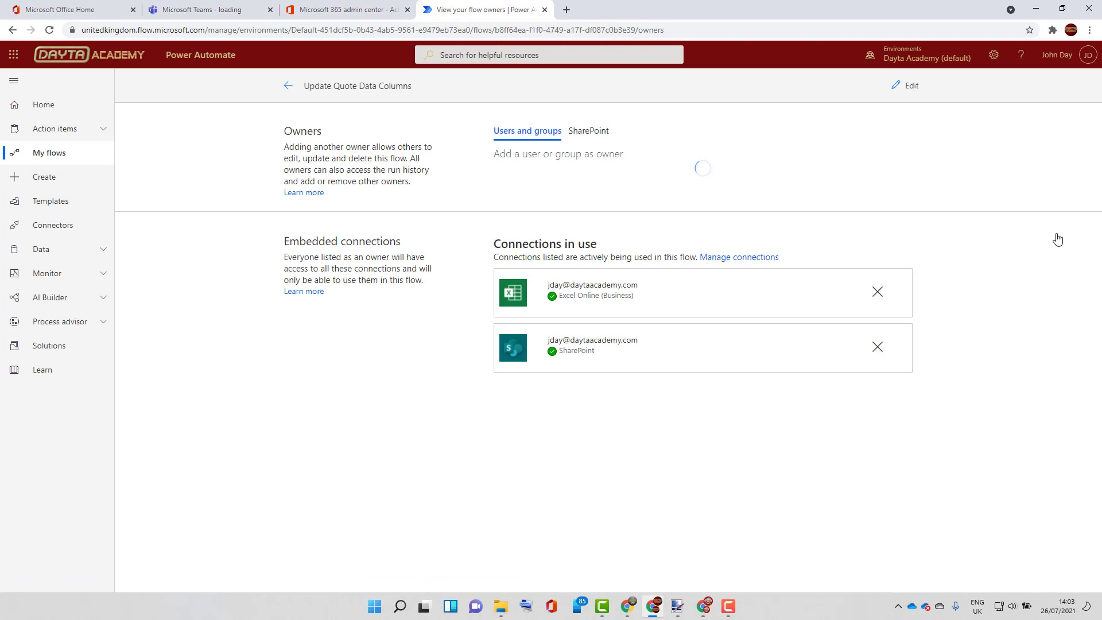
mouse_move(733, 469)
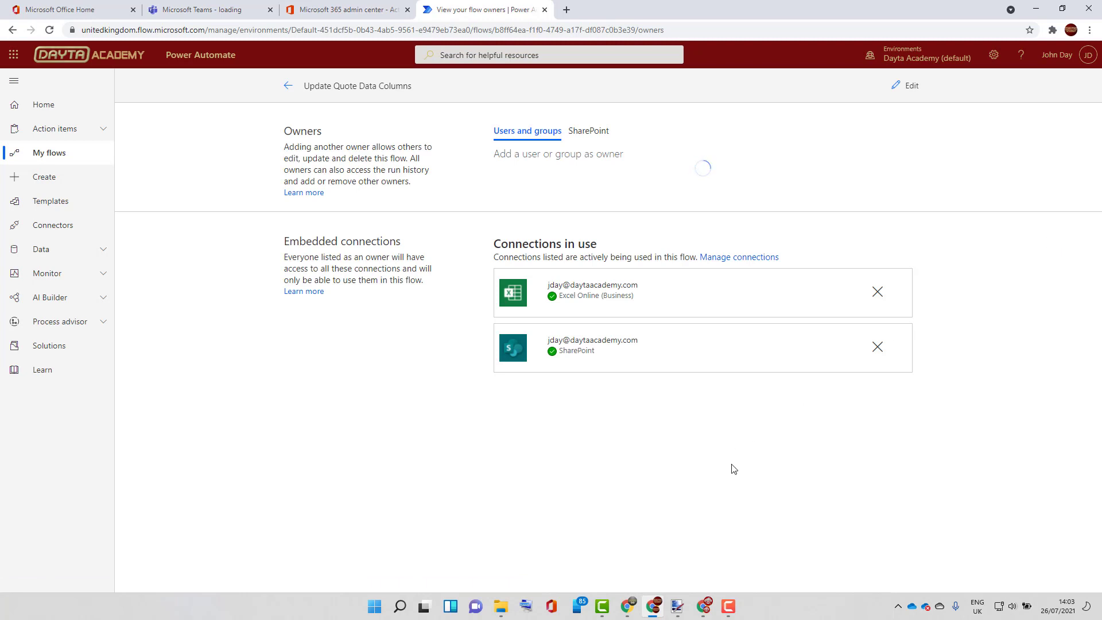
mouse_move(532, 189)
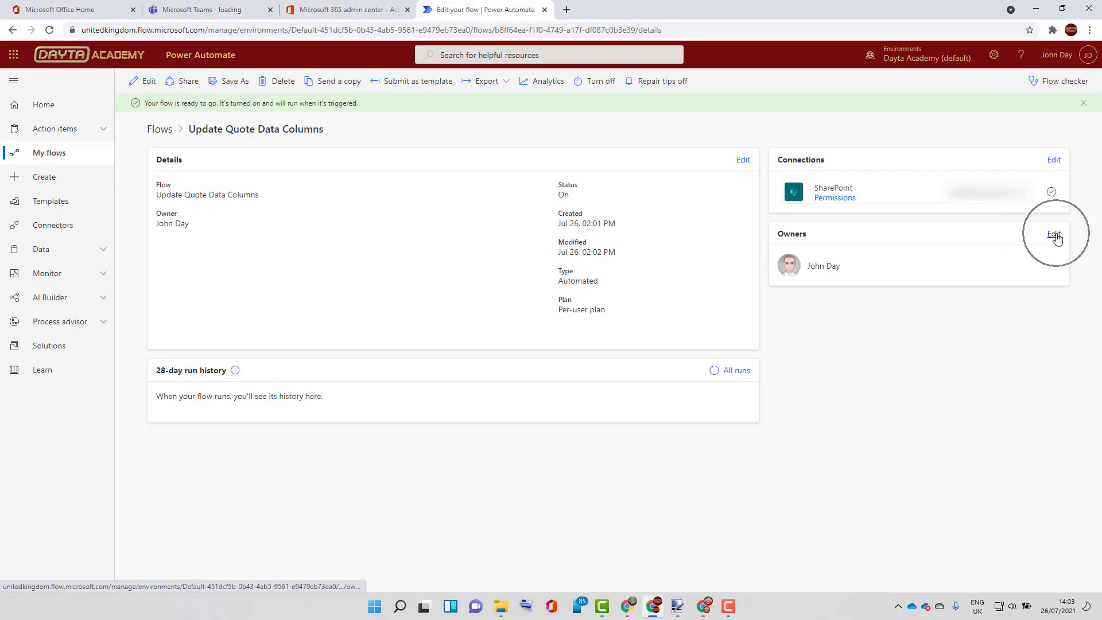
left_click(1054, 234)
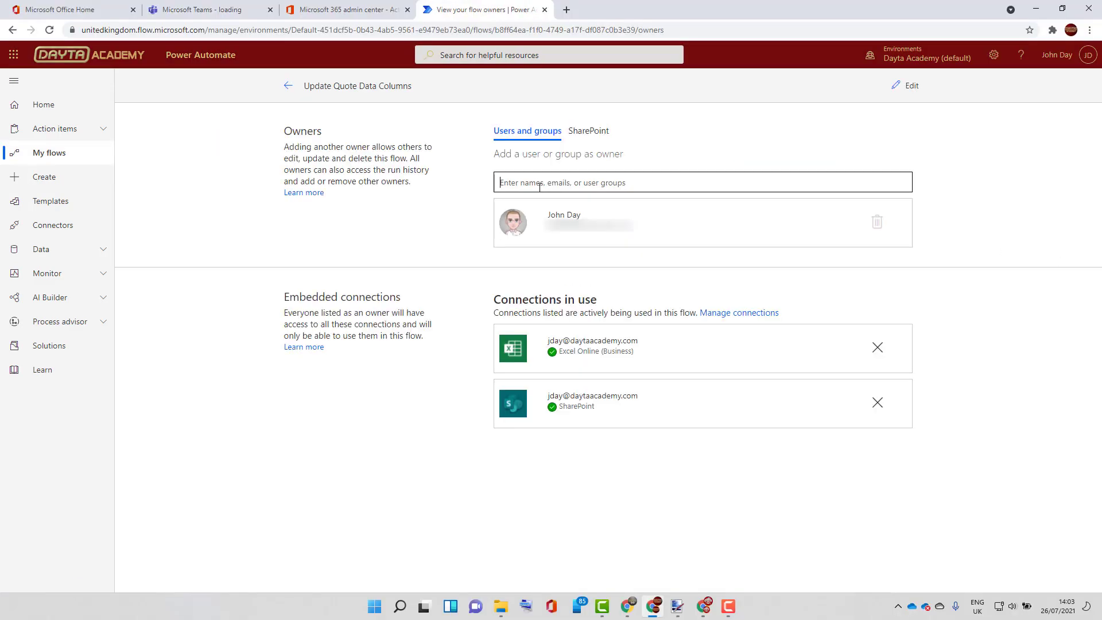
type("zyste")
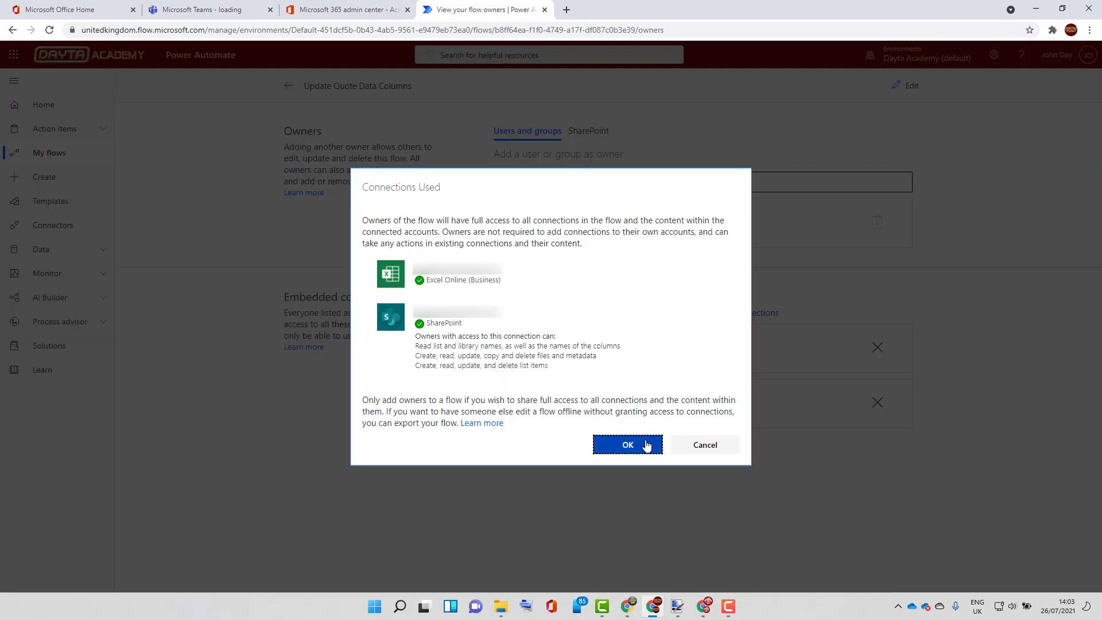
left_click(626, 444)
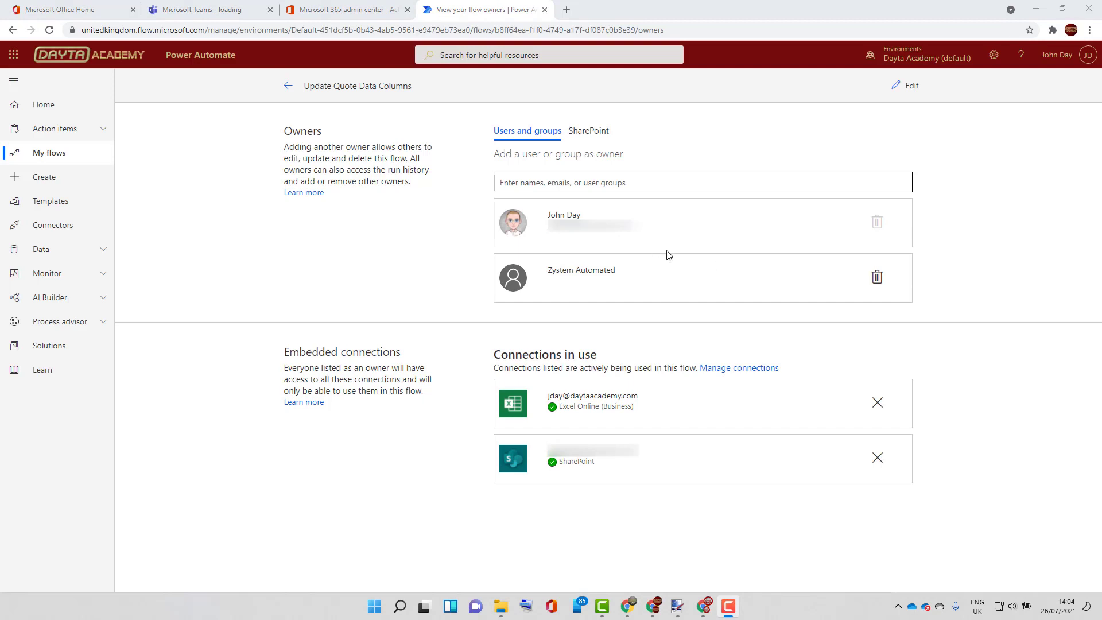
As the service account, expand the JohnDayQA/Quotes trigger and the Get a row action for tblQuoteData in Book.xlsx.
left_click(910, 85)
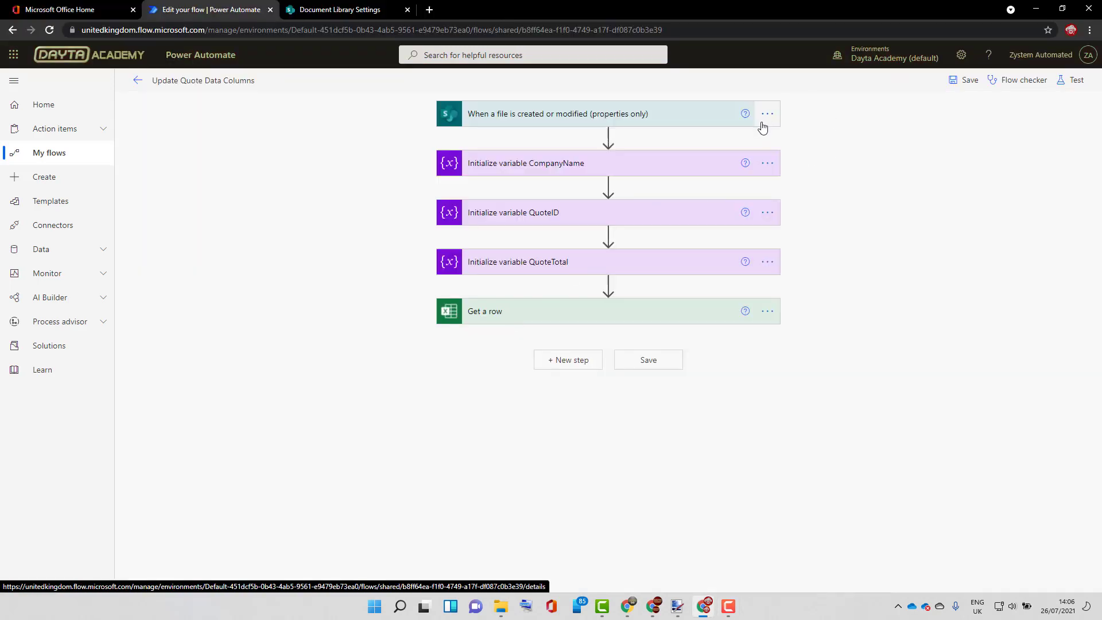
left_click(767, 114)
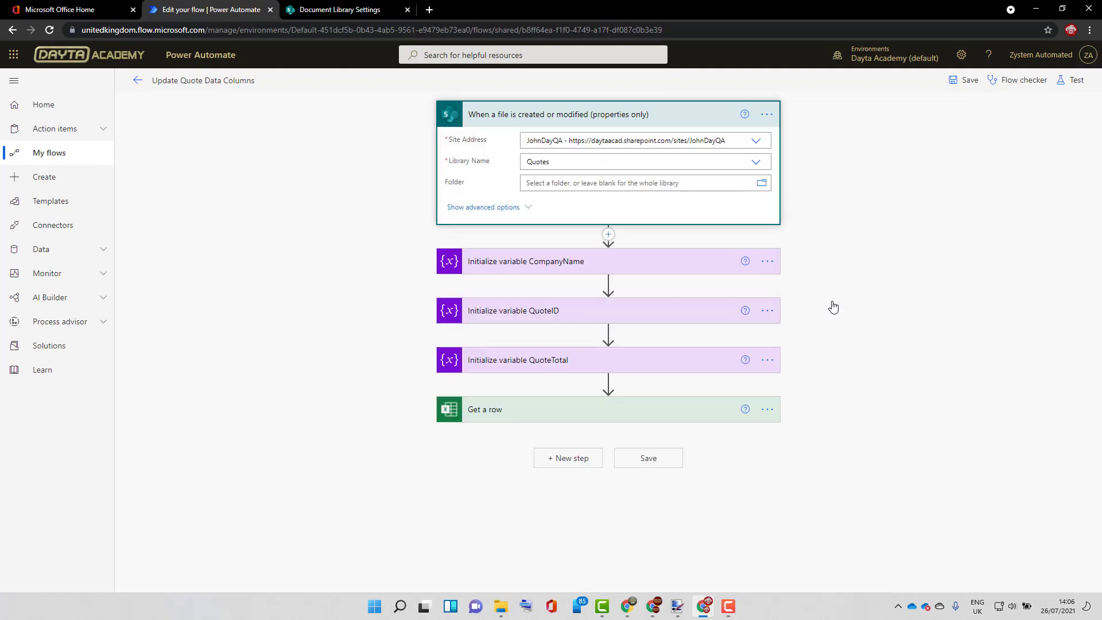
left_click(765, 113)
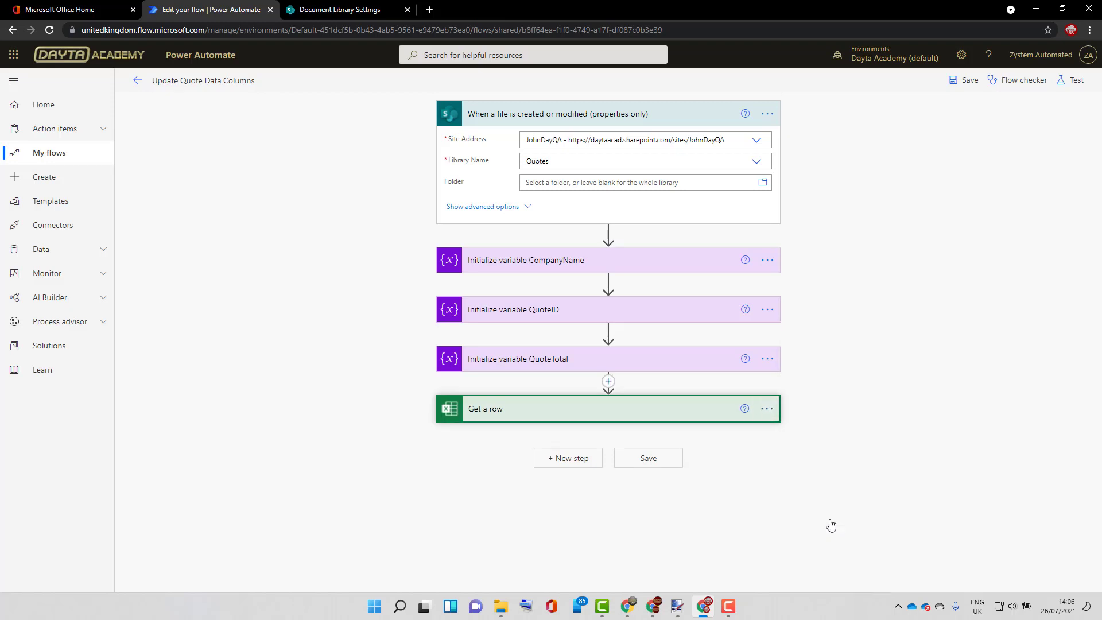
left_click(484, 409)
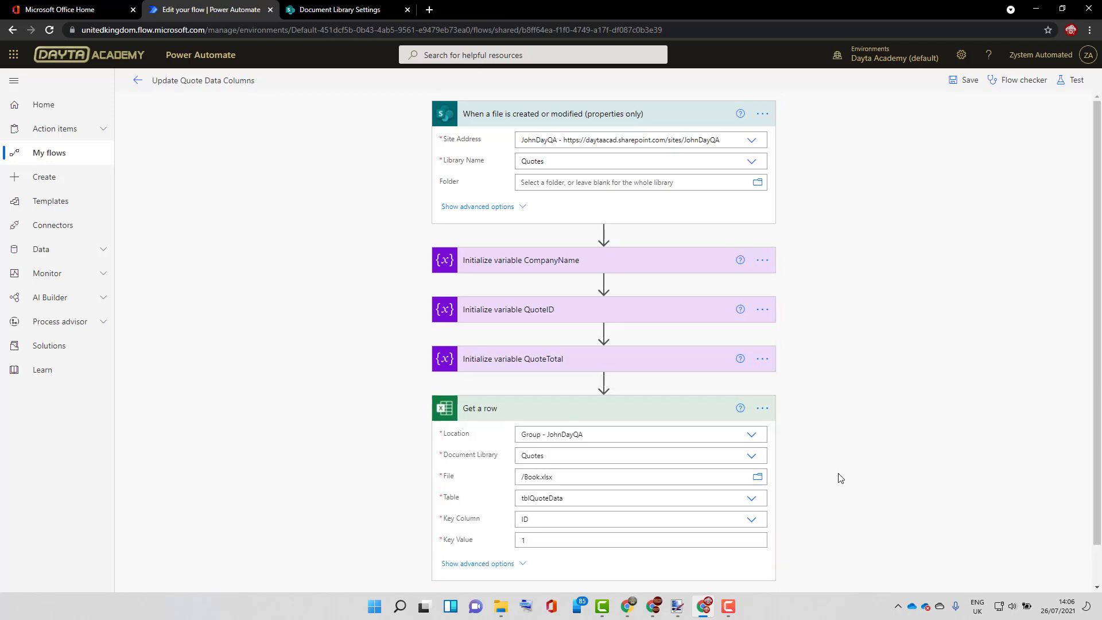
Bring up the SharePoint trigger's settings panel with an empty Trigger Conditions section.
left_click(968, 79)
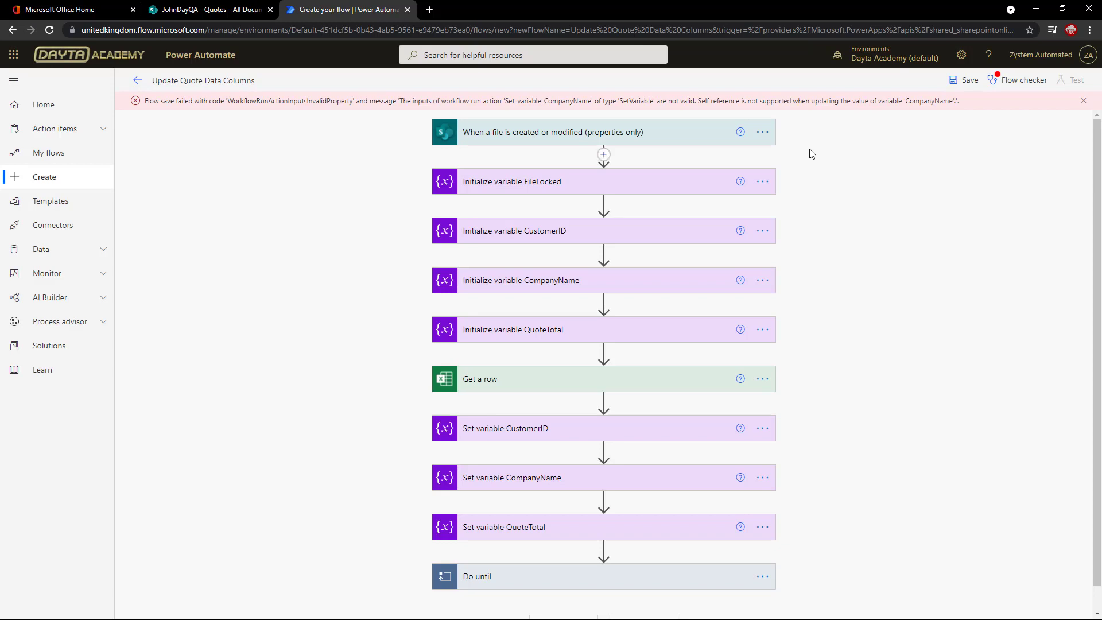
mouse_move(762, 132)
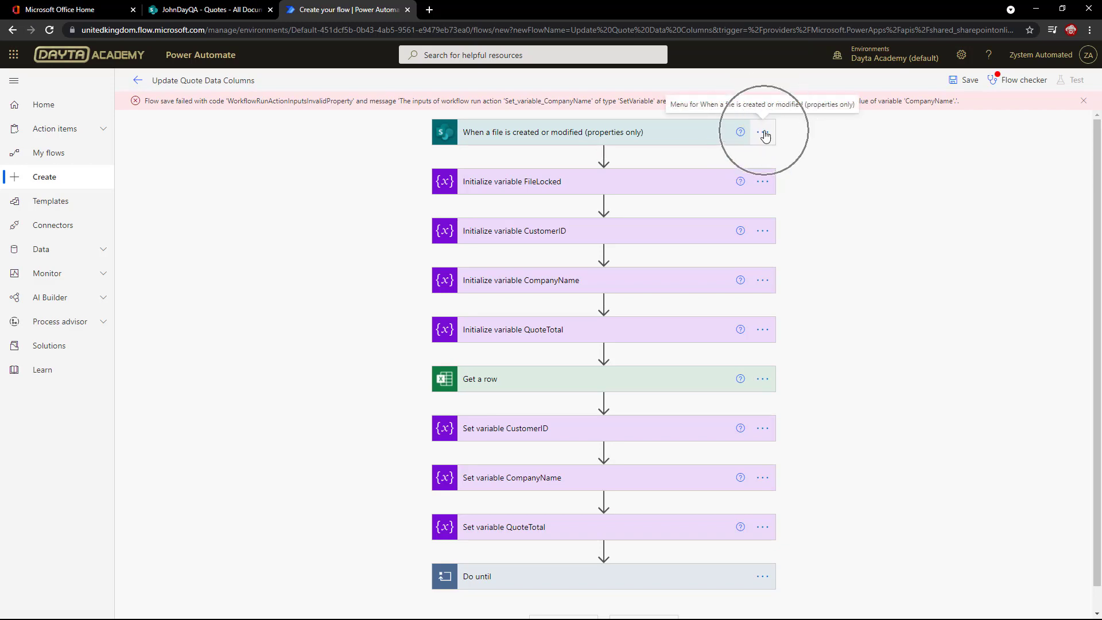
left_click(762, 132)
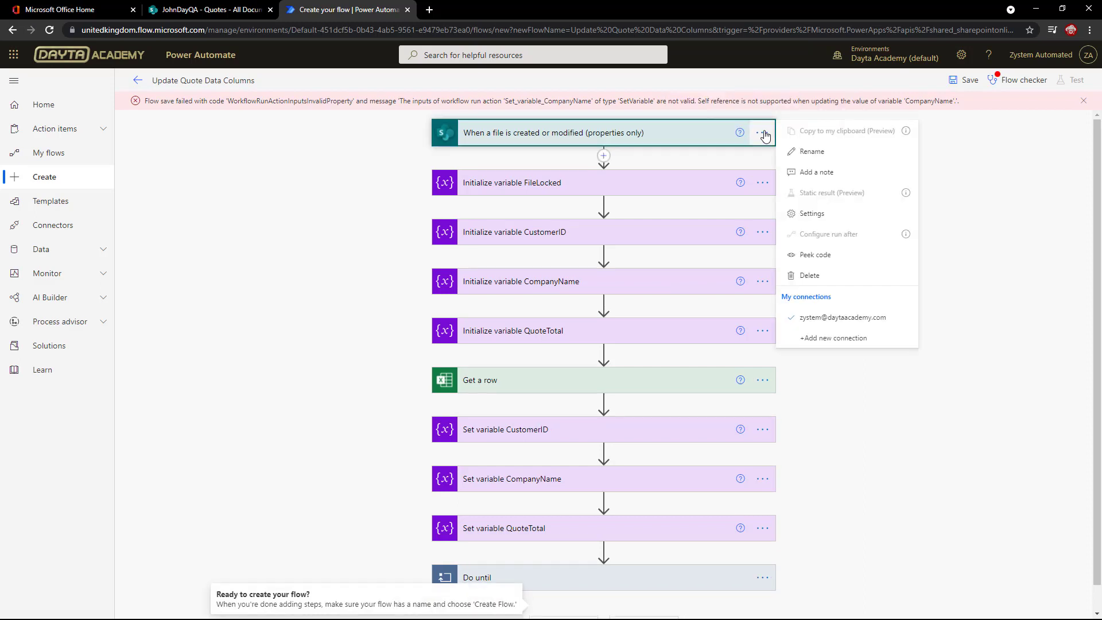
mouse_move(811, 213)
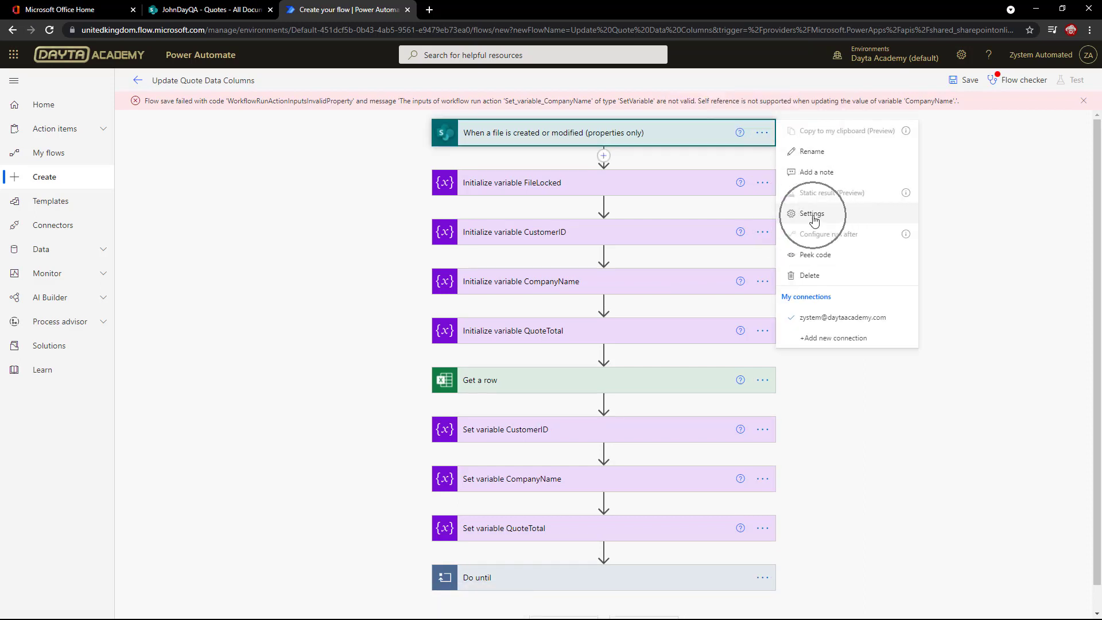
left_click(811, 213)
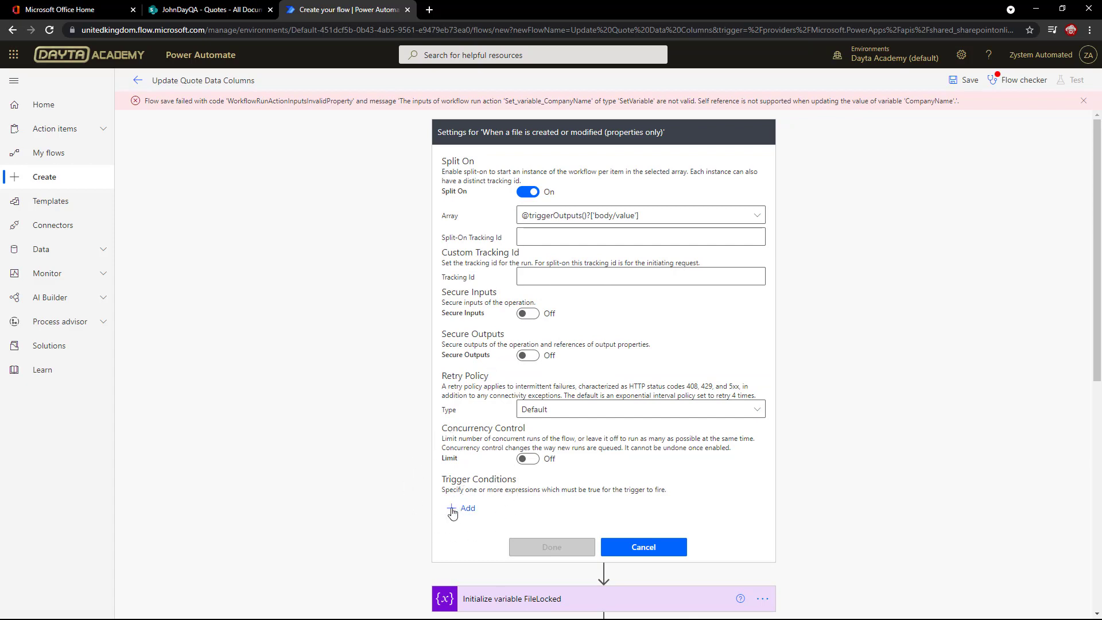
left_click(466, 508)
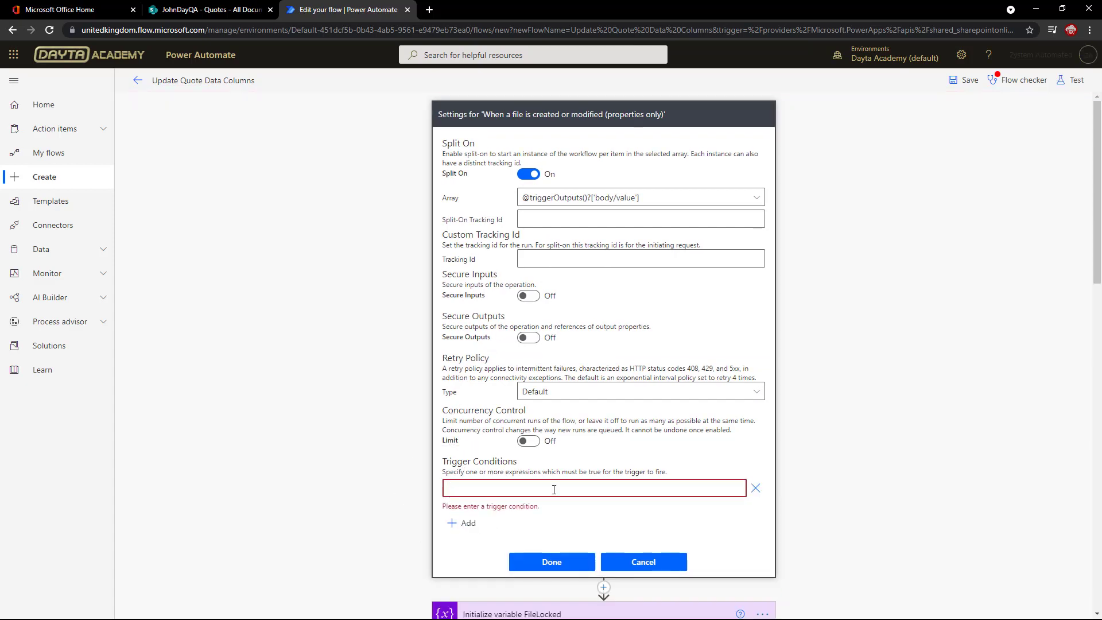
type("@no")
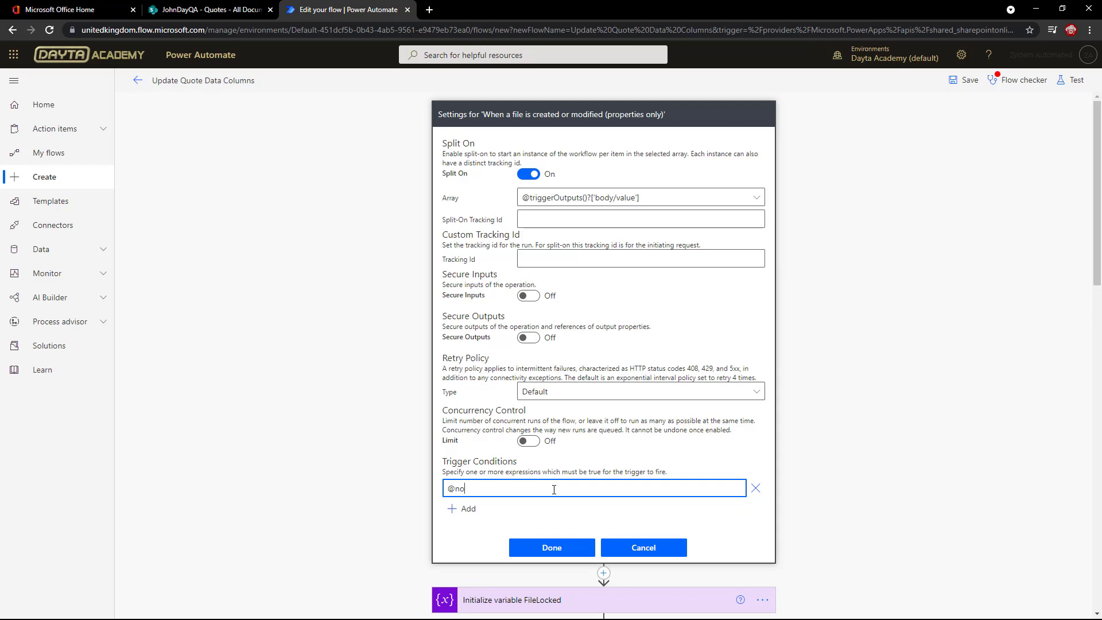
type("t(e")
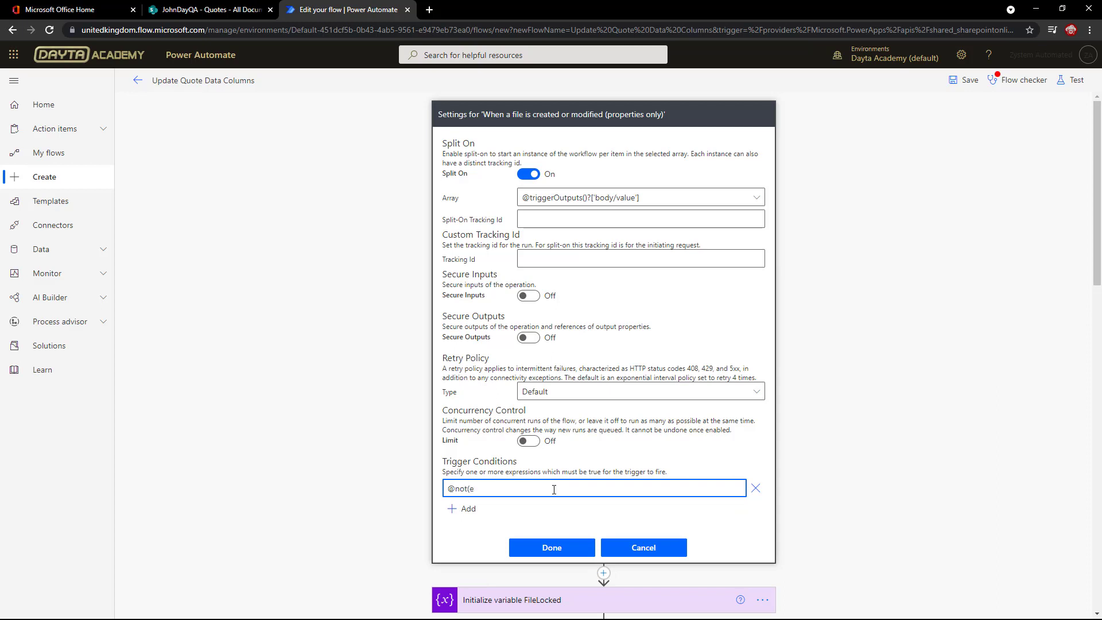
type("quals")
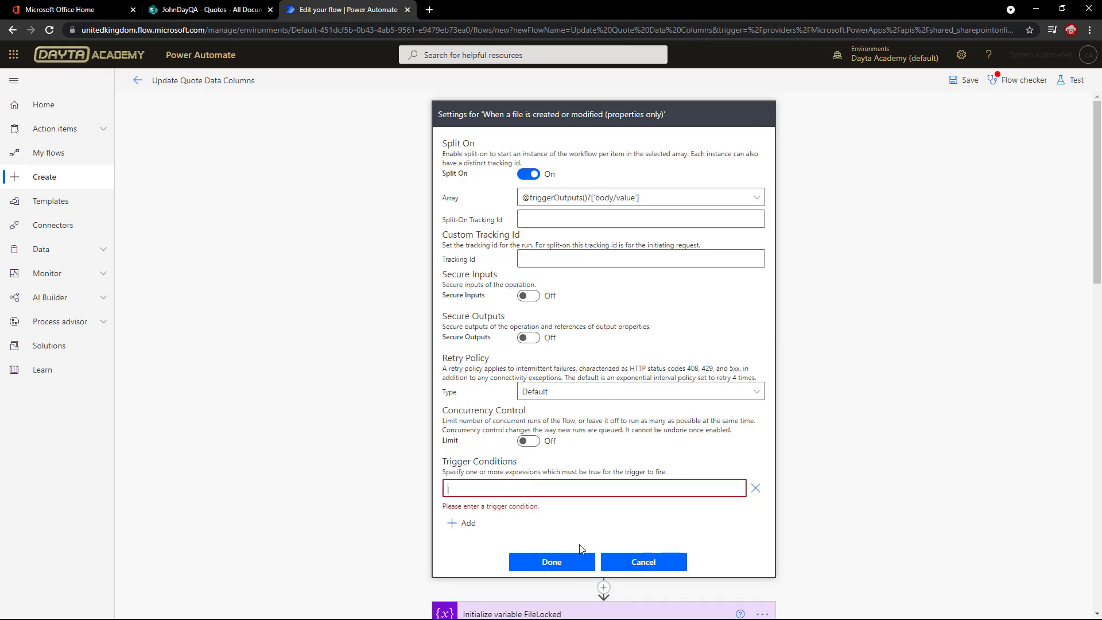
left_click(642, 561)
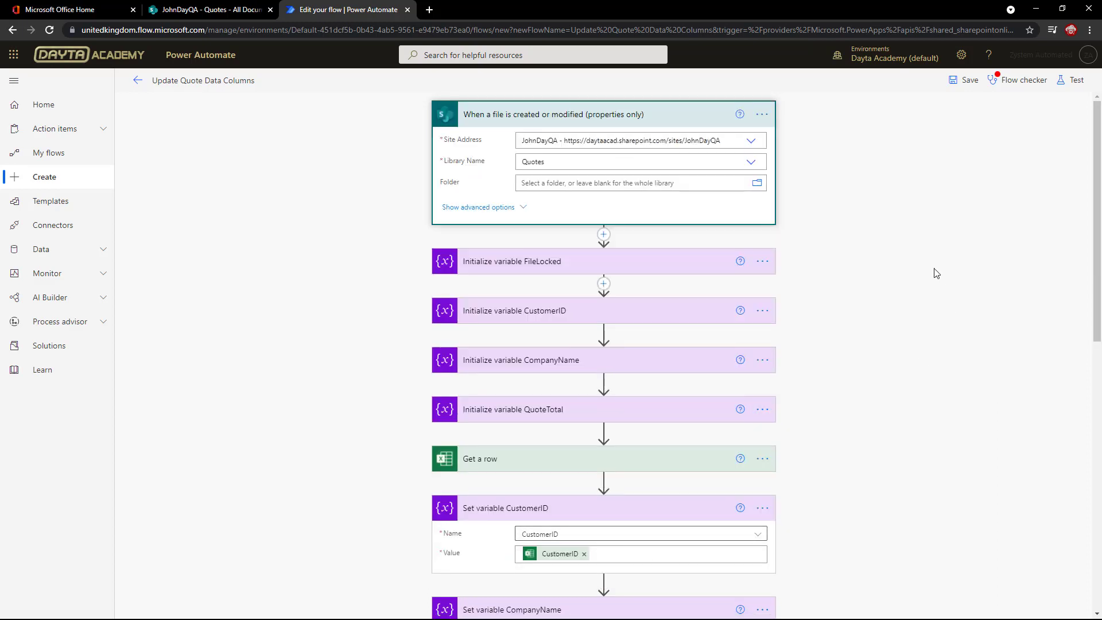
mouse_move(603, 258)
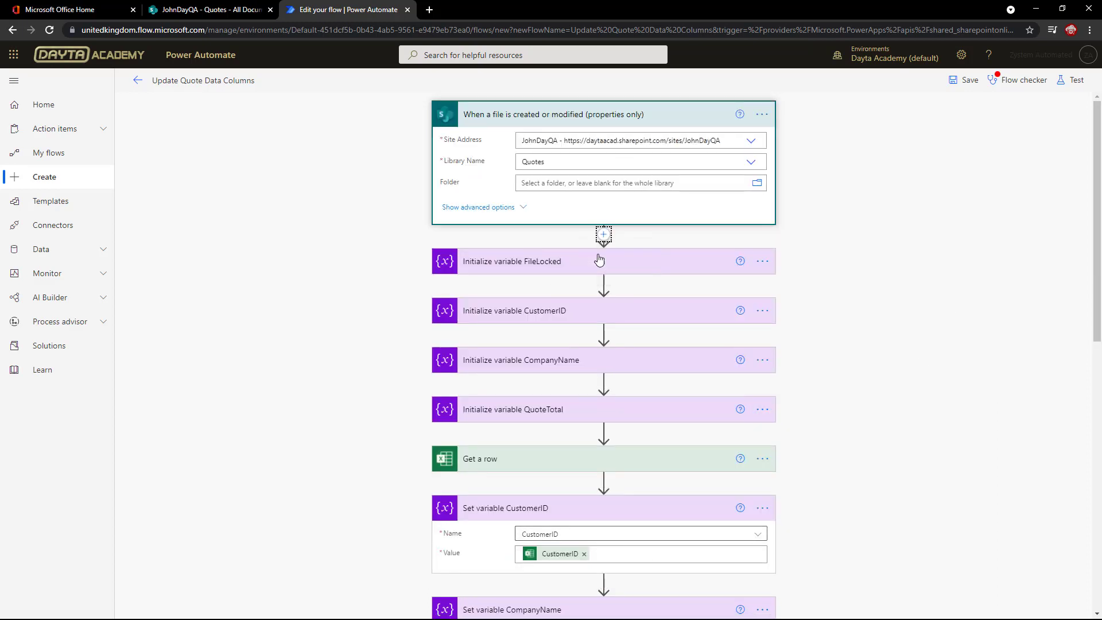
Insert a temporary Set variable step after the trigger with its value in Expression mode.
left_click(603, 234)
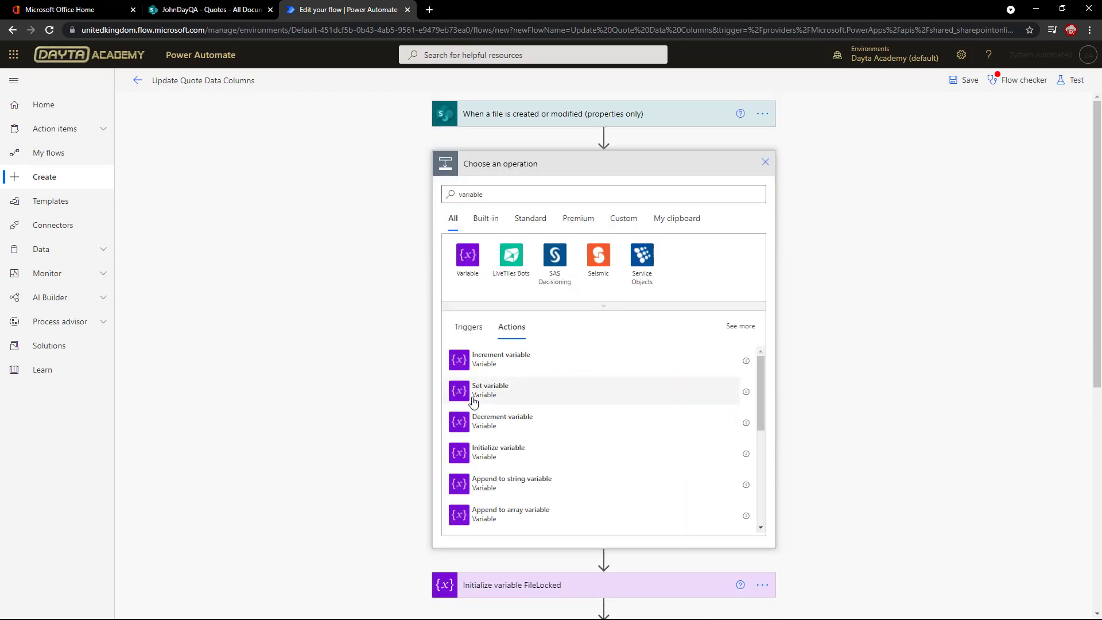
left_click(490, 389)
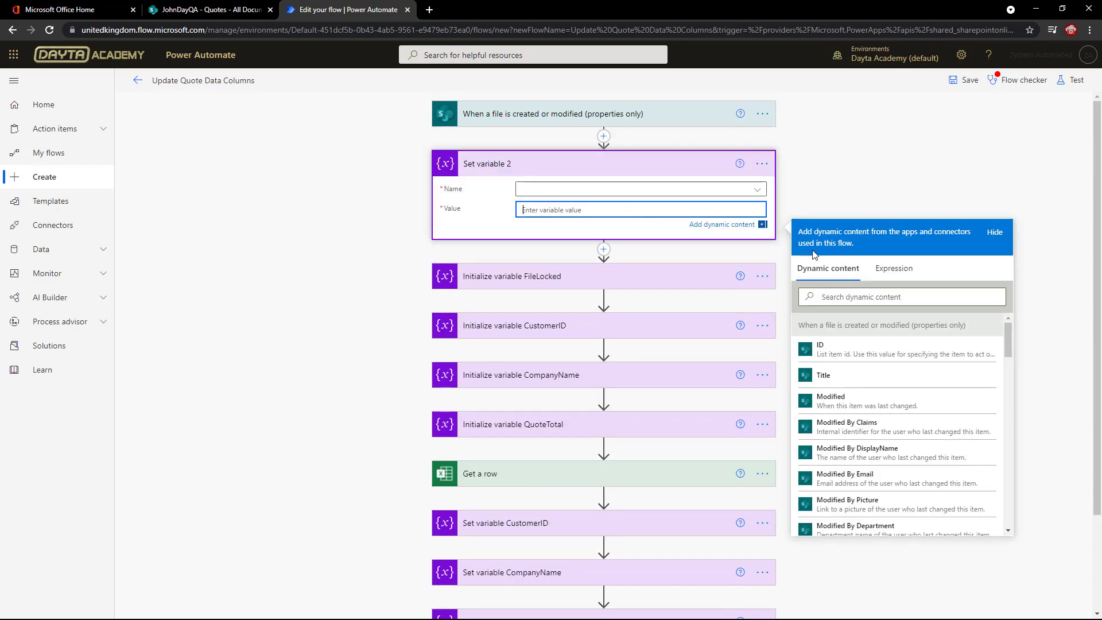
left_click(893, 267)
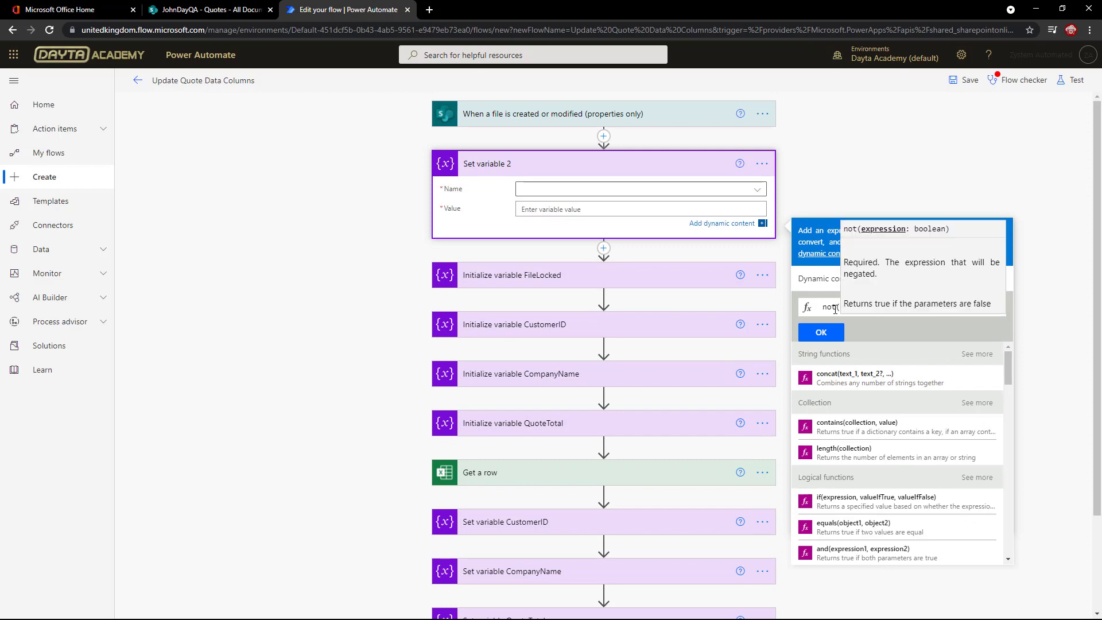
left_click(855, 523)
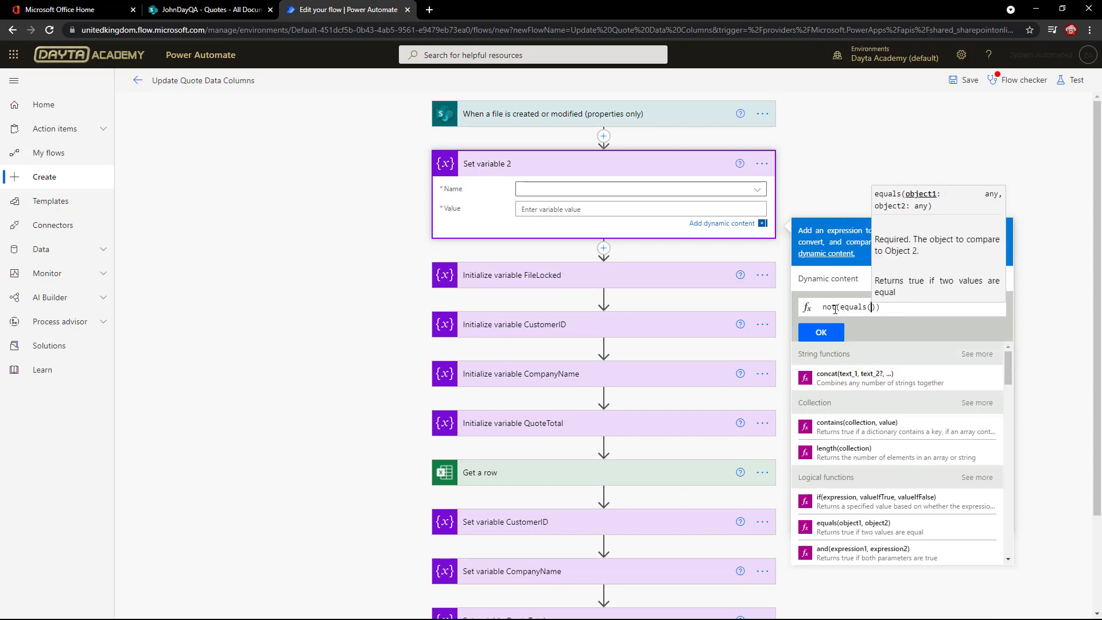
type("triggerOutputs()")
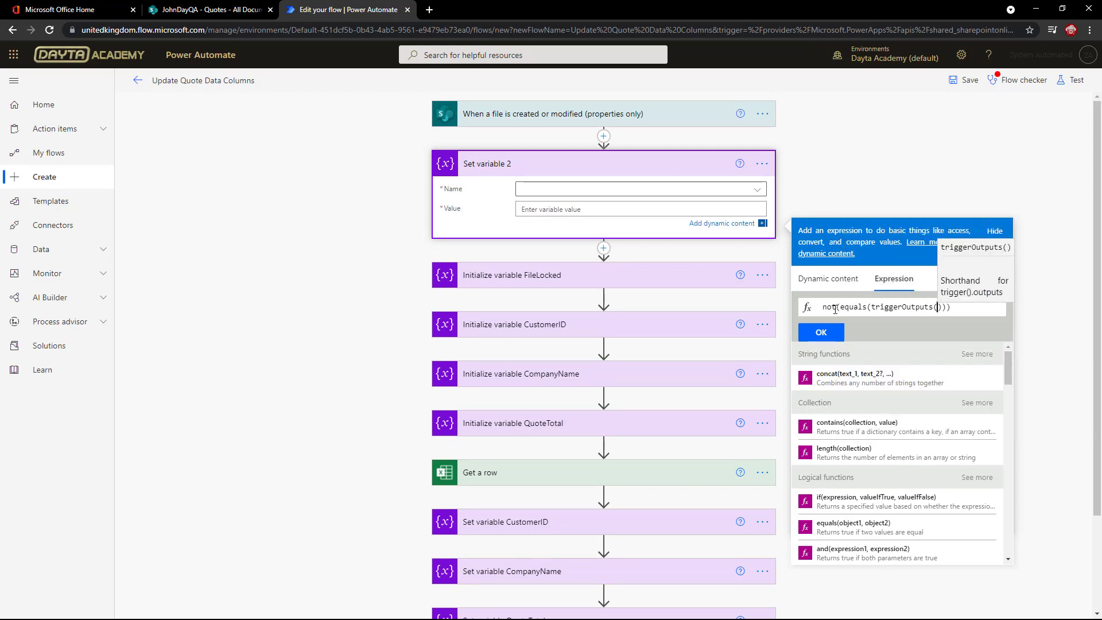
type("?[]")
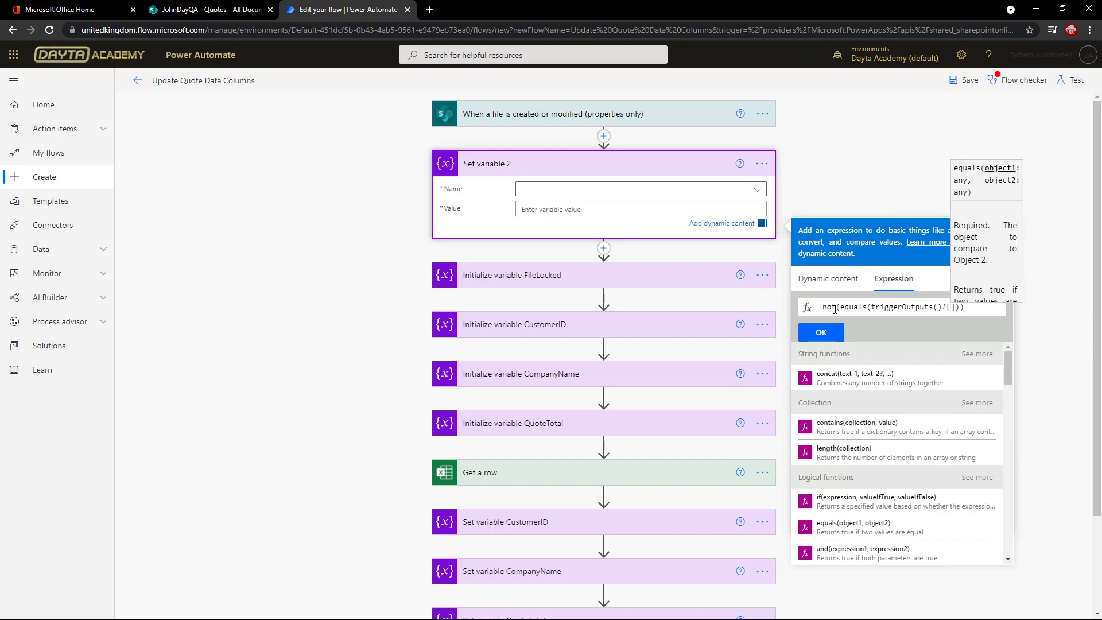
type("['body']")
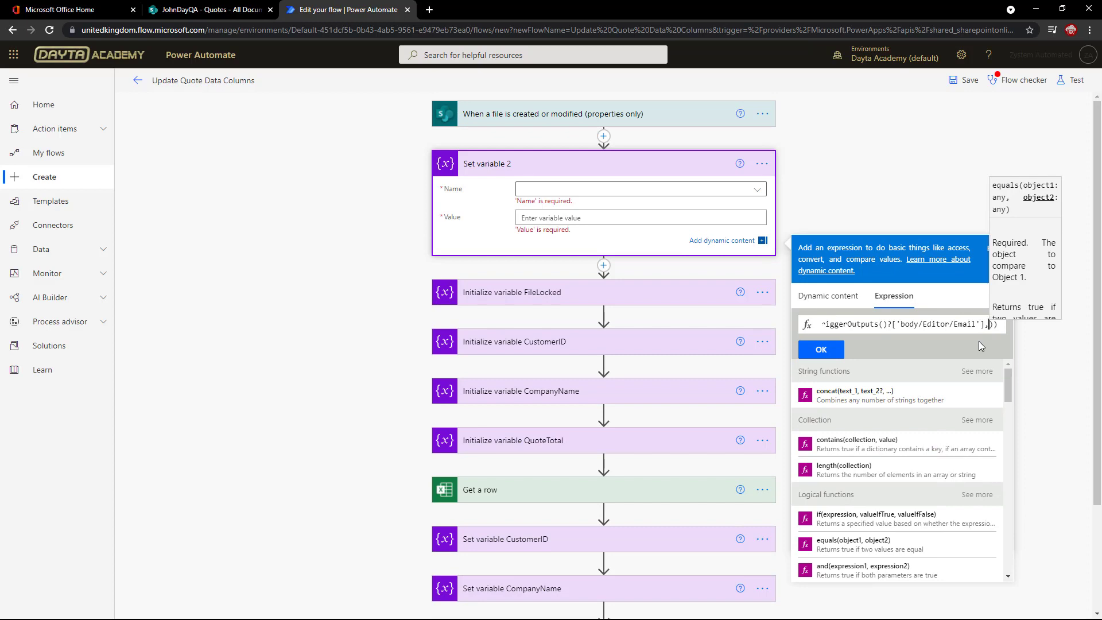
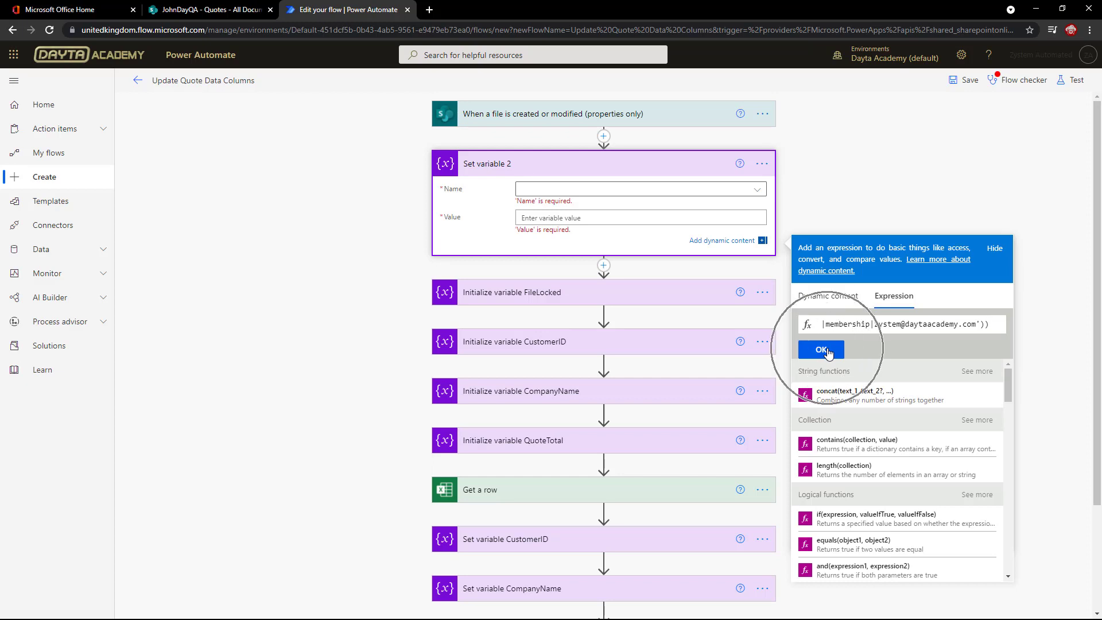
Insert the finished expression, then delete the temporary Set variable 2 step.
left_click(821, 348)
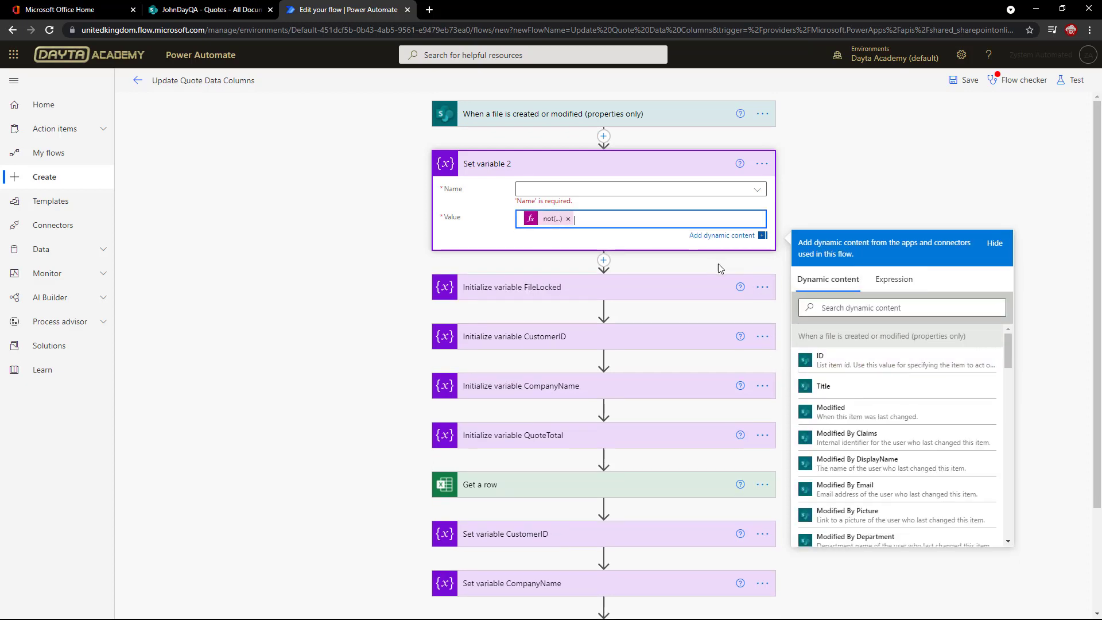
left_click(893, 279)
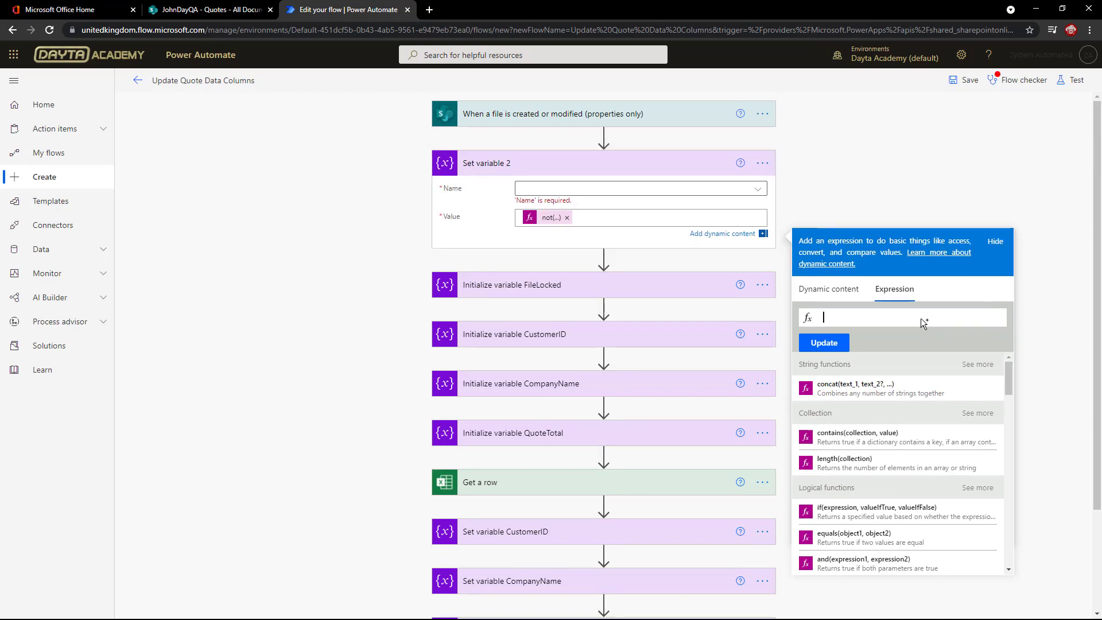
left_click(762, 163)
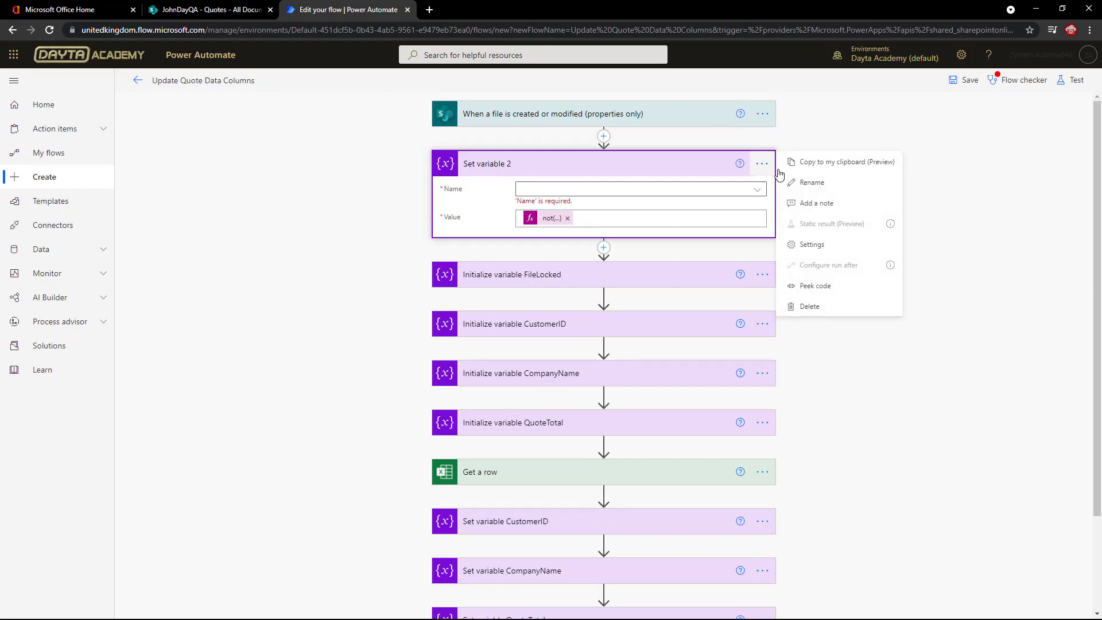
left_click(809, 305)
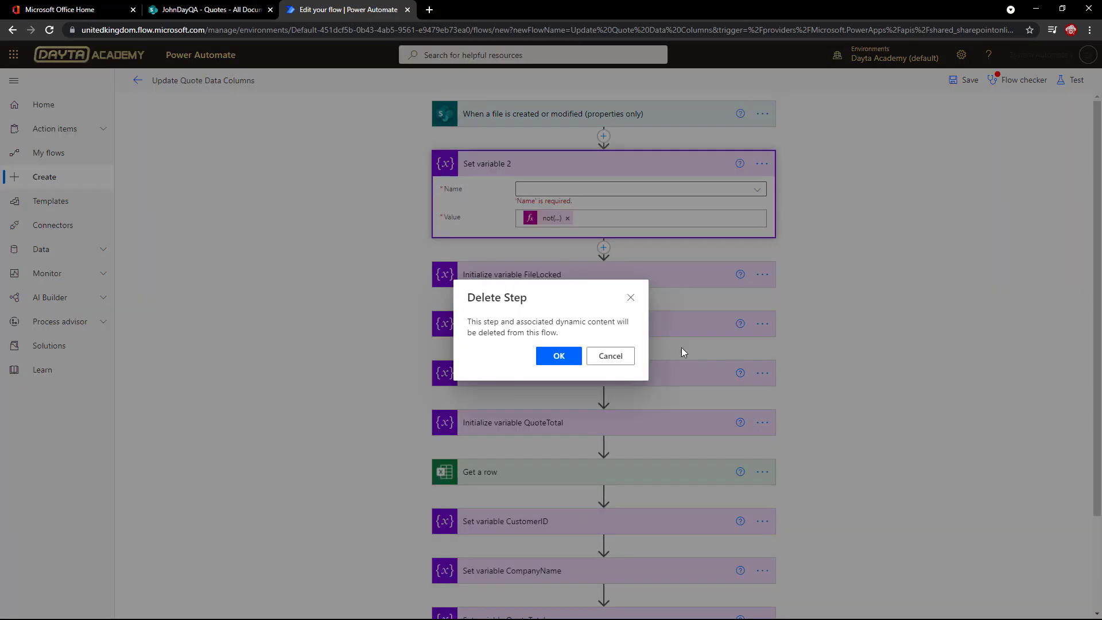
left_click(558, 356)
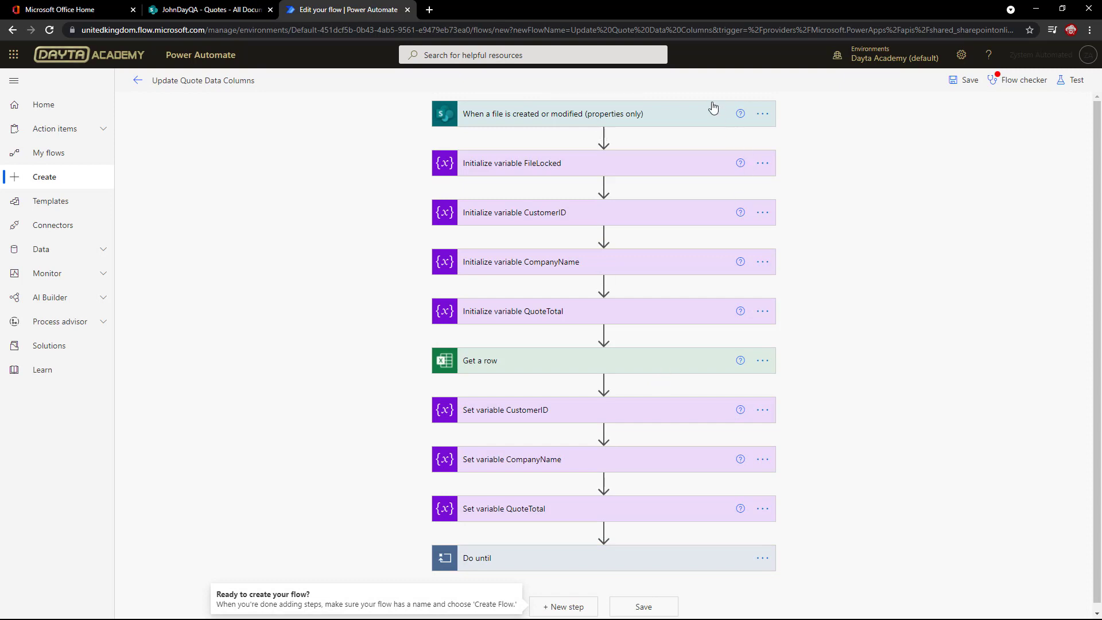
left_click(762, 113)
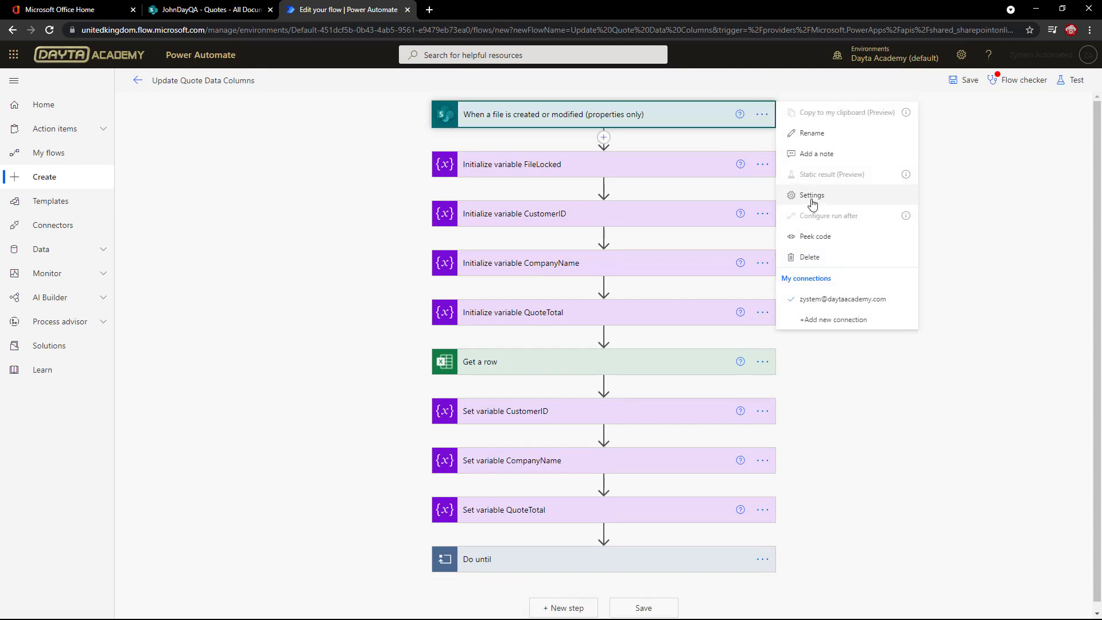
left_click(811, 195)
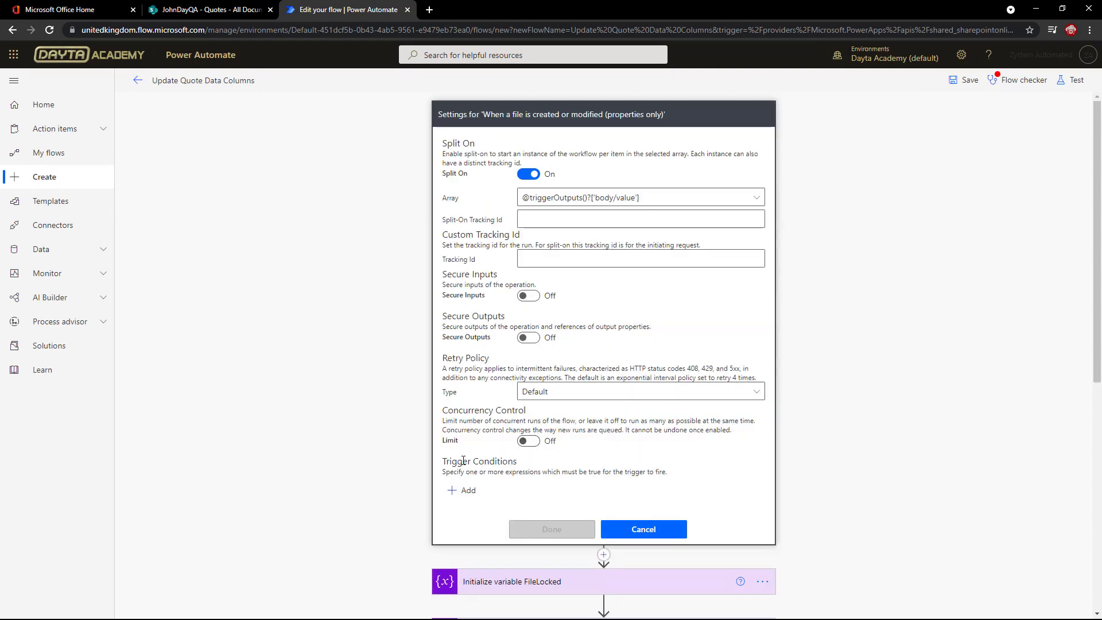
left_click(467, 490)
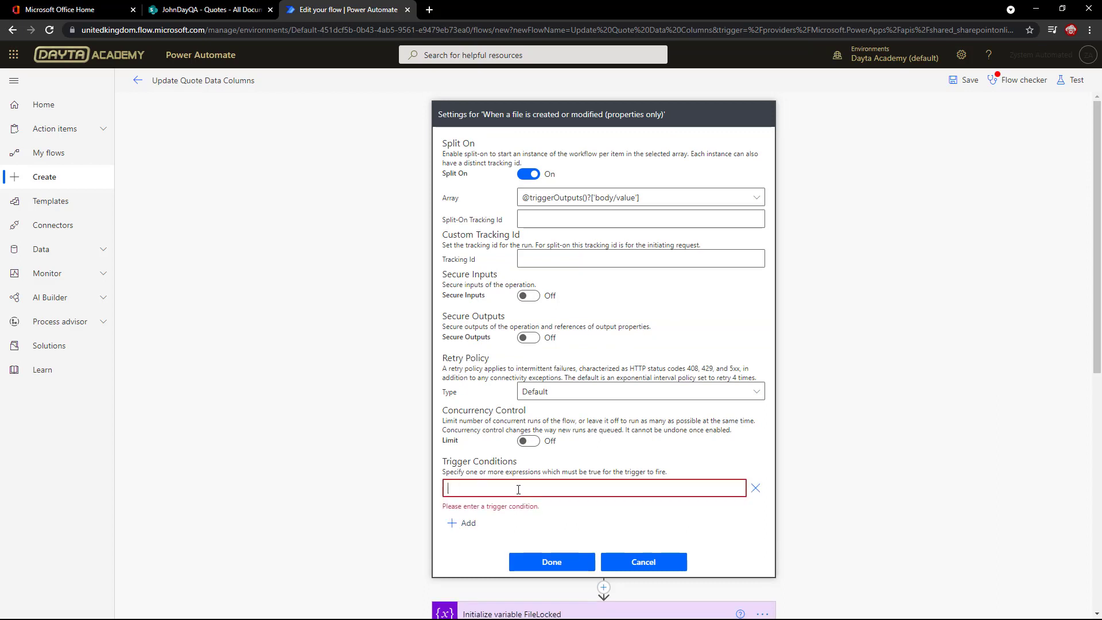
type("@daytaacademy.com'))")
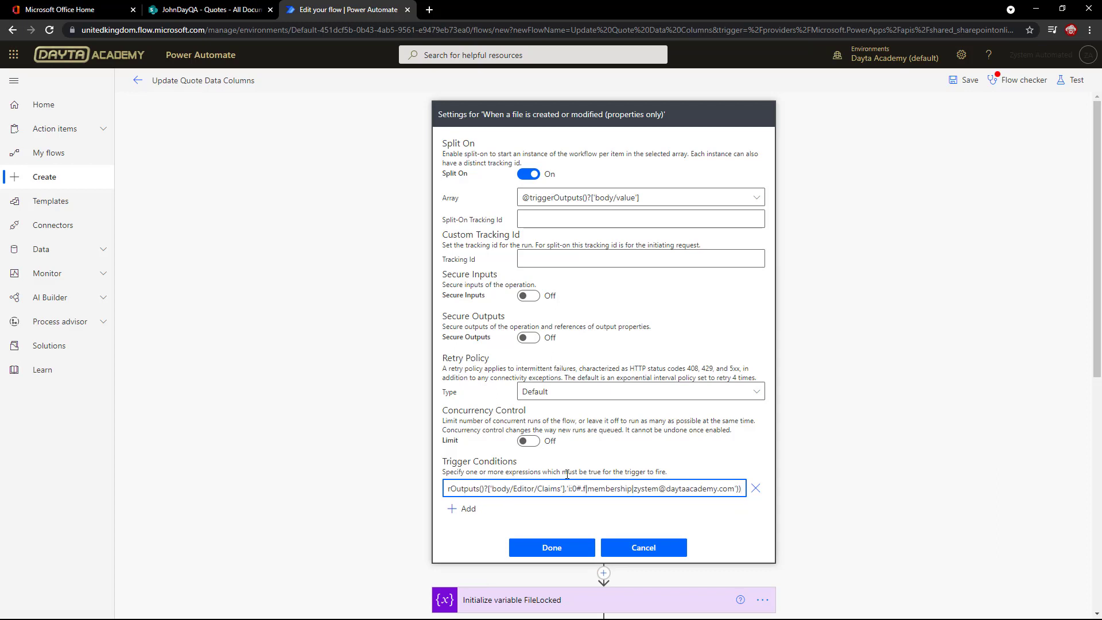
left_click(551, 547)
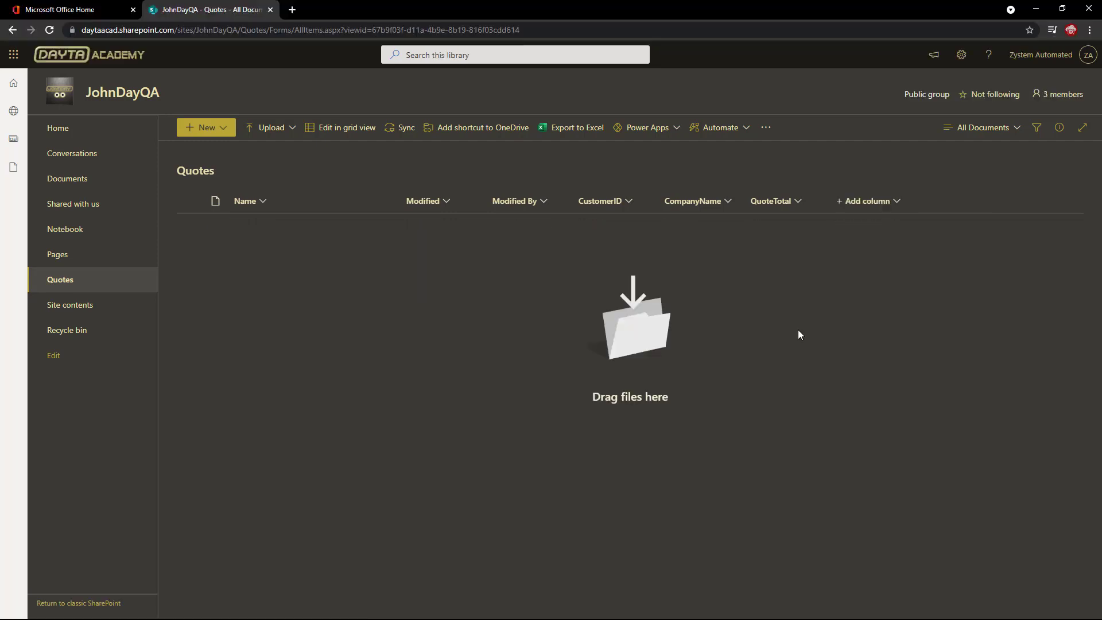
Create a Processed column with a description saying the Power Automate flow completes it.
left_click(867, 201)
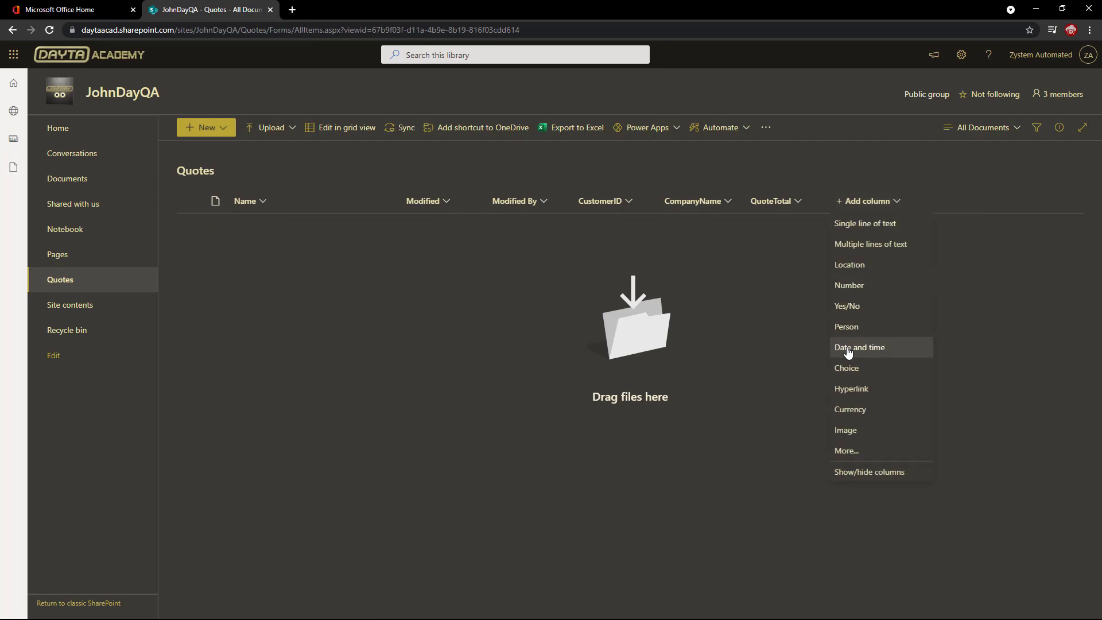
left_click(859, 347)
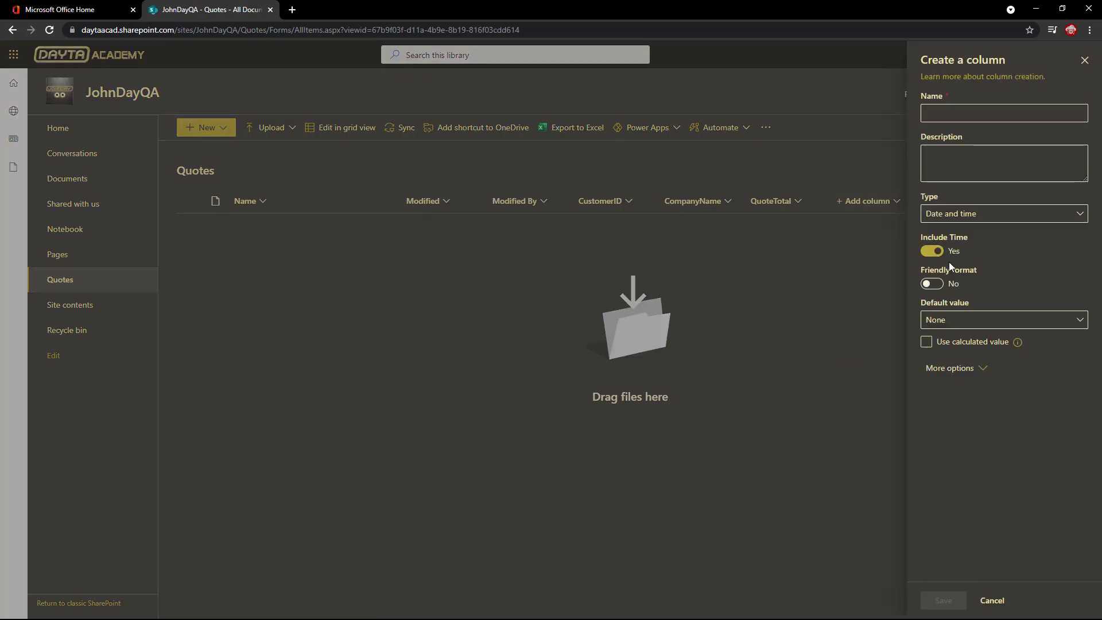
type("Processed")
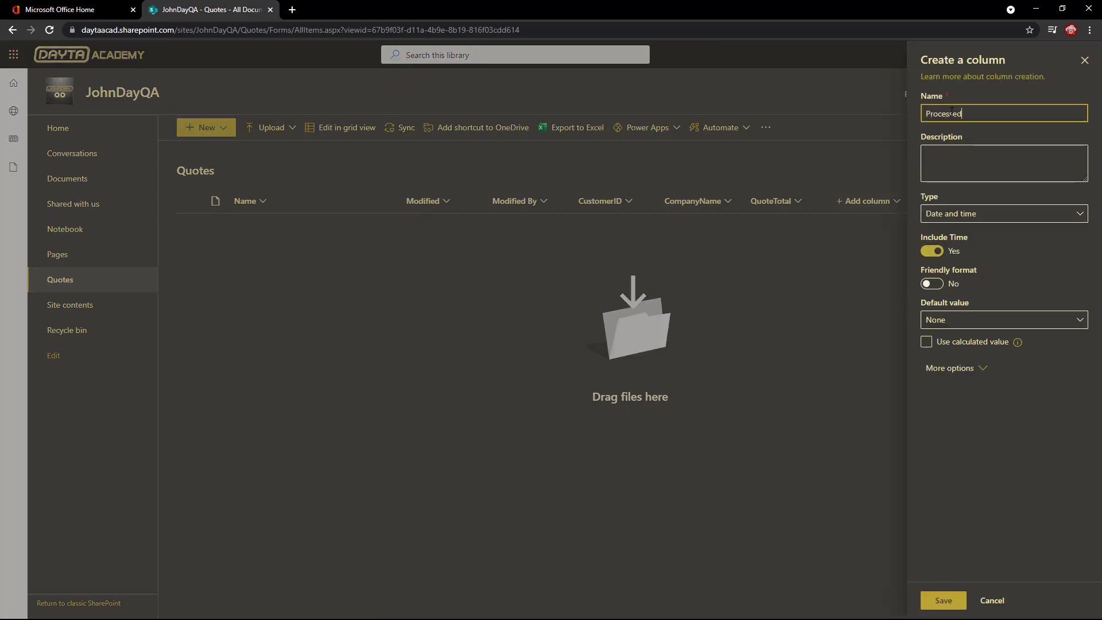
type("This date will be completed")
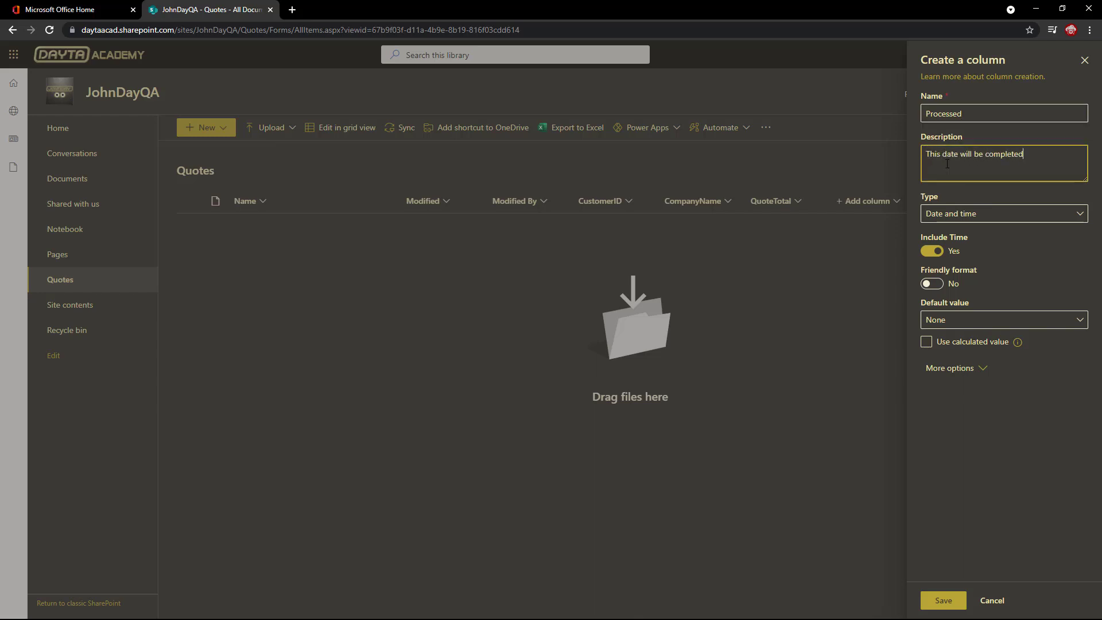
type("by the Power Automate flow to identify when a file was updated by the fl")
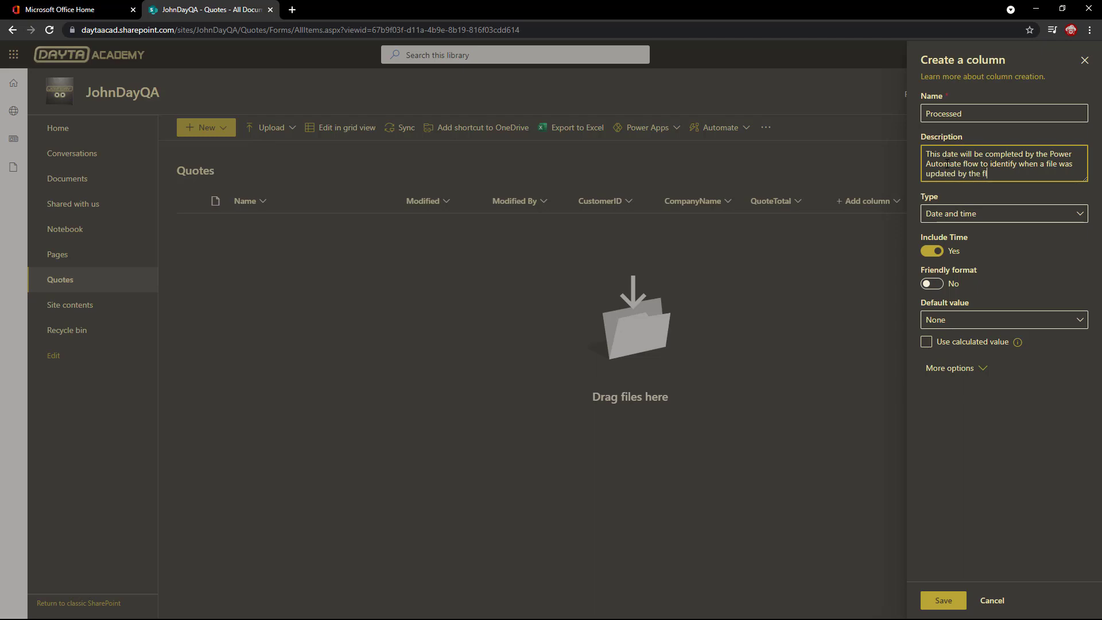
type("ow rather than a user.")
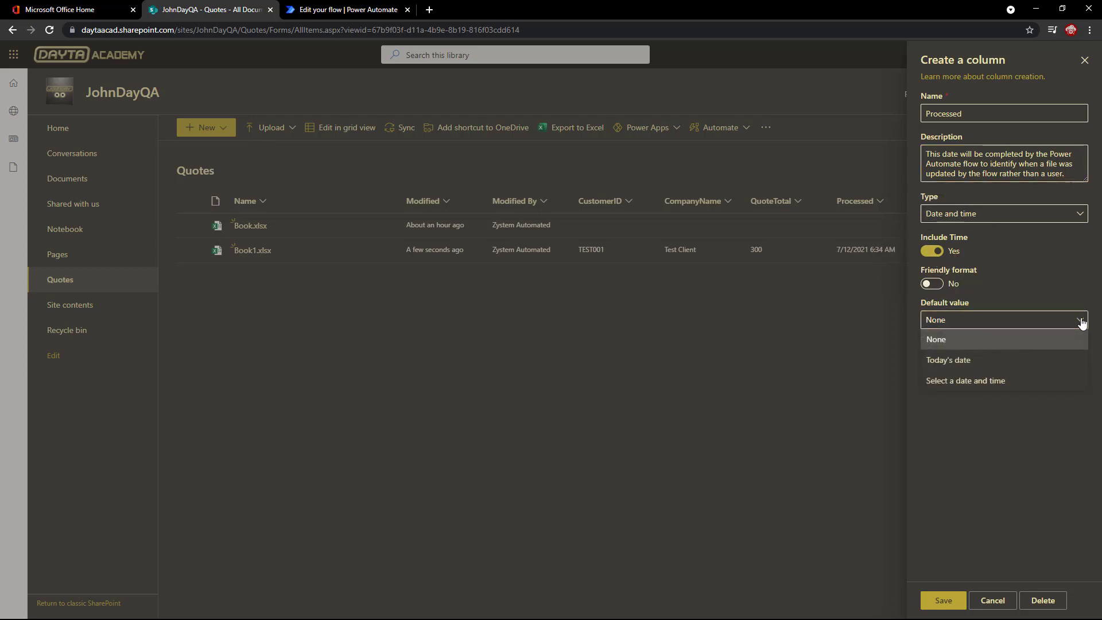
Set the column's default value to the specific date January 1, 2021.
left_click(947, 360)
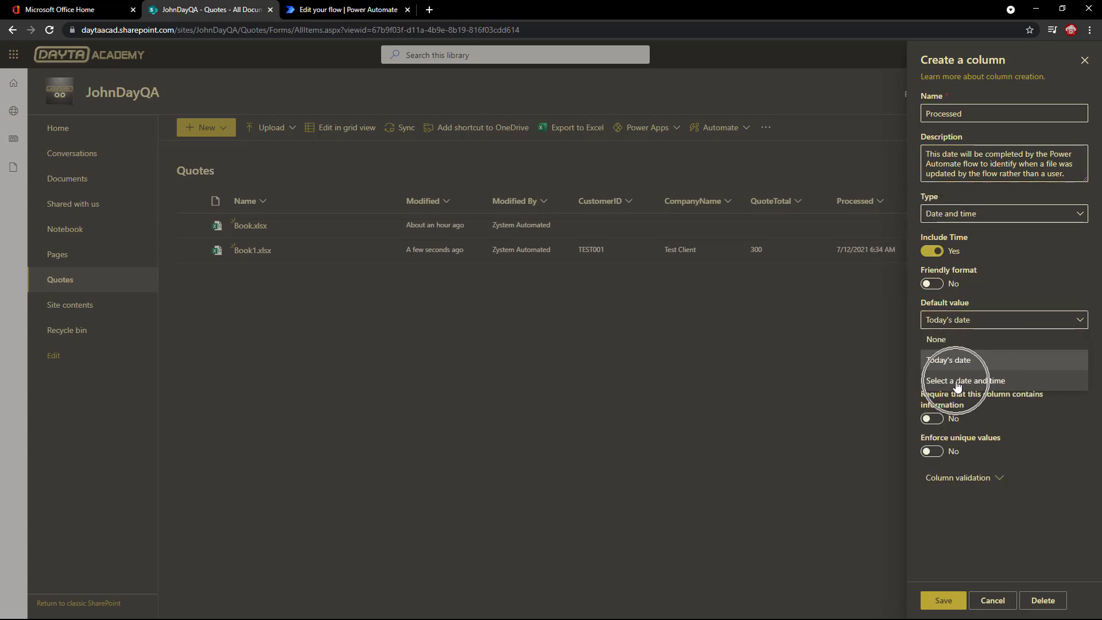
left_click(965, 380)
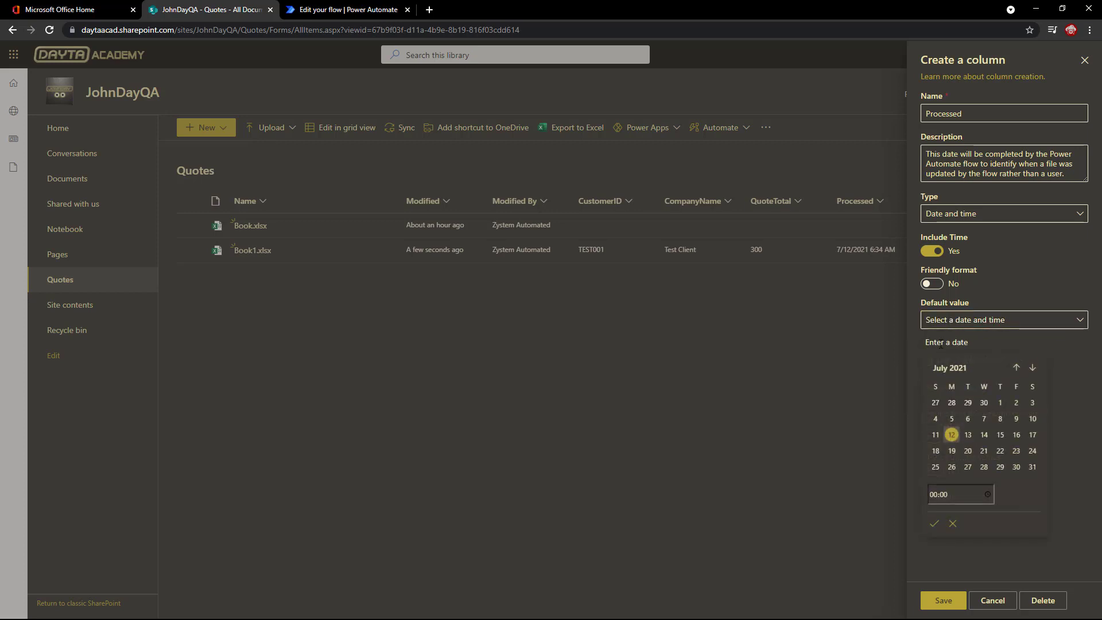
left_click(1016, 368)
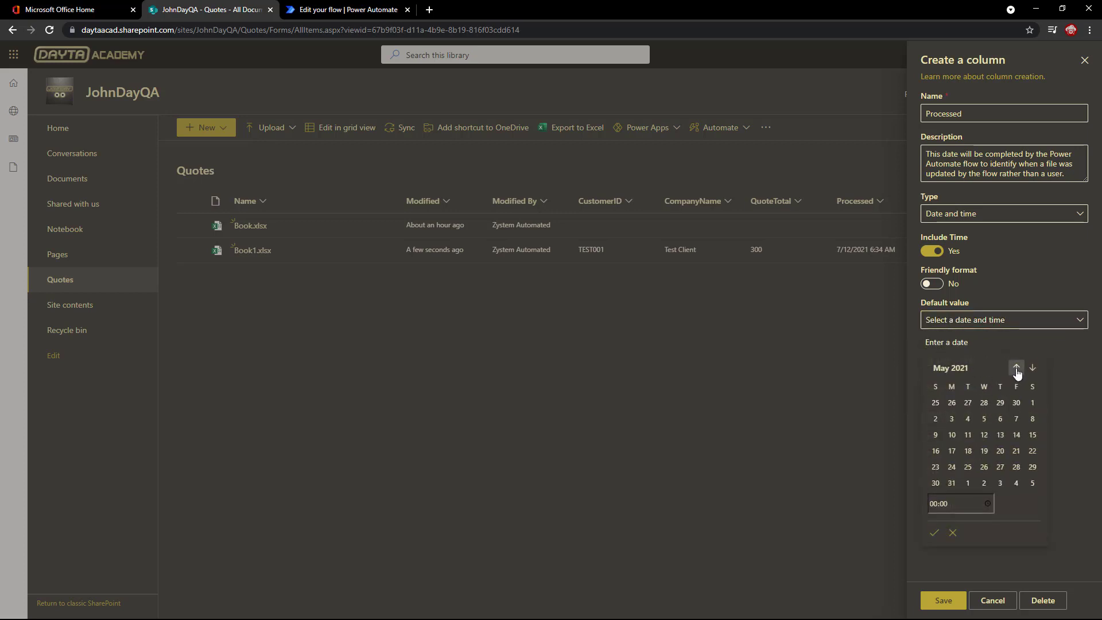
left_click(1015, 368)
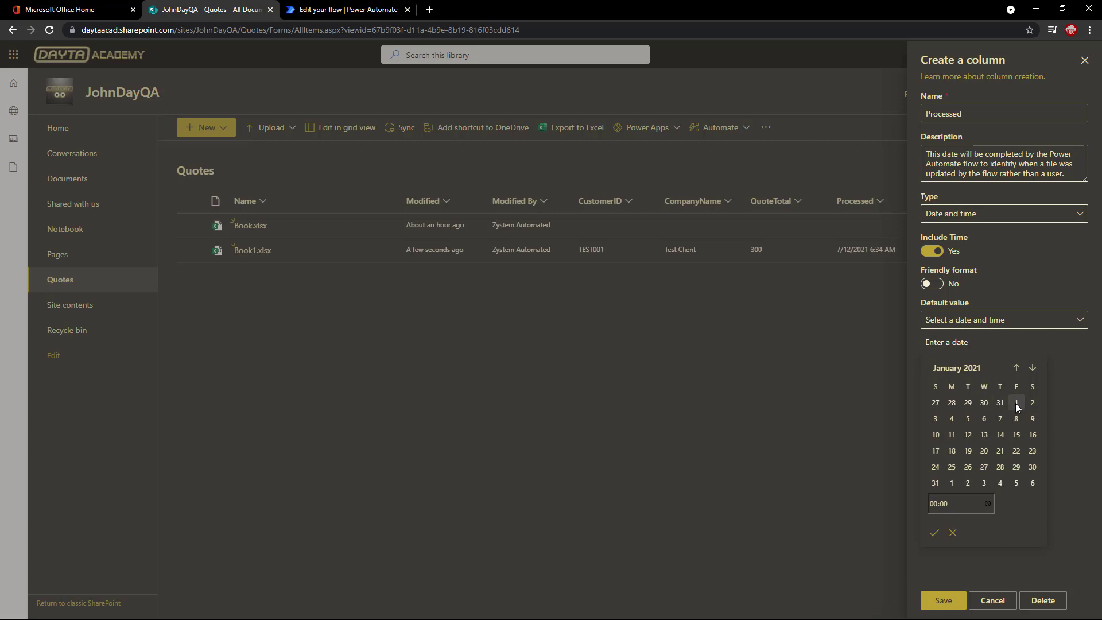
left_click(1016, 403)
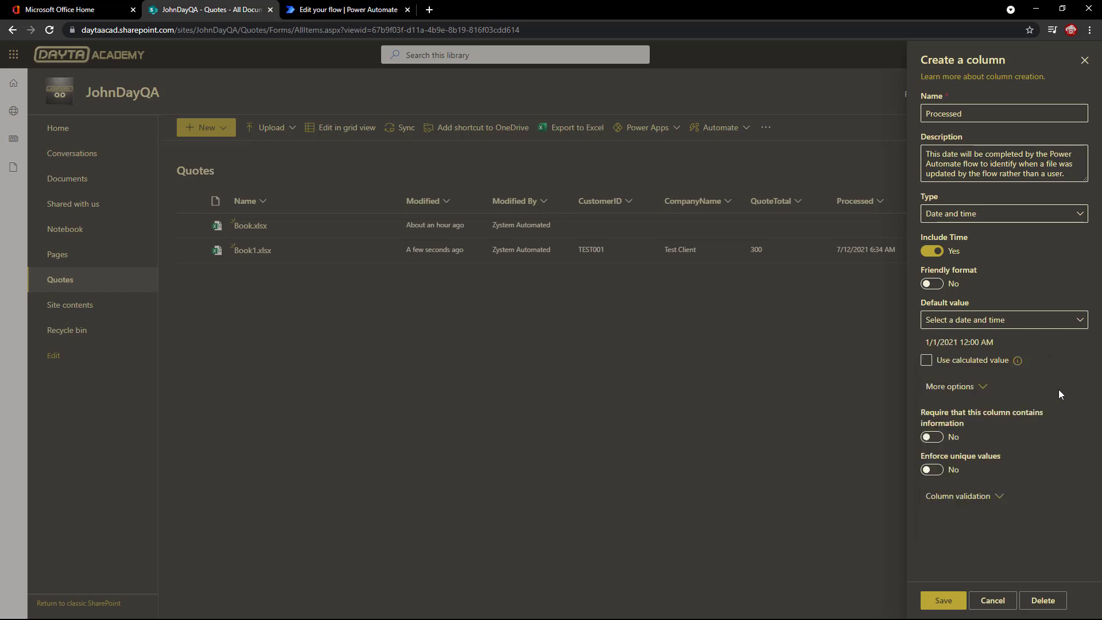
left_click(348, 9)
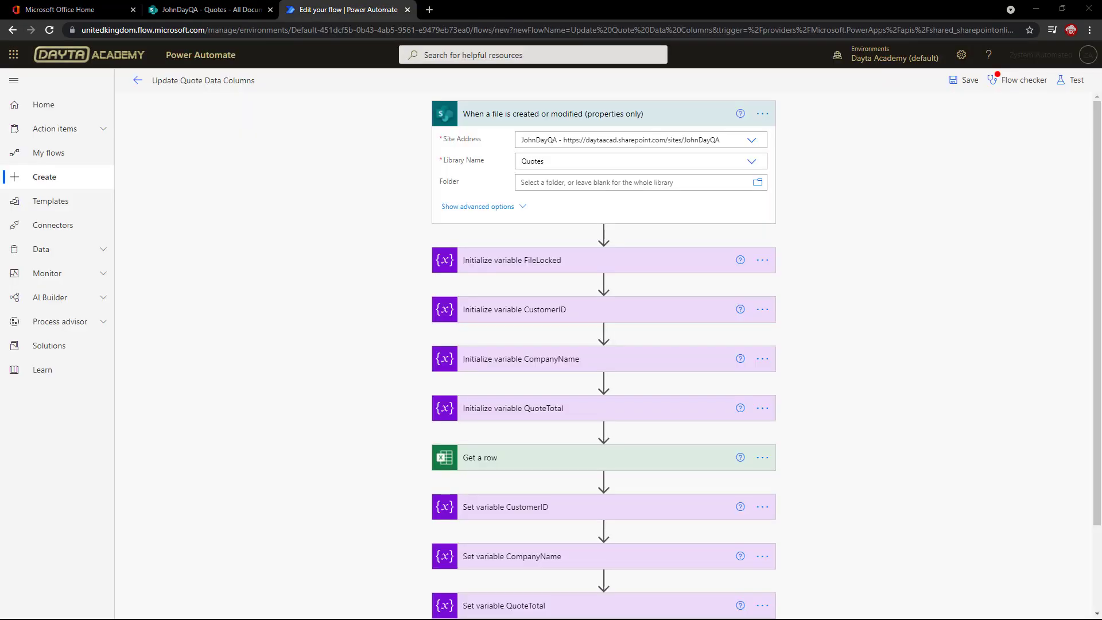
Fill the Processed field of Update file properties with a utcNow() expression.
scroll("down", 3)
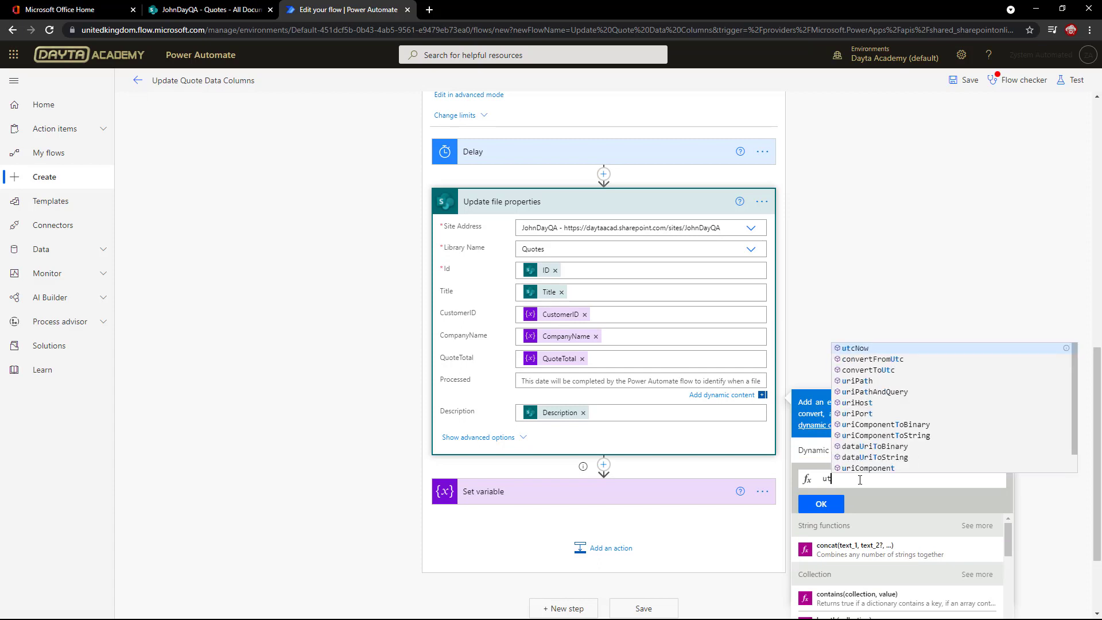
left_click(855, 347)
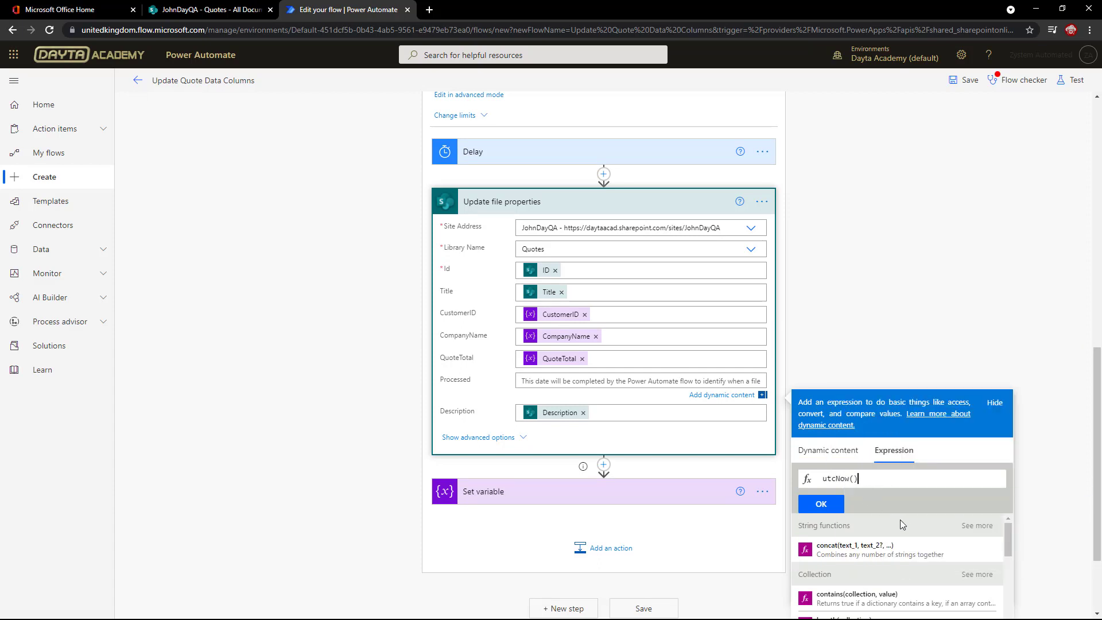
left_click(819, 503)
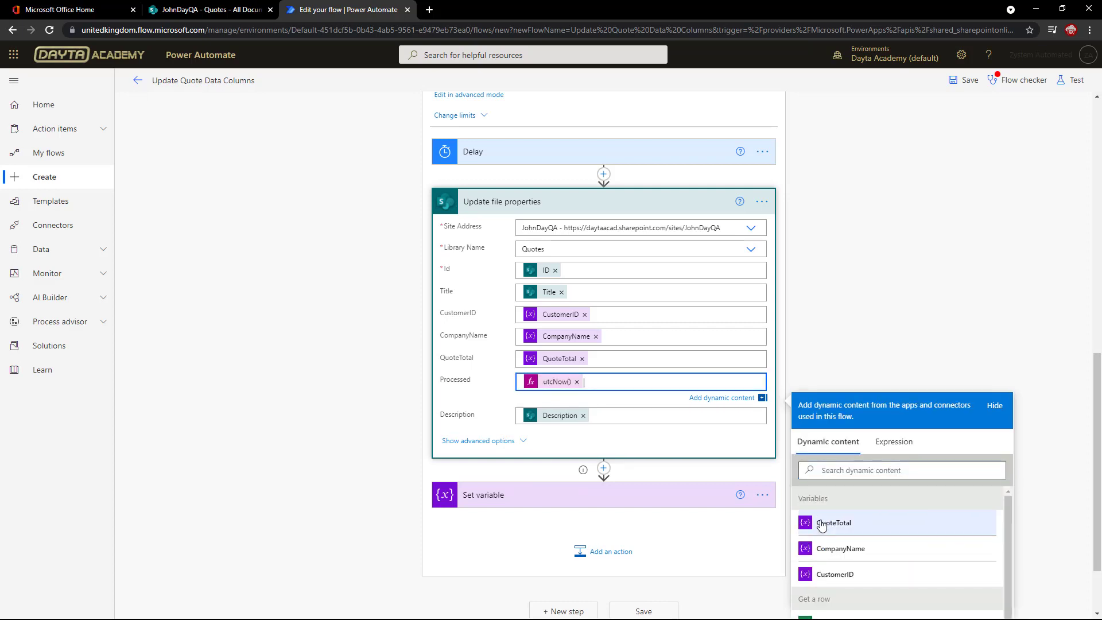
mouse_move(884, 289)
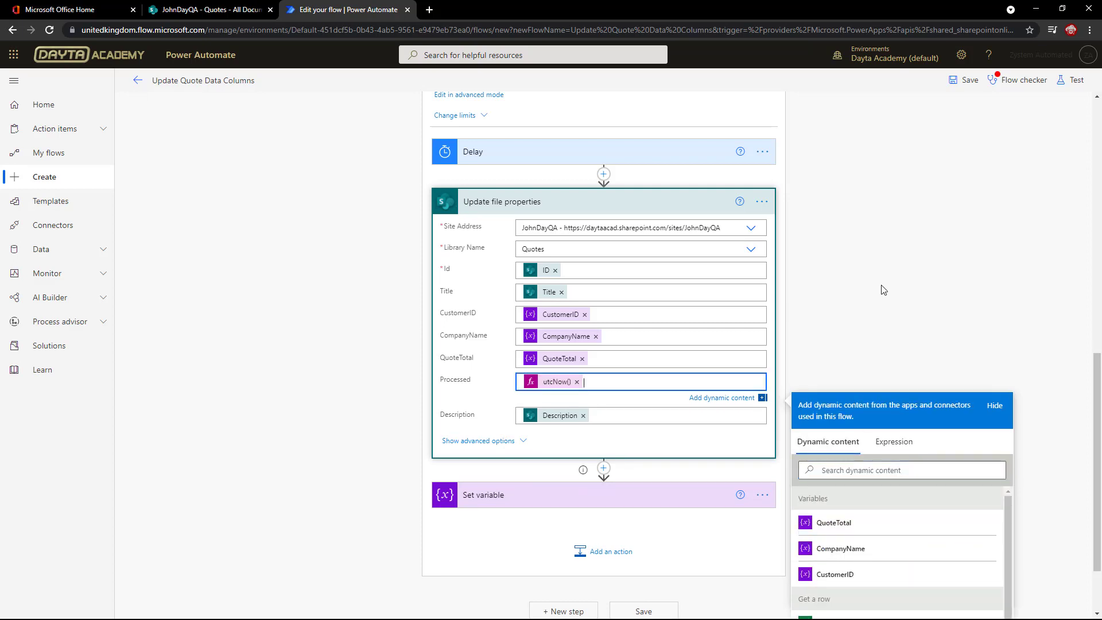
mouse_move(971, 326)
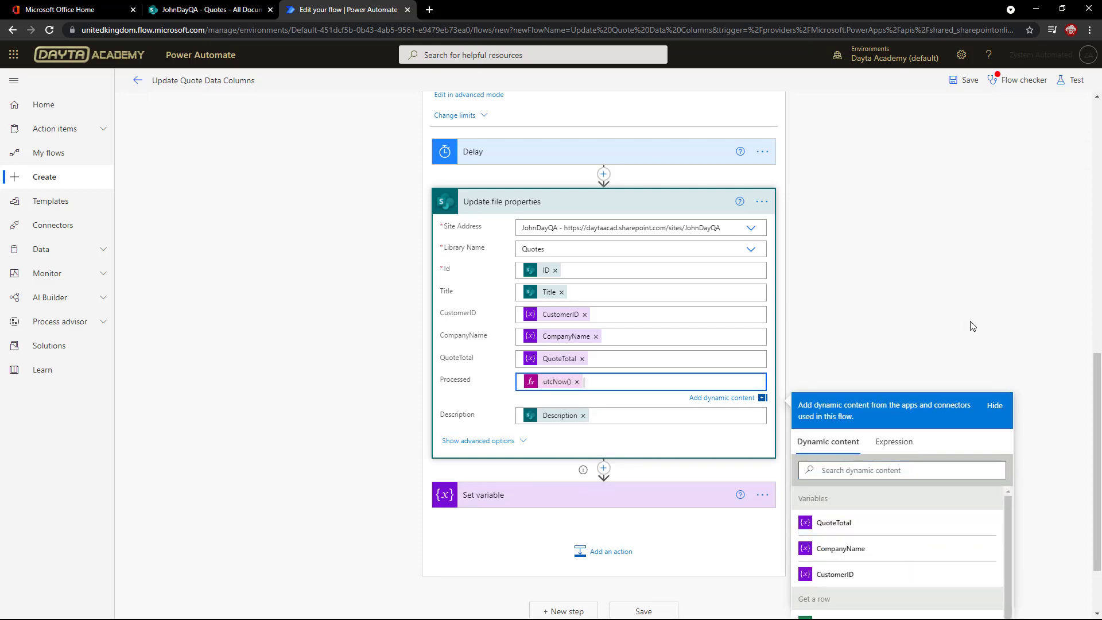
mouse_move(1065, 411)
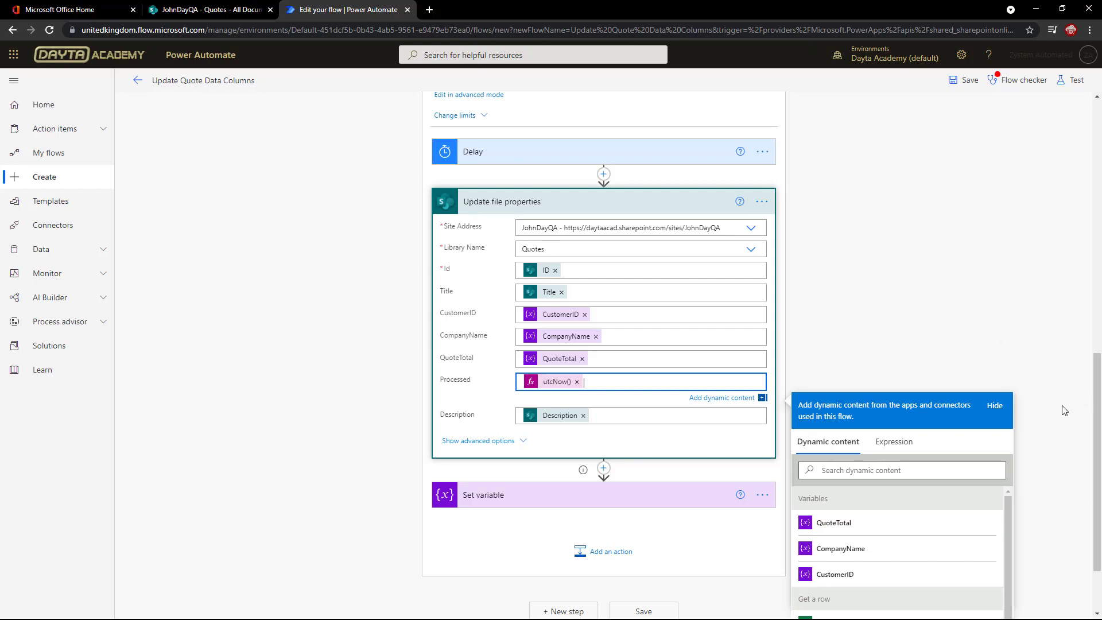
mouse_move(994, 411)
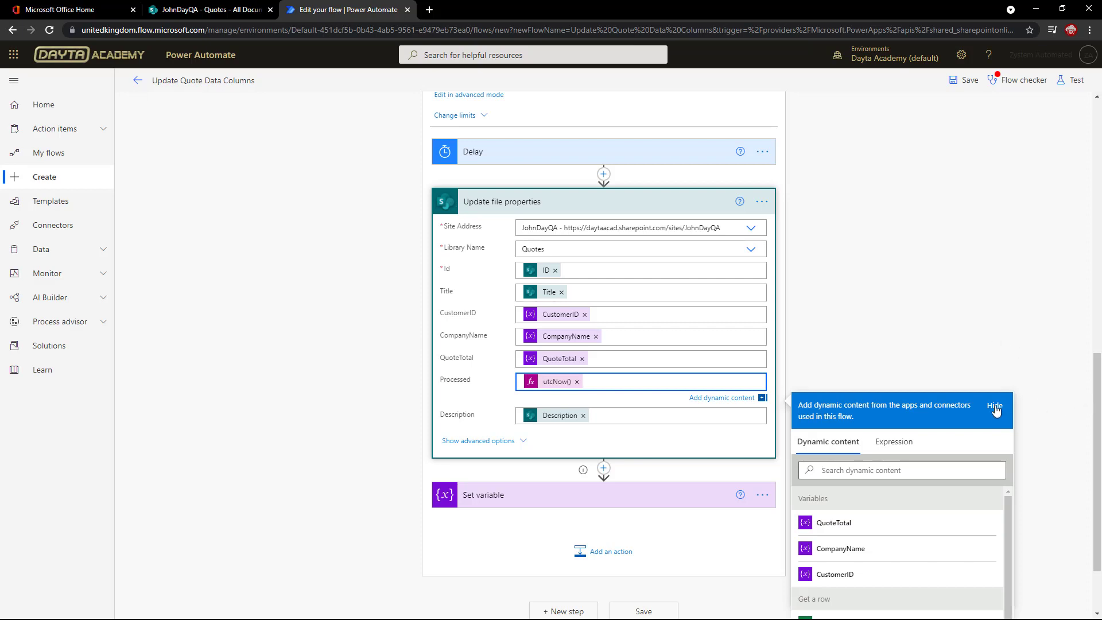
left_click(995, 407)
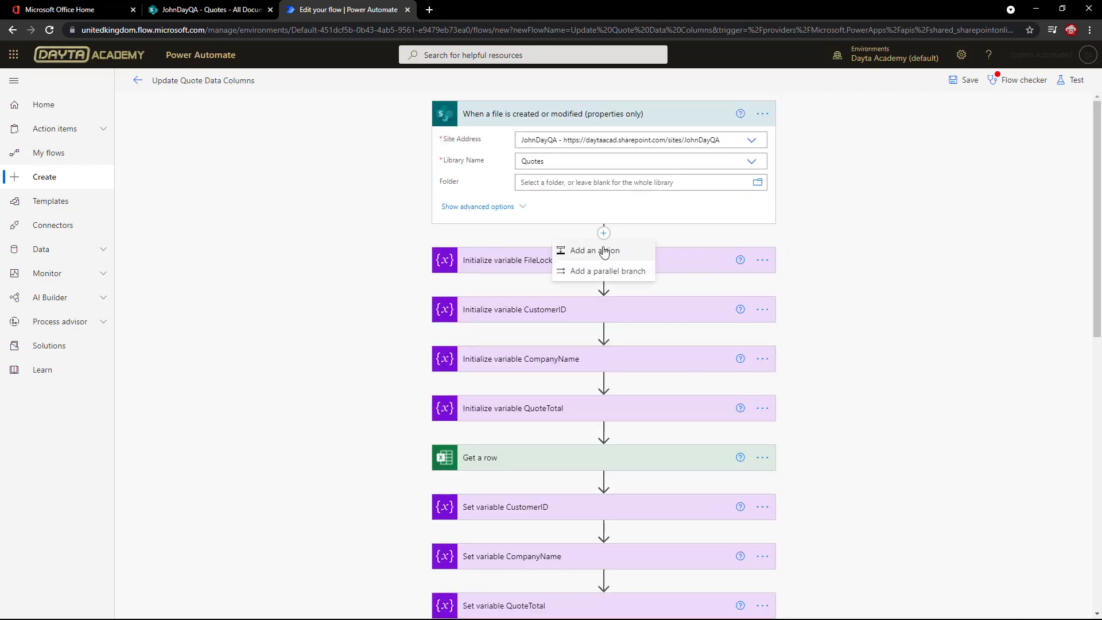
Add a temporary Set variable action right after the trigger.
left_click(592, 250)
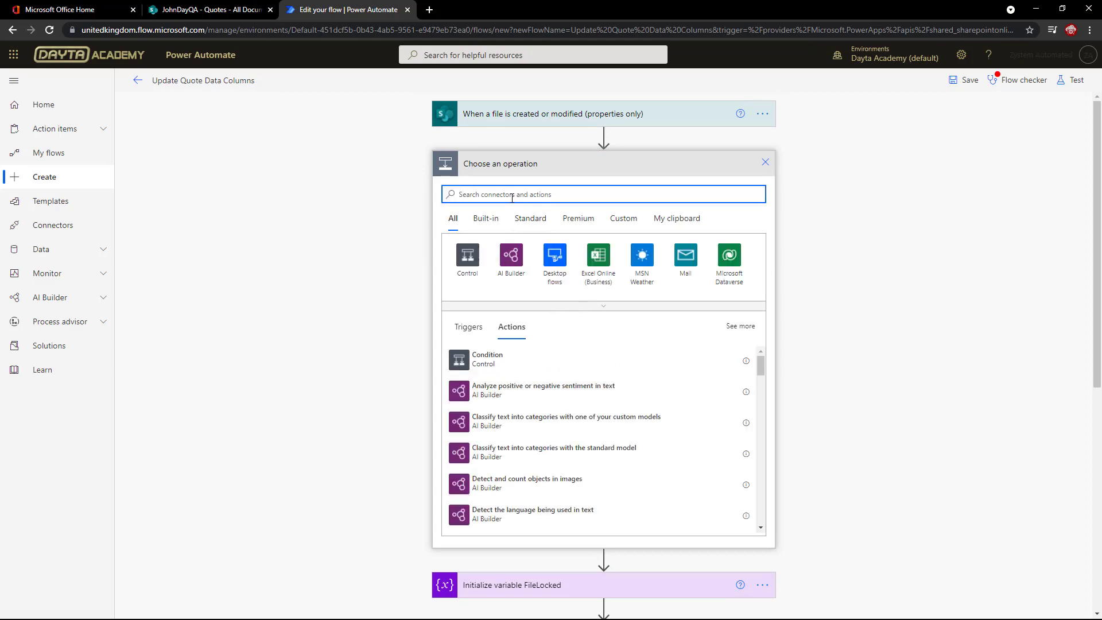
type("set va")
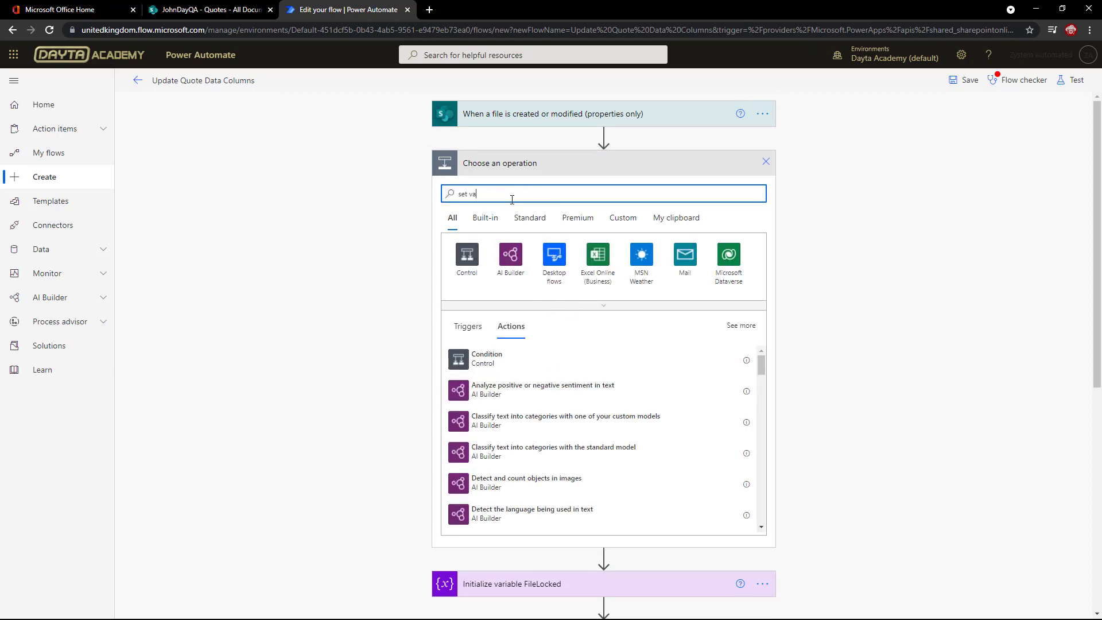
type("riable")
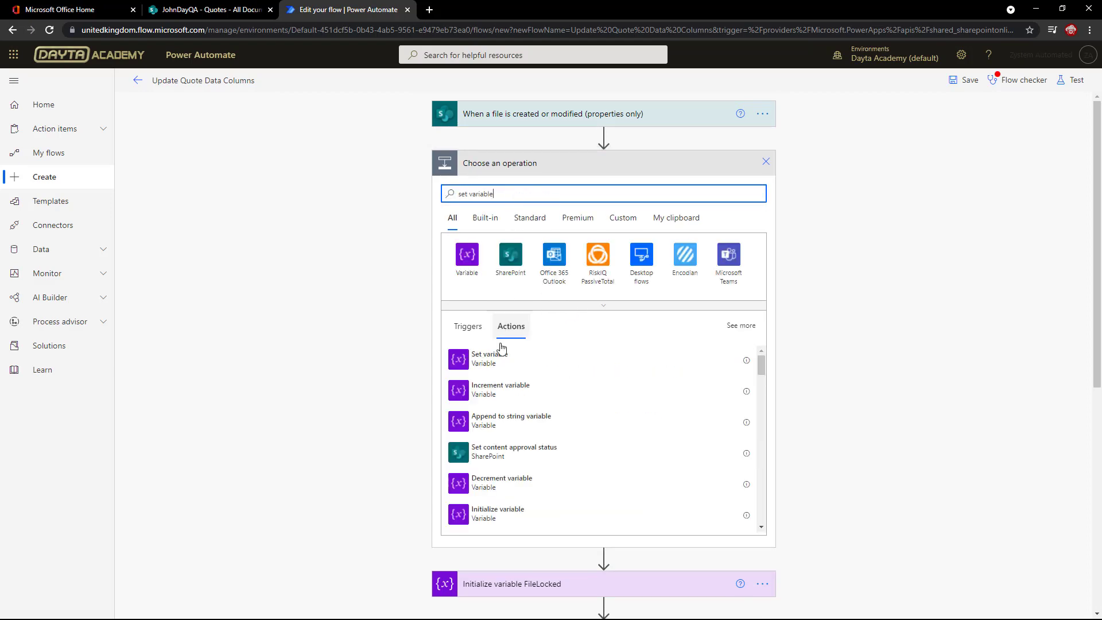
left_click(484, 358)
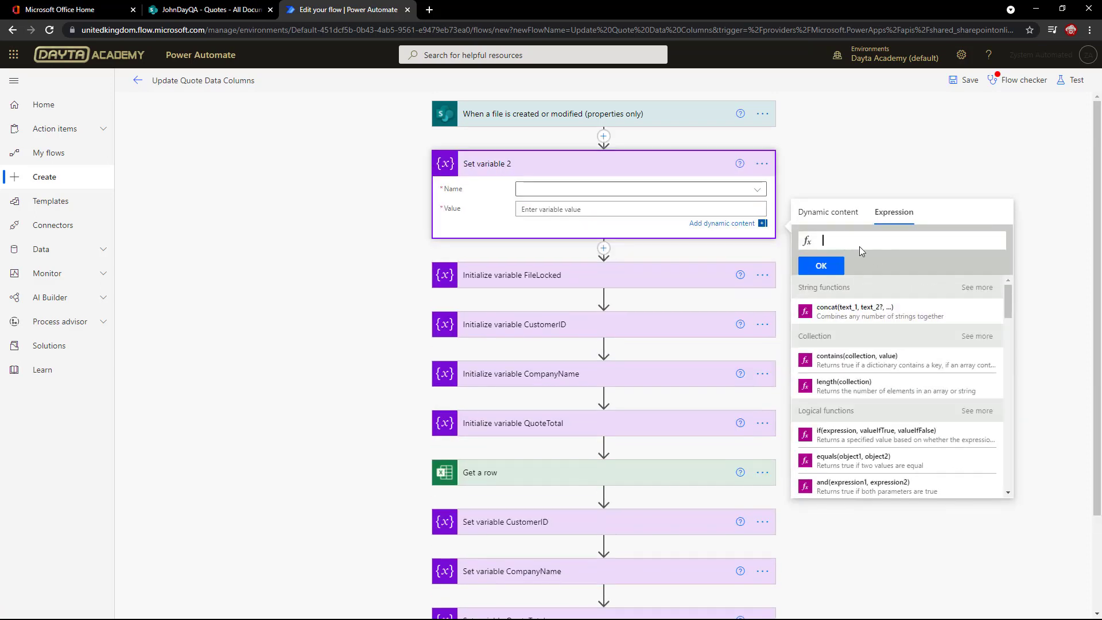
Begin the expression not(lessOrEquals(ticks(triggerBody()?['Modified'])... using autocomplete.
type("not(")
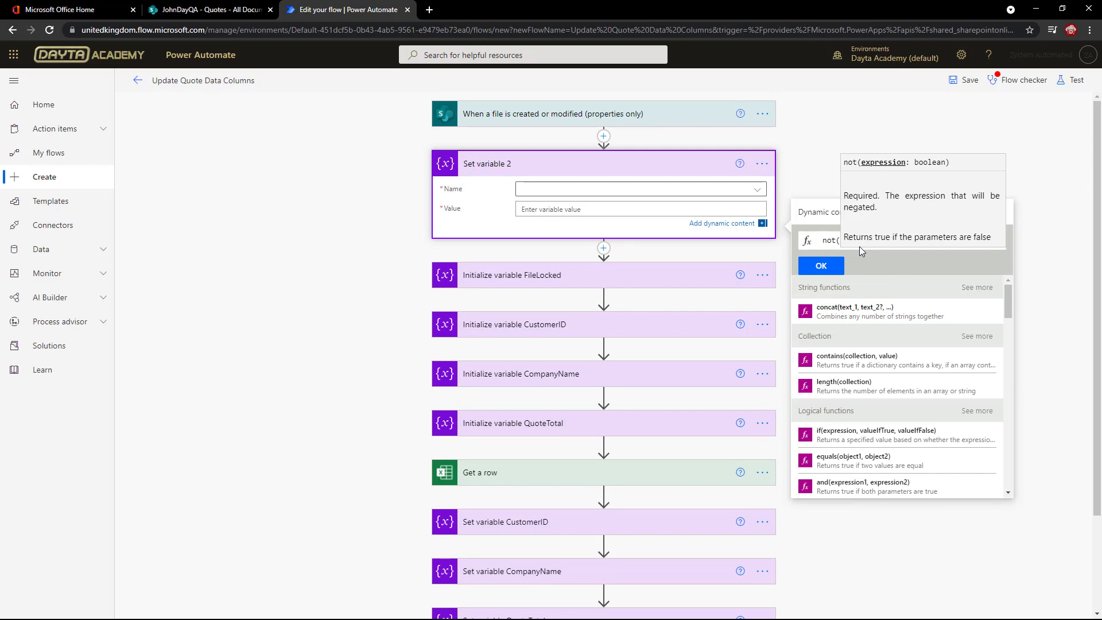
type("les")
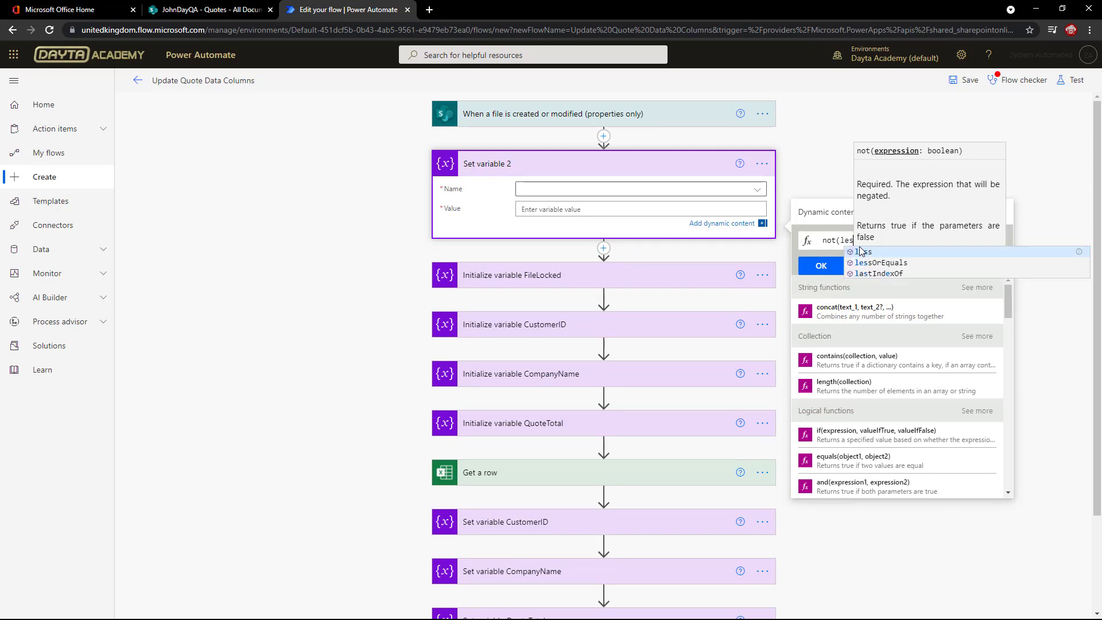
left_click(880, 261)
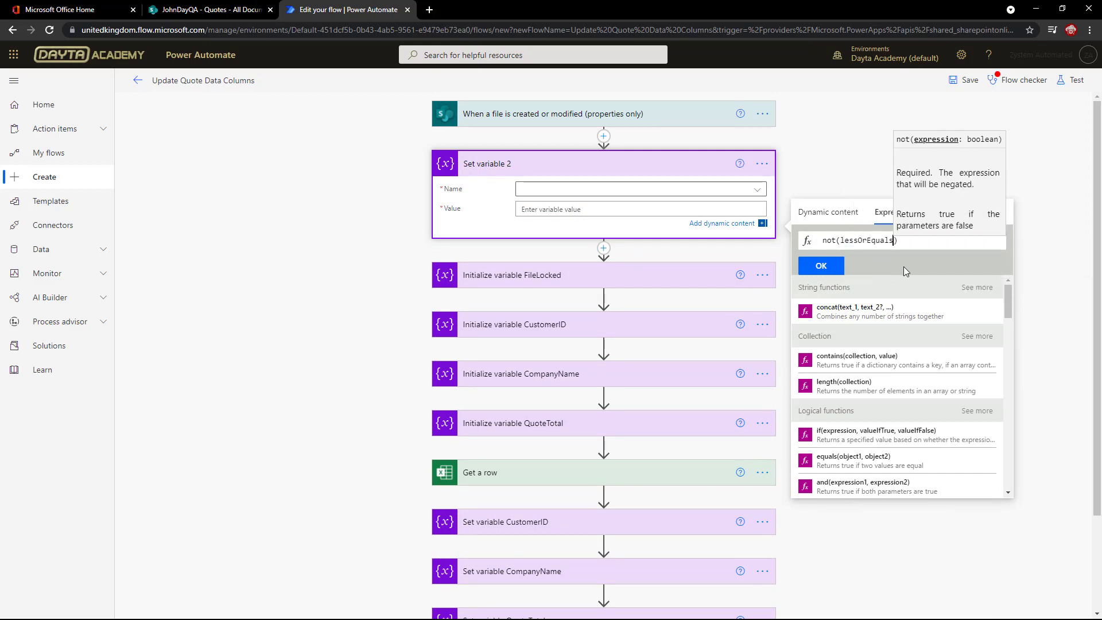
type("(tick")
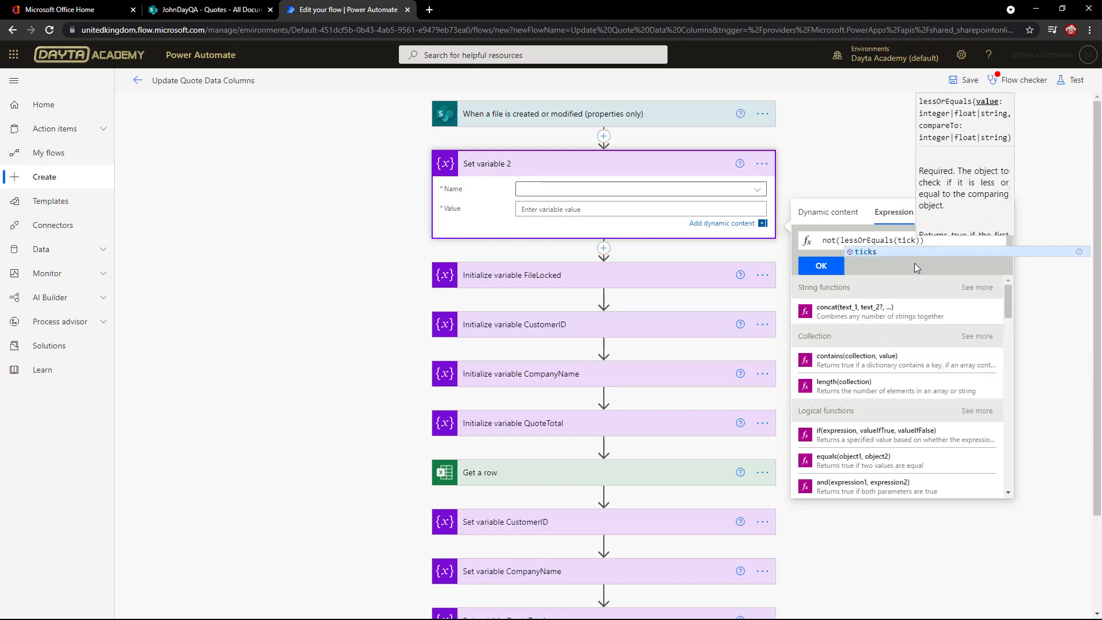
mouse_move(909, 271)
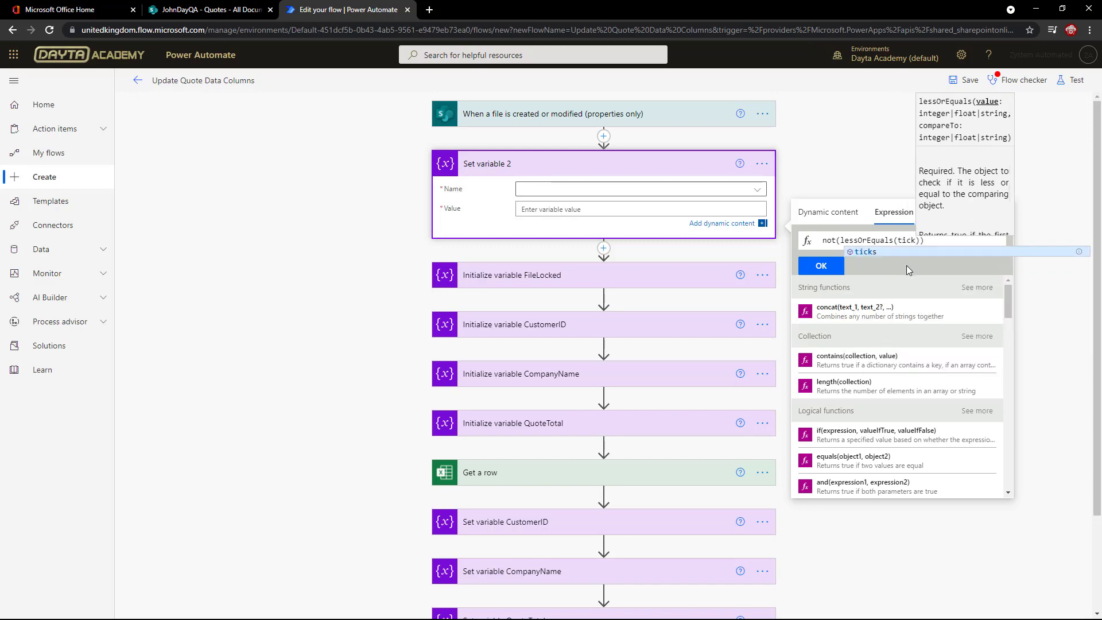
left_click(864, 251)
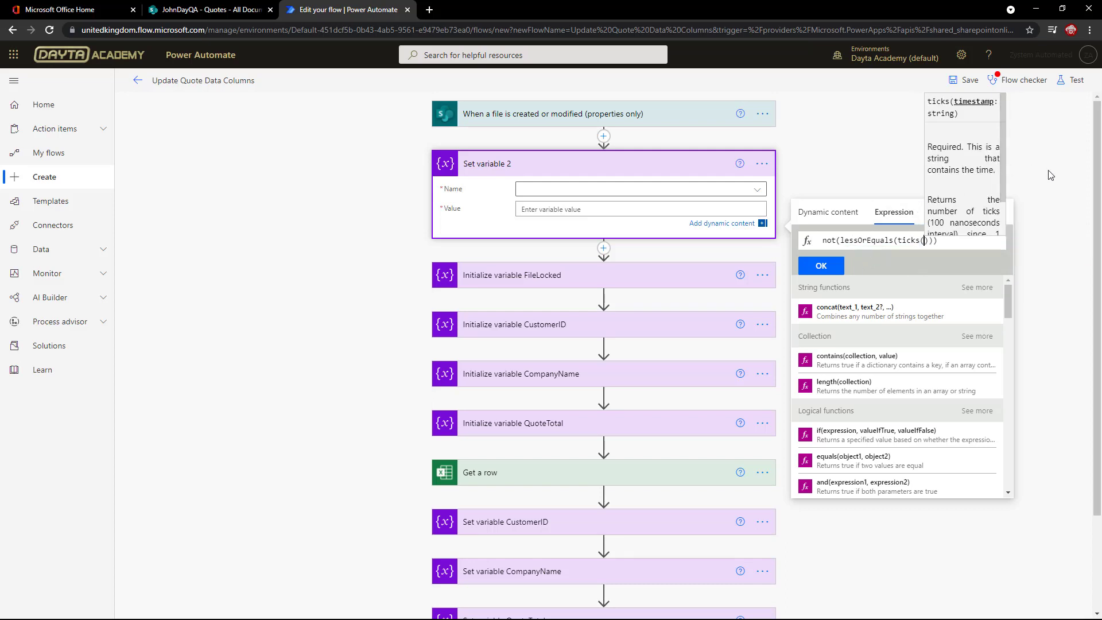
scroll("down", 3)
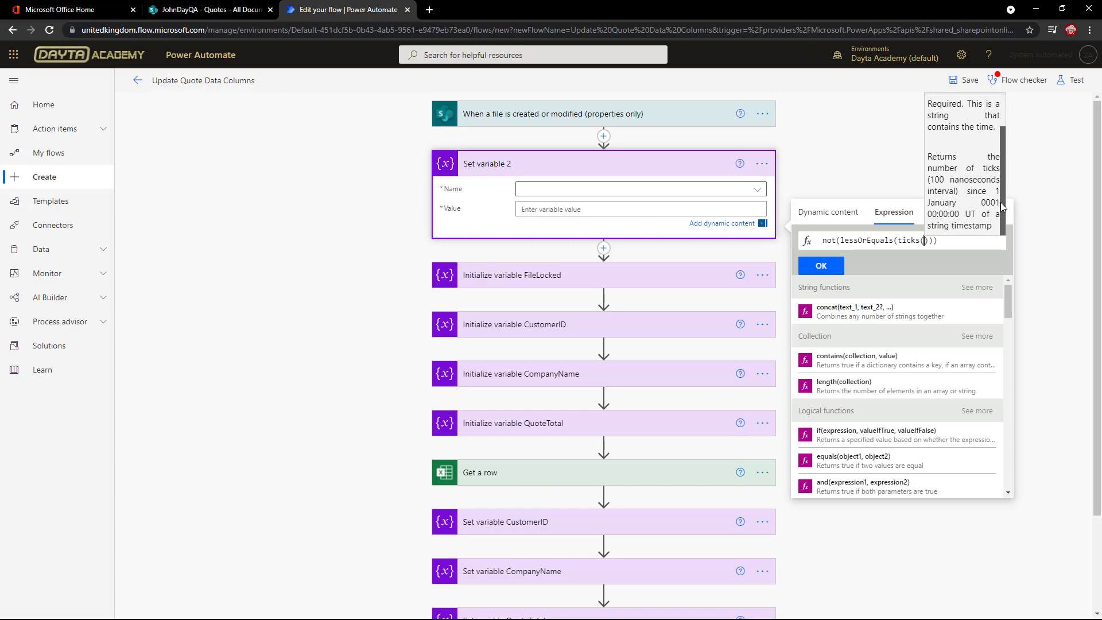
mouse_move(1075, 197)
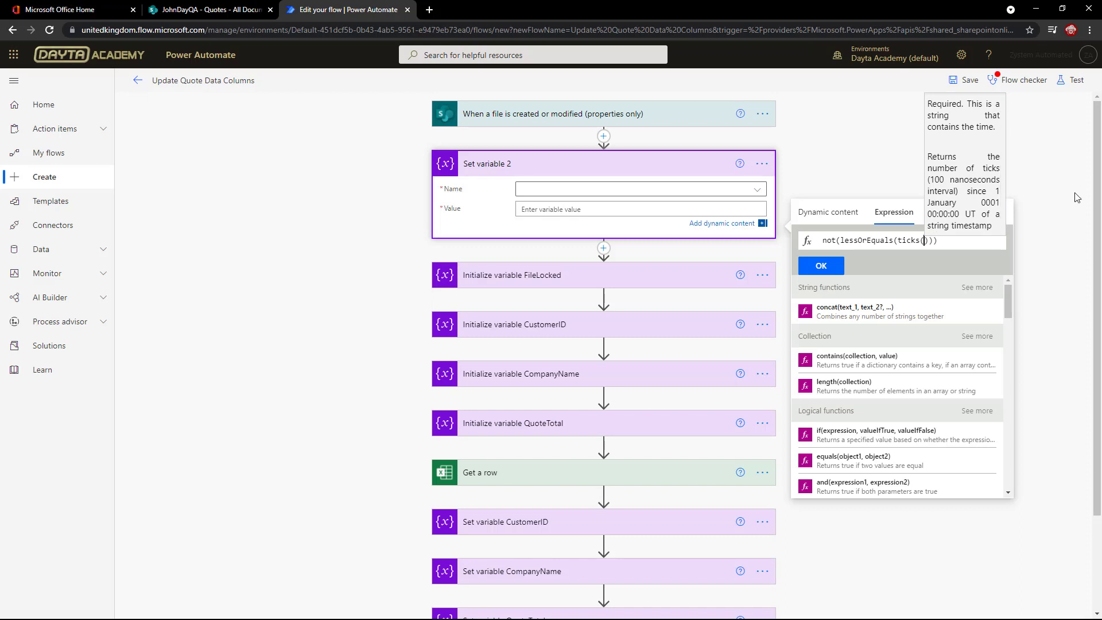
type("trigger")
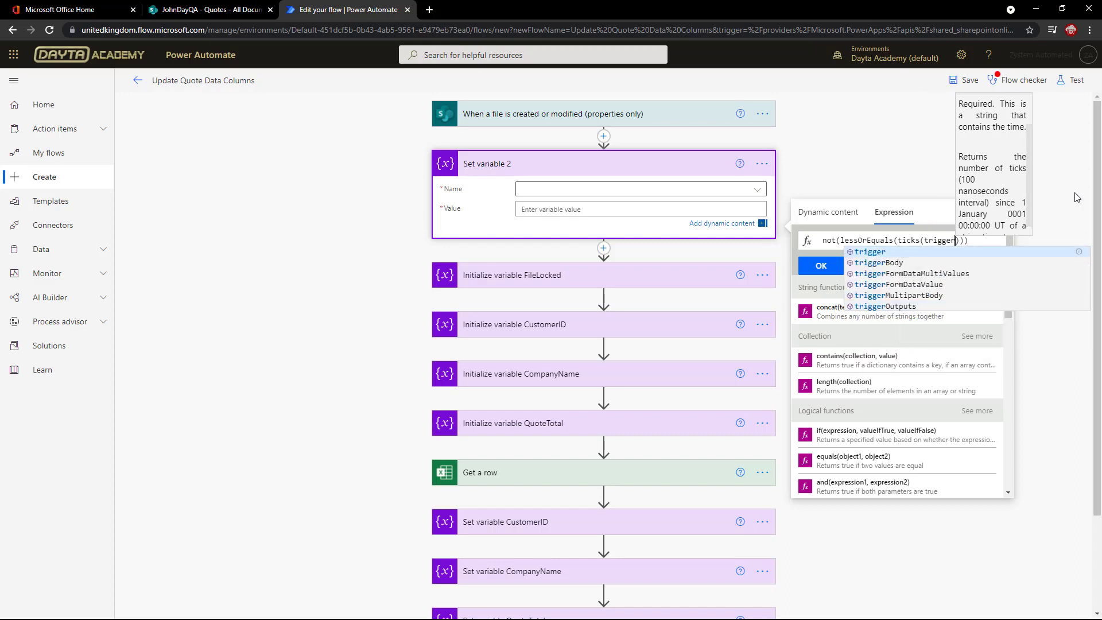
left_click(878, 262)
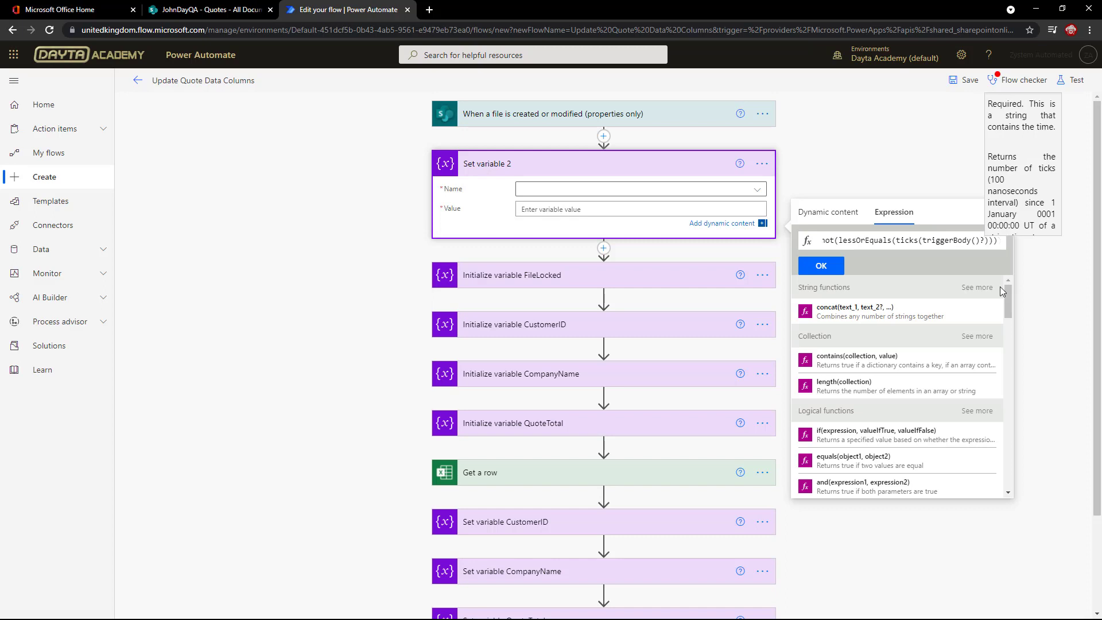
type("['']")
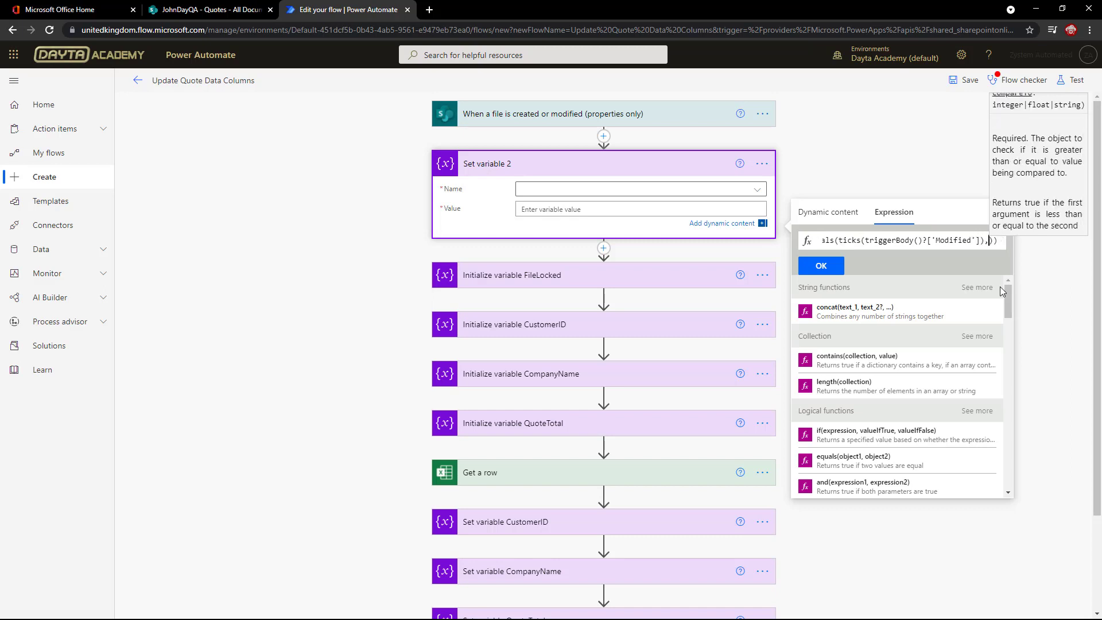
Continue with ticks(addMinutes(triggerBody() for the comparison's second side.
type("ticks(")
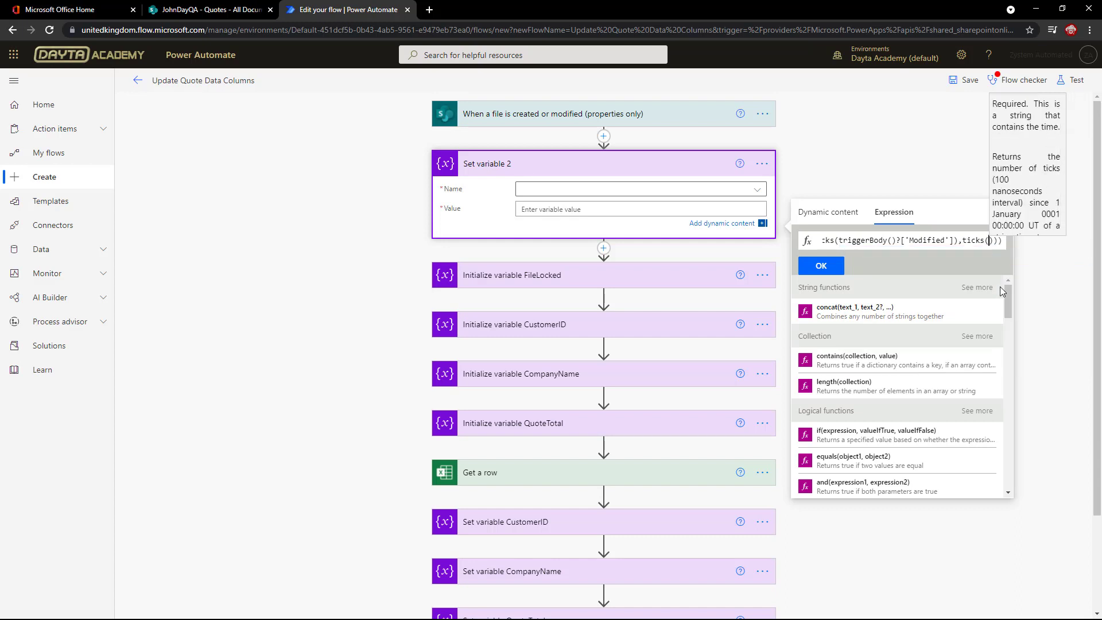
type("addMinutes(")
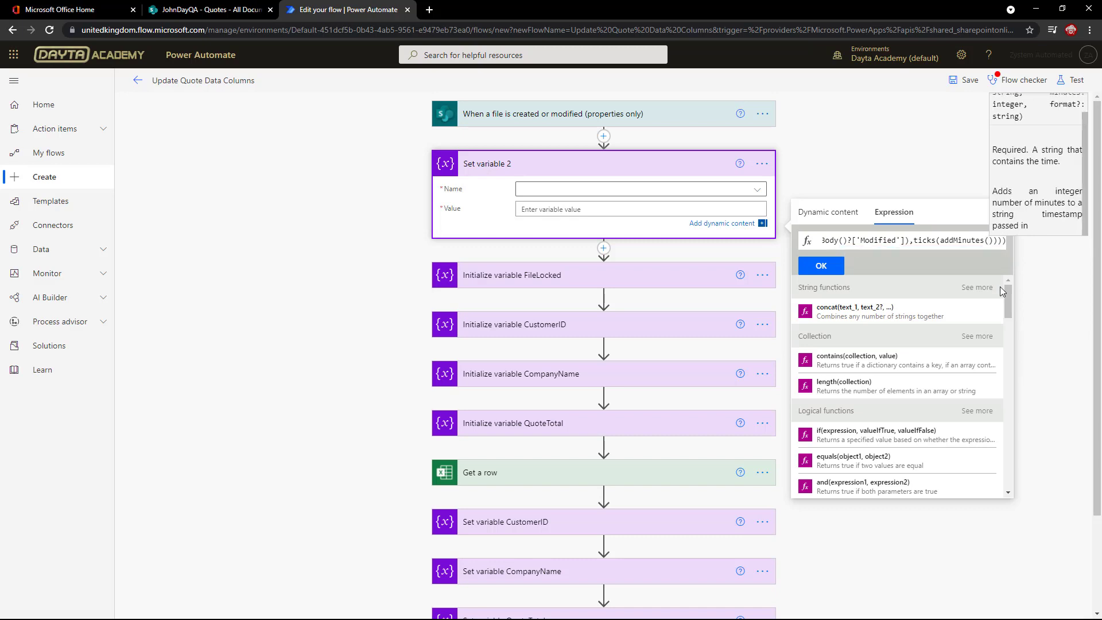
type("triggerBody")
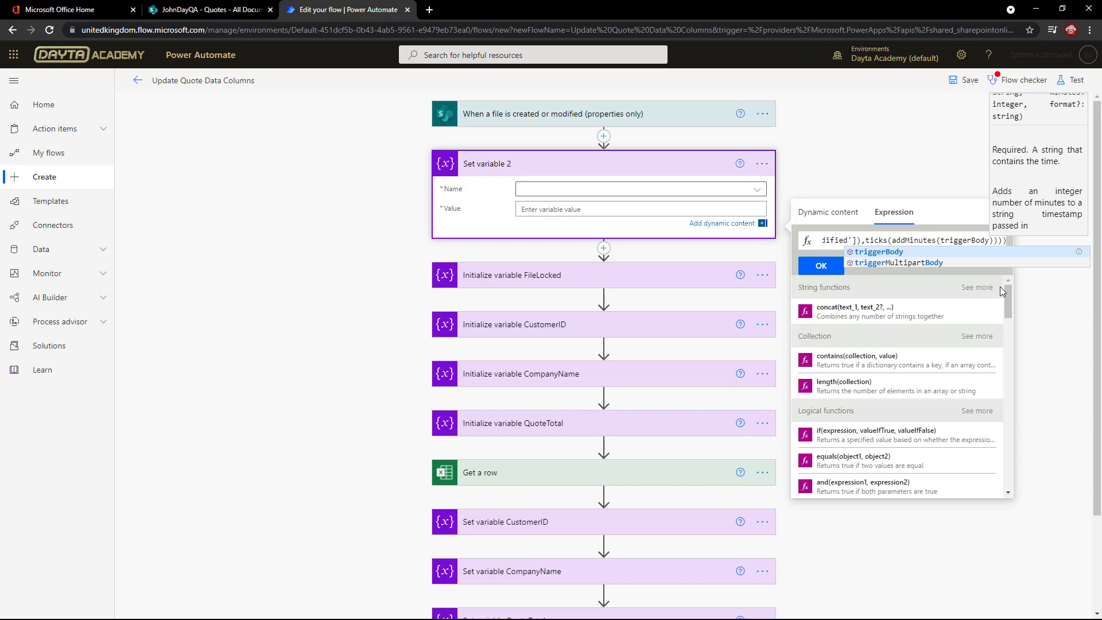
left_click(878, 252)
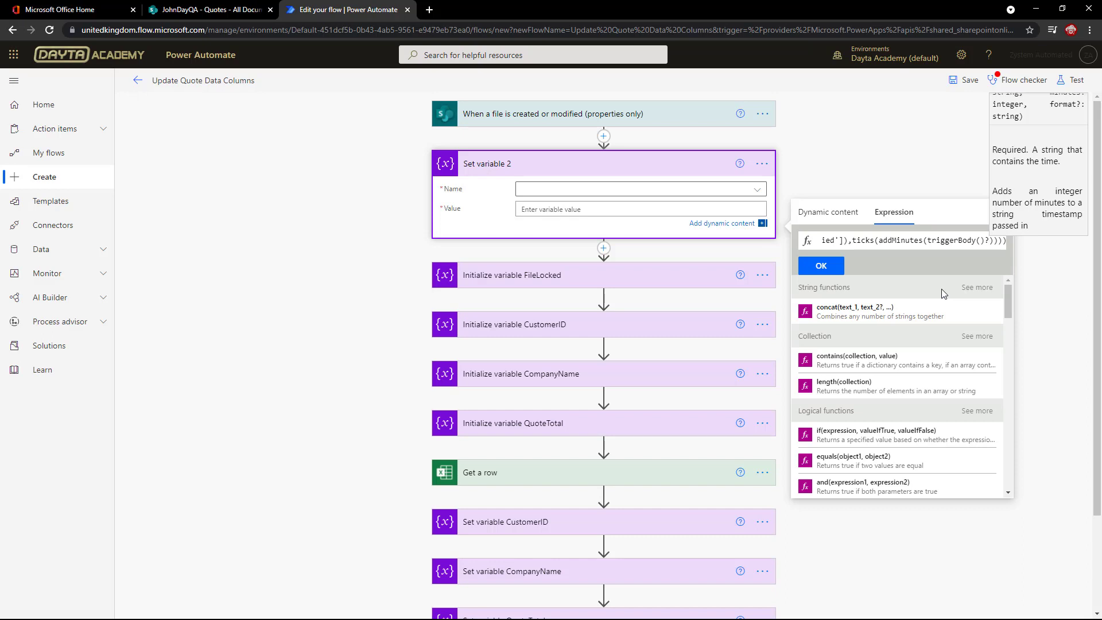
Finish the expression with ['Processed'] and a 1-minute gap and insert it into the step.
type("['Processed'],2")
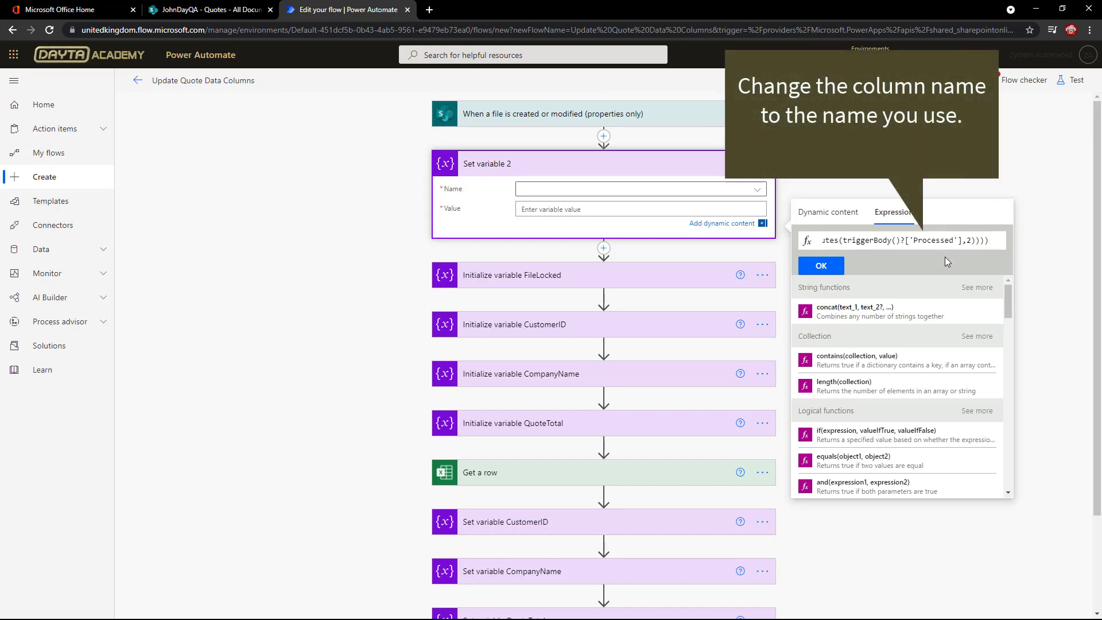
mouse_move(949, 262)
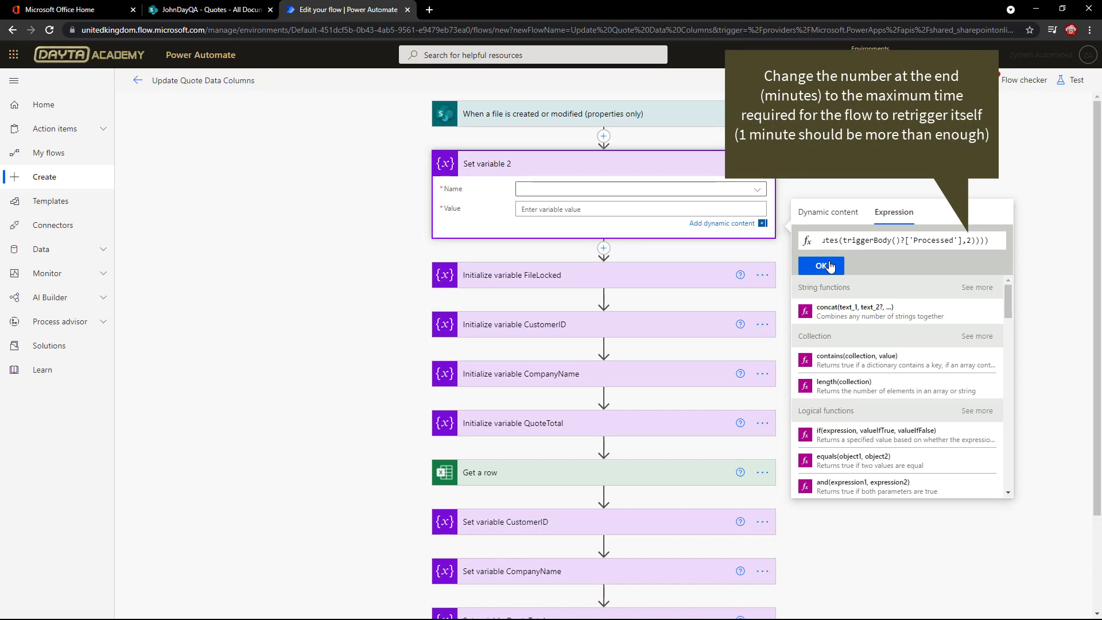
type("1")
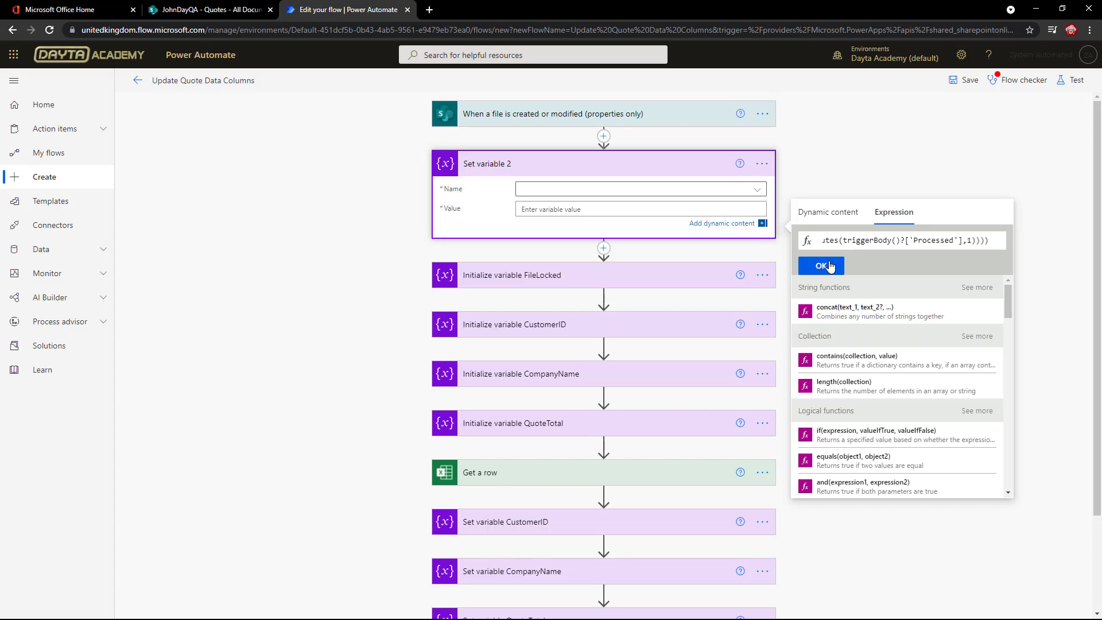
left_click(821, 265)
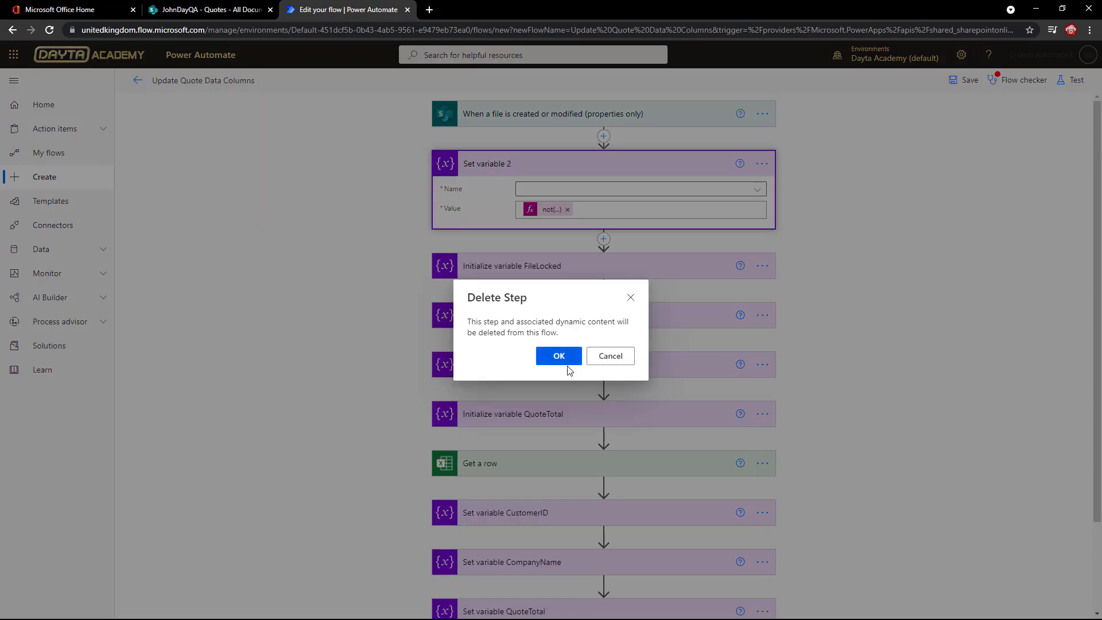
Delete the temporary step and add two trigger conditions: the ticks time gap and the Editor Claims exclusion.
left_click(557, 356)
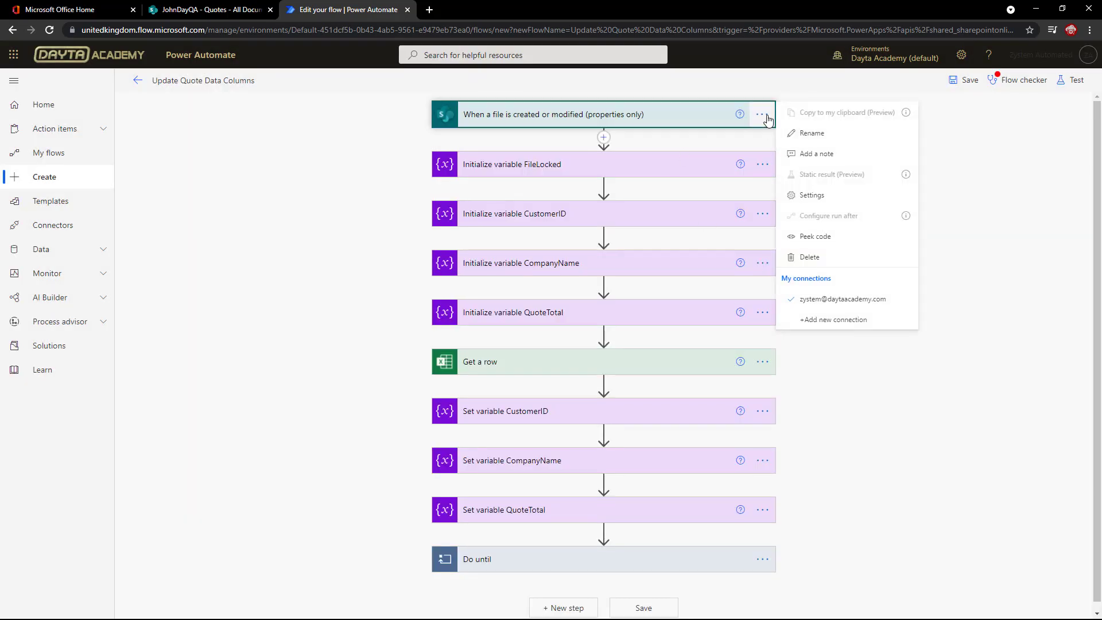
left_click(811, 195)
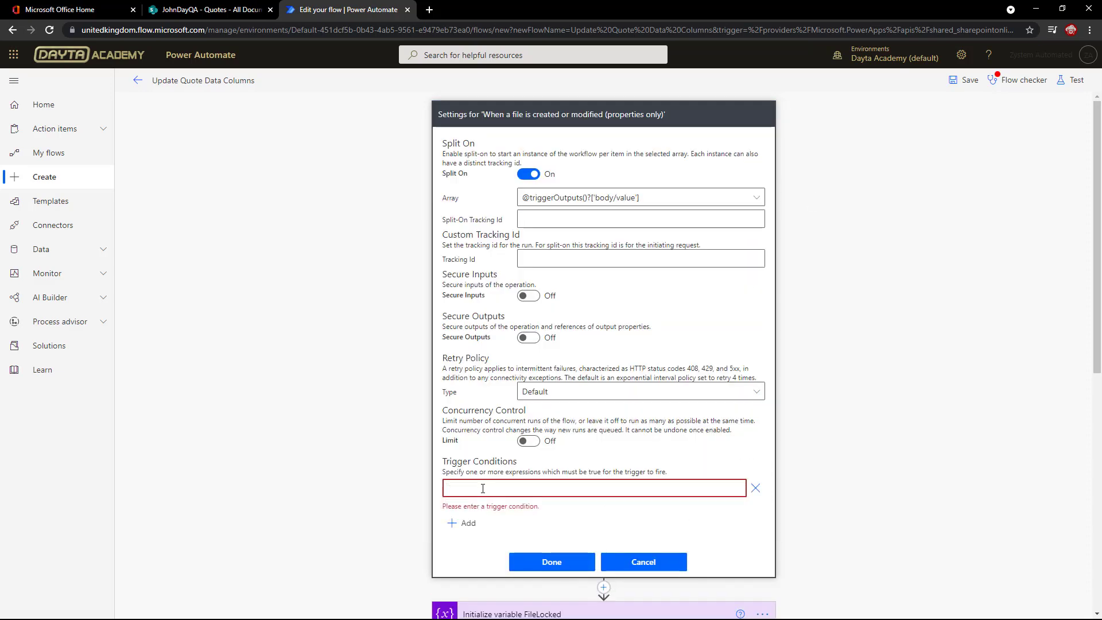
type("ls(ticks(triggerBody()?['Modified']),ticks(addMinutes(triggerBody()?['Process'],1)))")
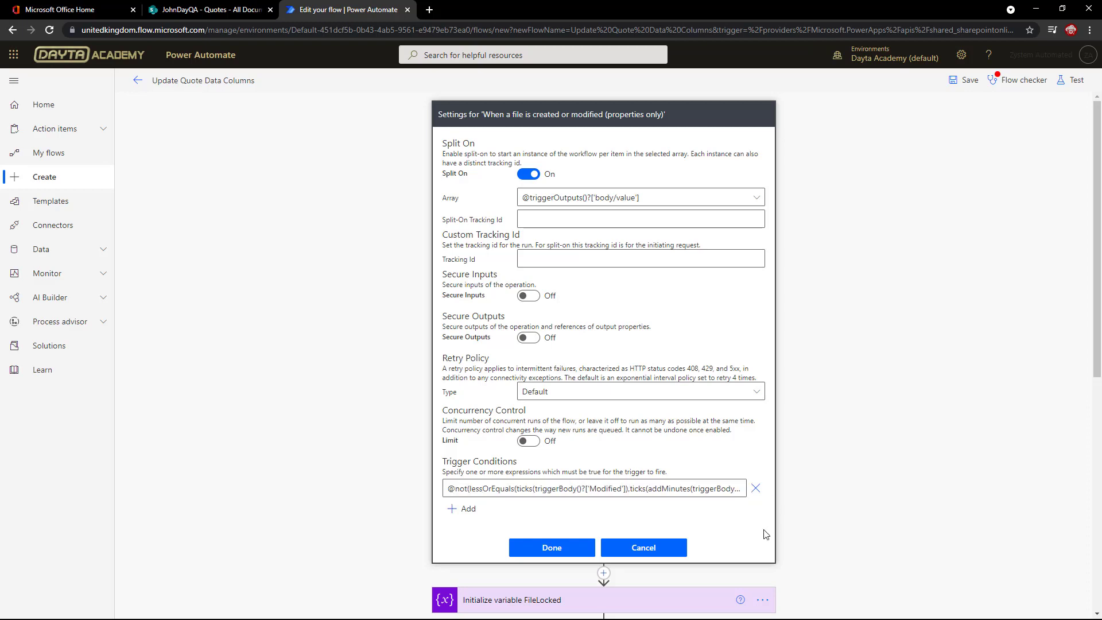
mouse_move(523, 512)
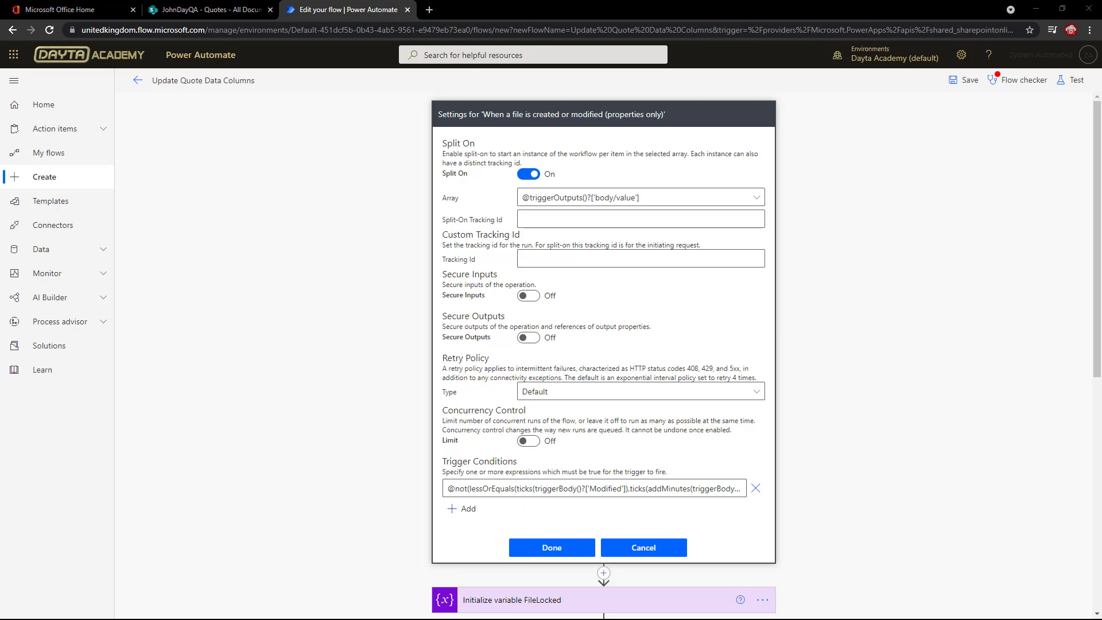
mouse_move(461, 509)
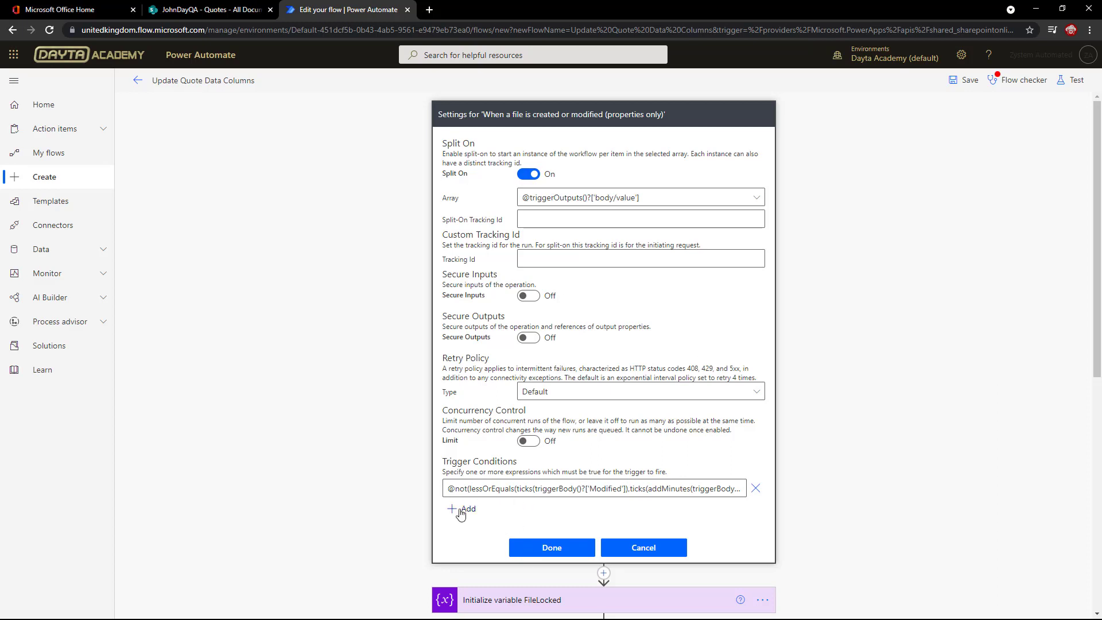
left_click(461, 508)
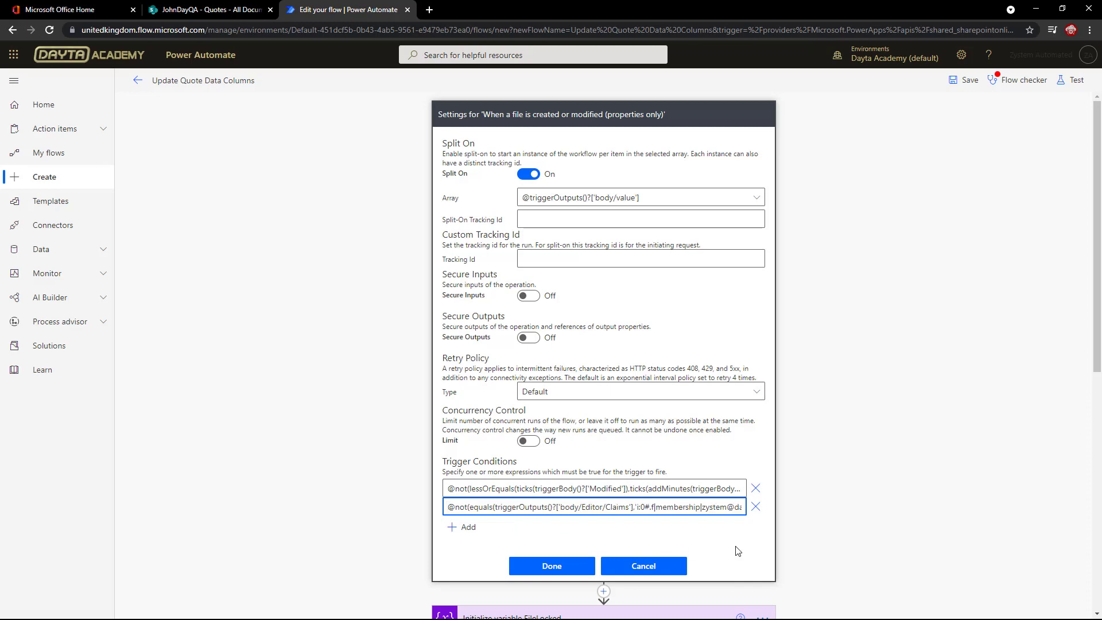
mouse_move(729, 565)
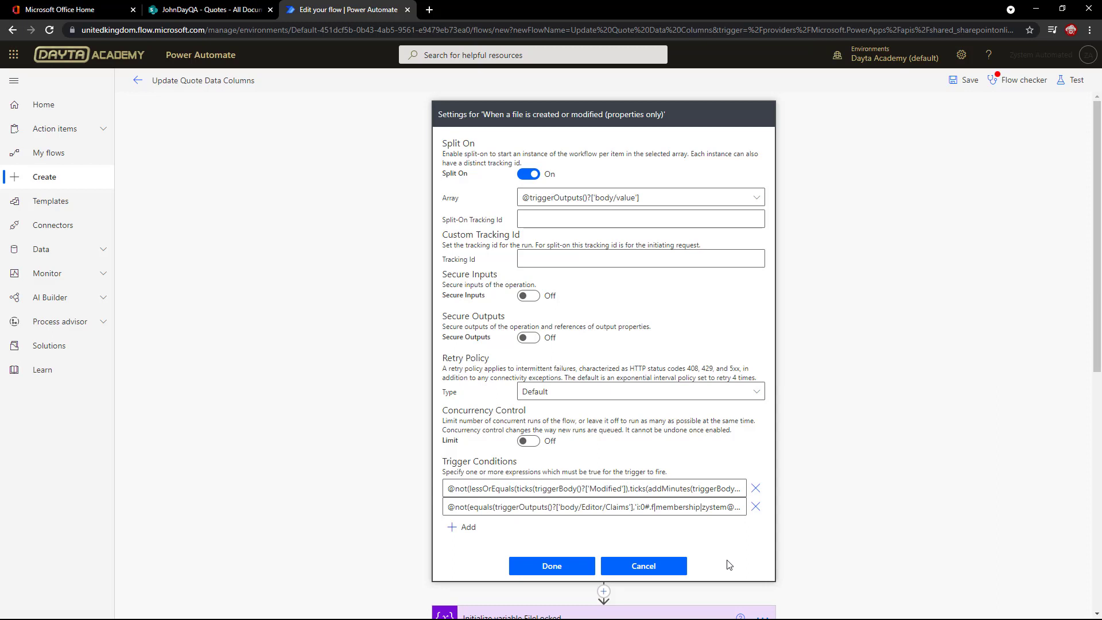
left_click(755, 506)
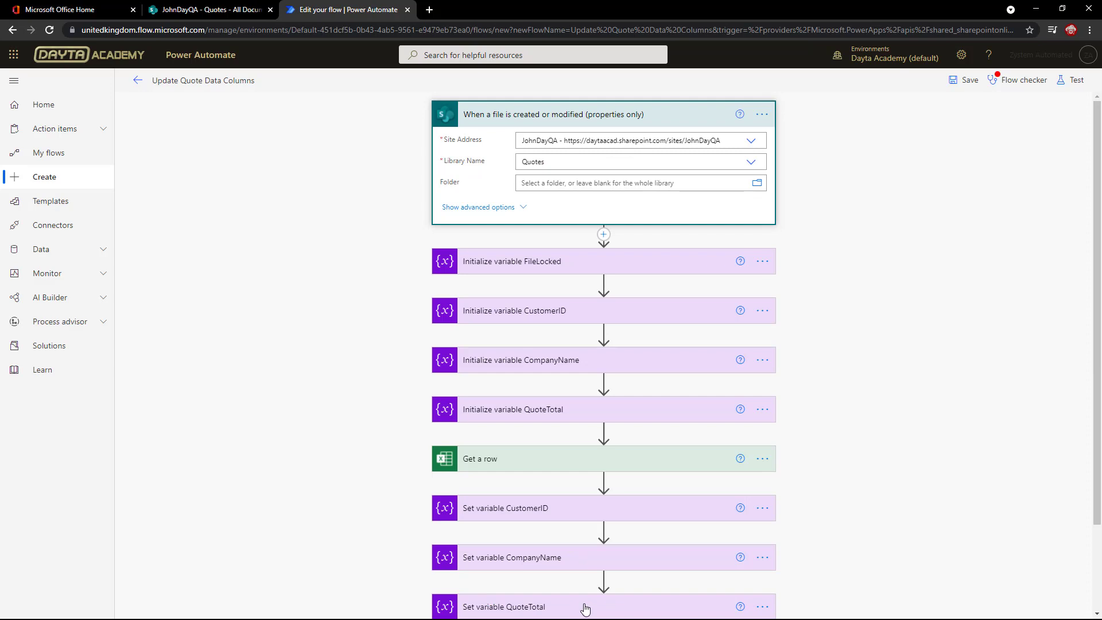
mouse_move(853, 136)
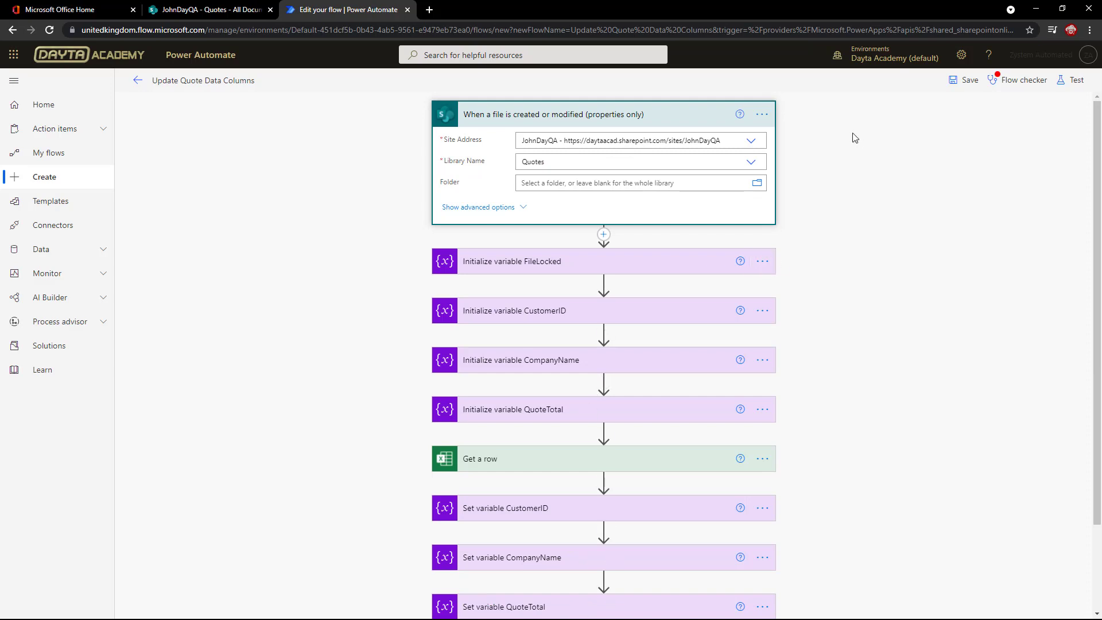
Save the flow, start a manual test, and return to the Quotes library.
left_click(968, 80)
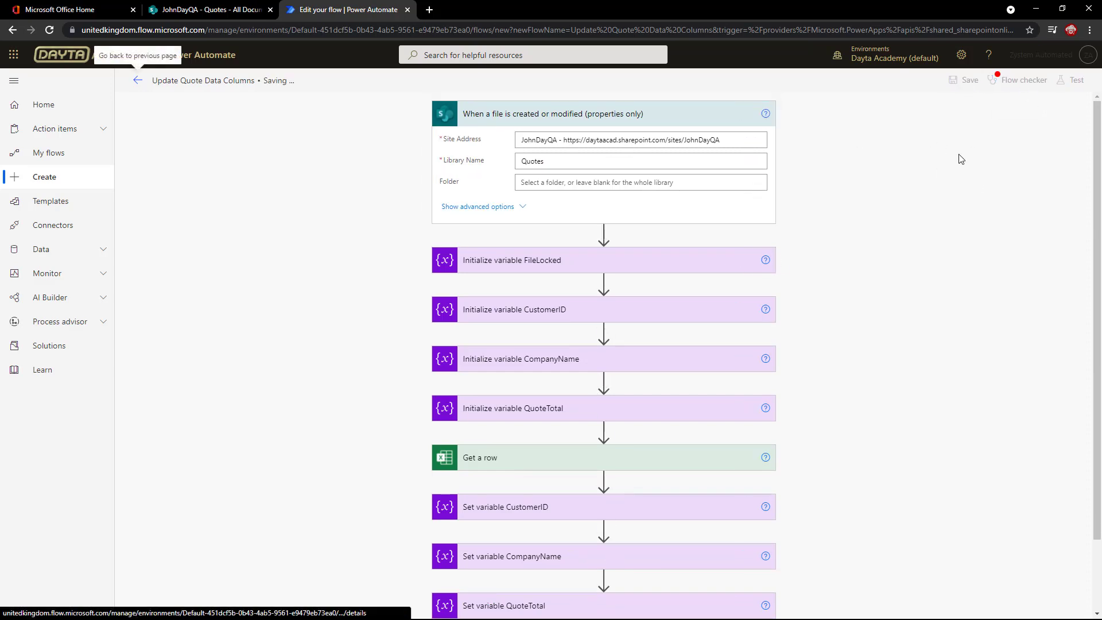
left_click(968, 79)
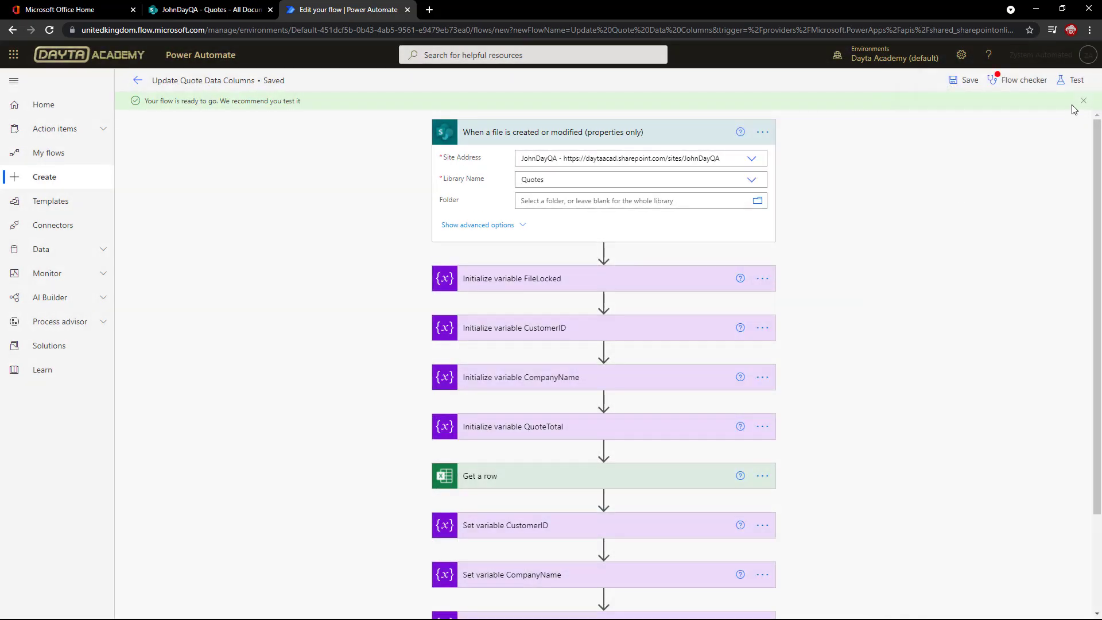
left_click(1073, 79)
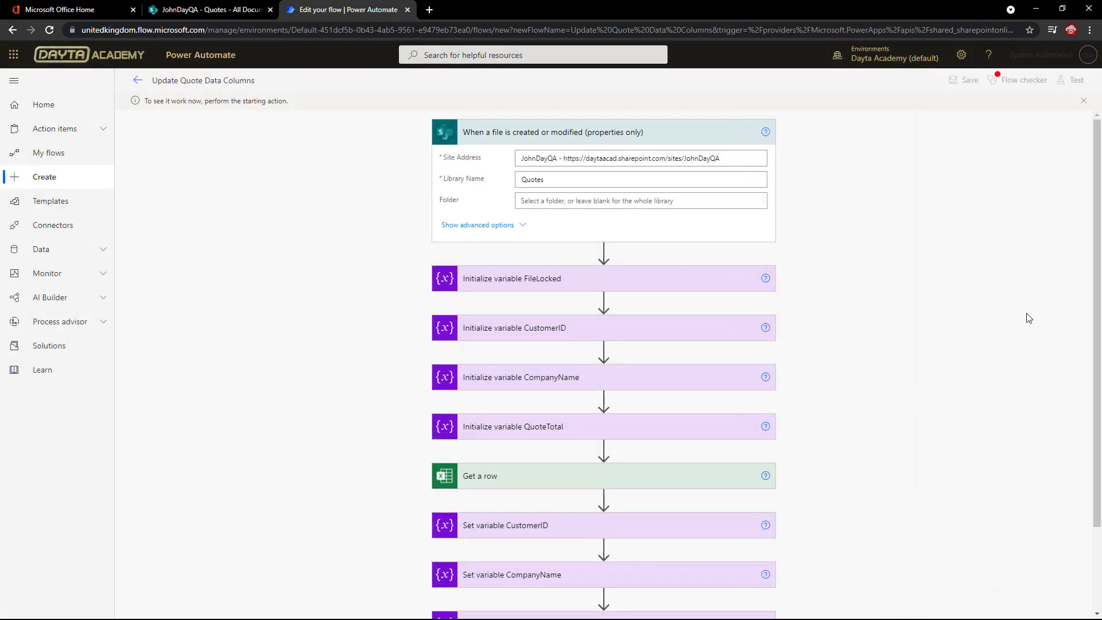
left_click(208, 9)
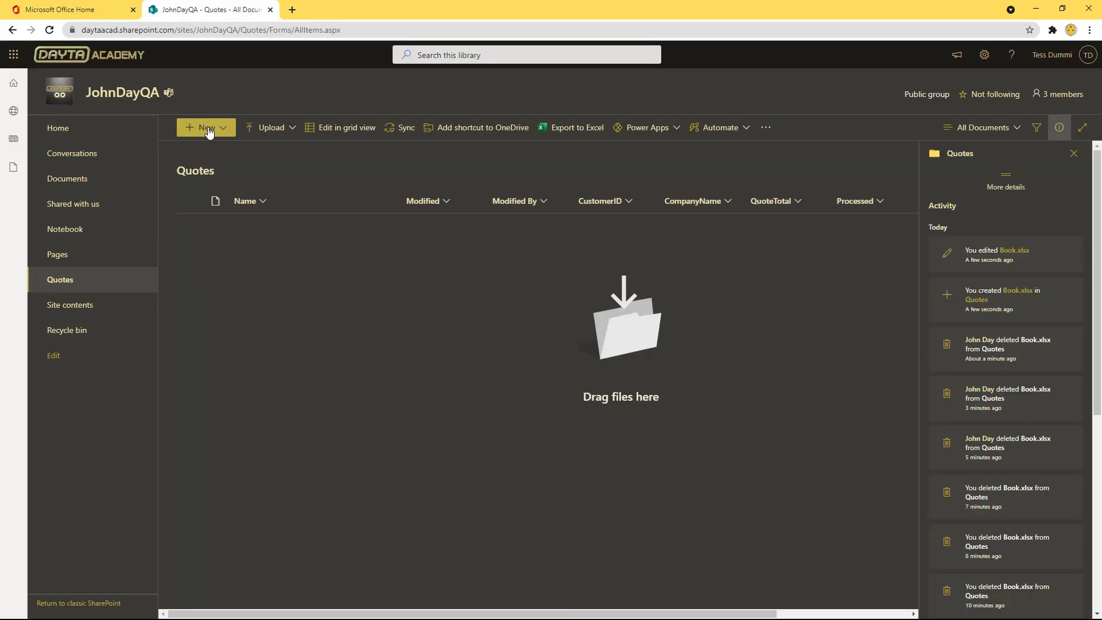
Create a new Excel workbook in the Quotes library with Work as the first description.
left_click(205, 128)
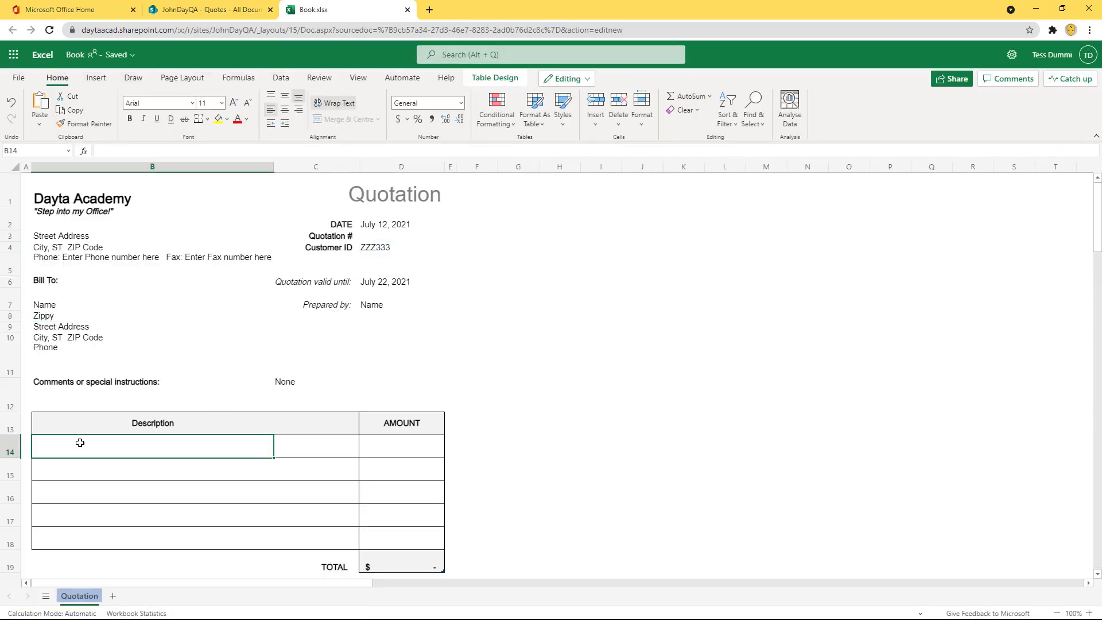
left_click(401, 445)
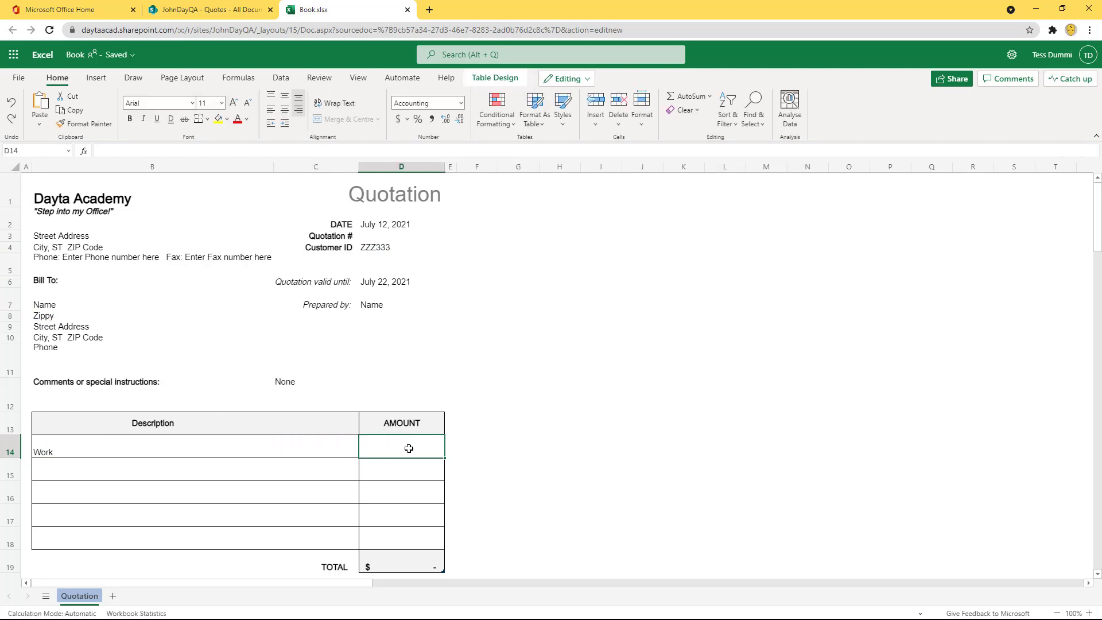
left_click(406, 10)
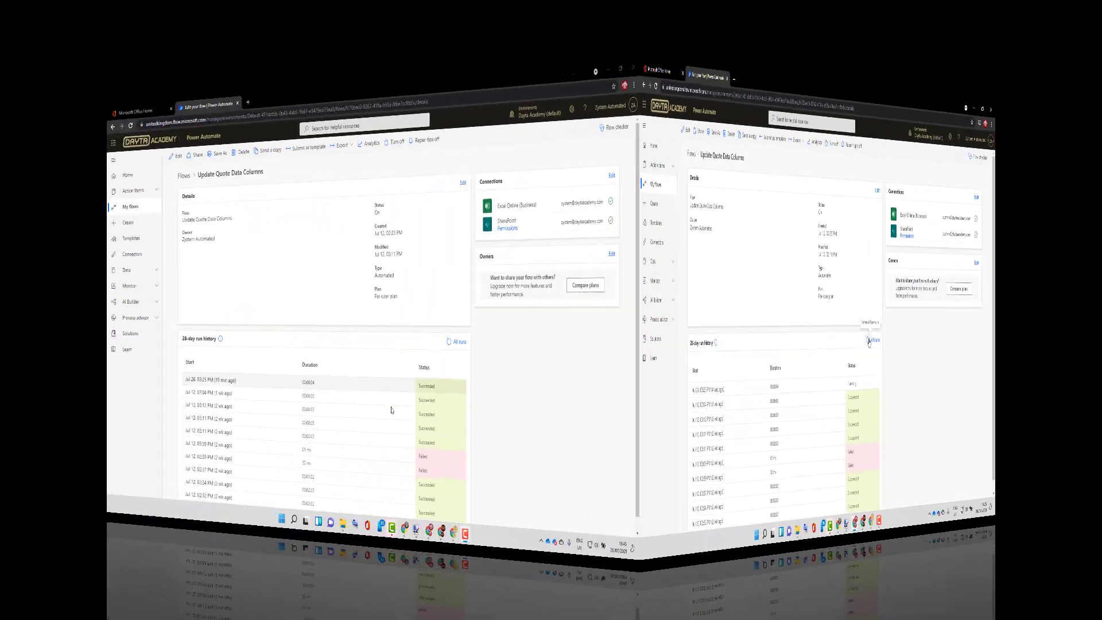
Refresh the 28-day run history to see a single new Jul 26 successful run.
left_click(712, 351)
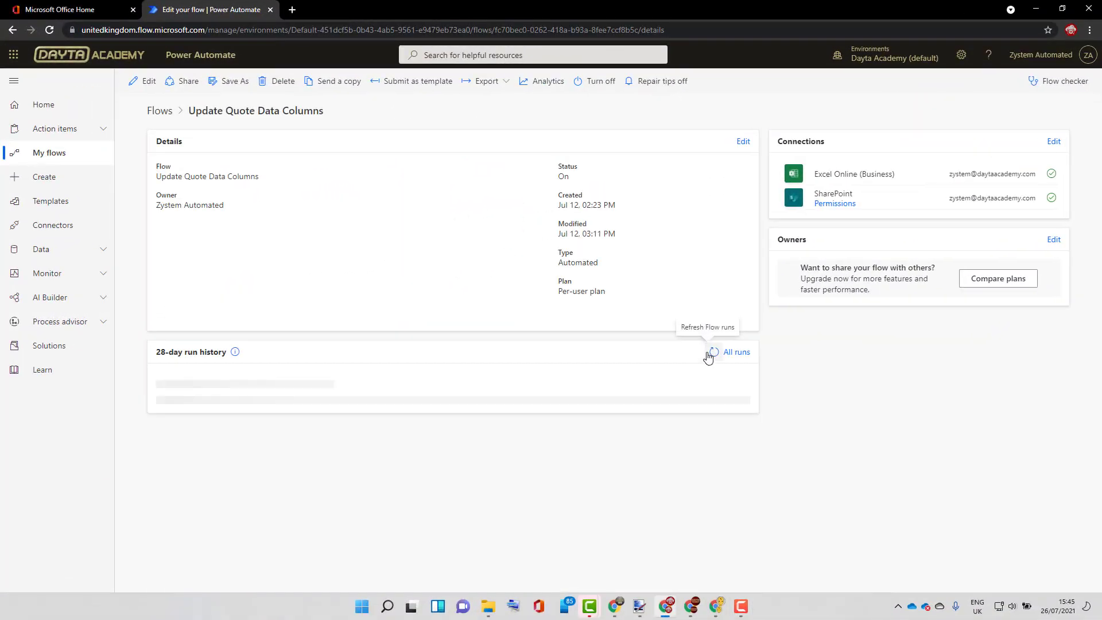
left_click(710, 352)
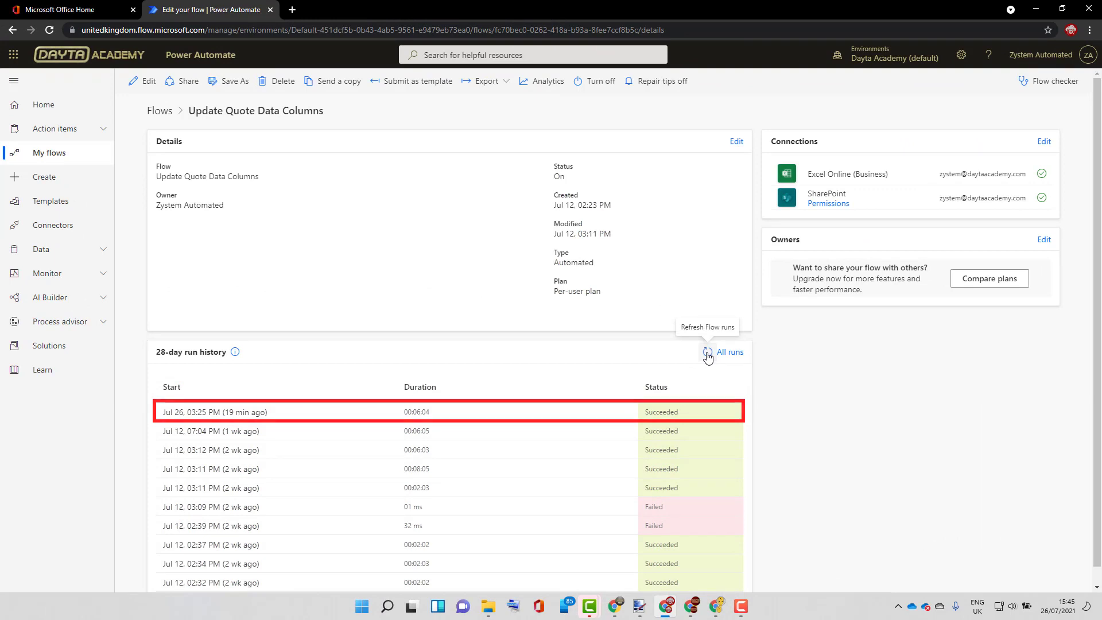
left_click(708, 353)
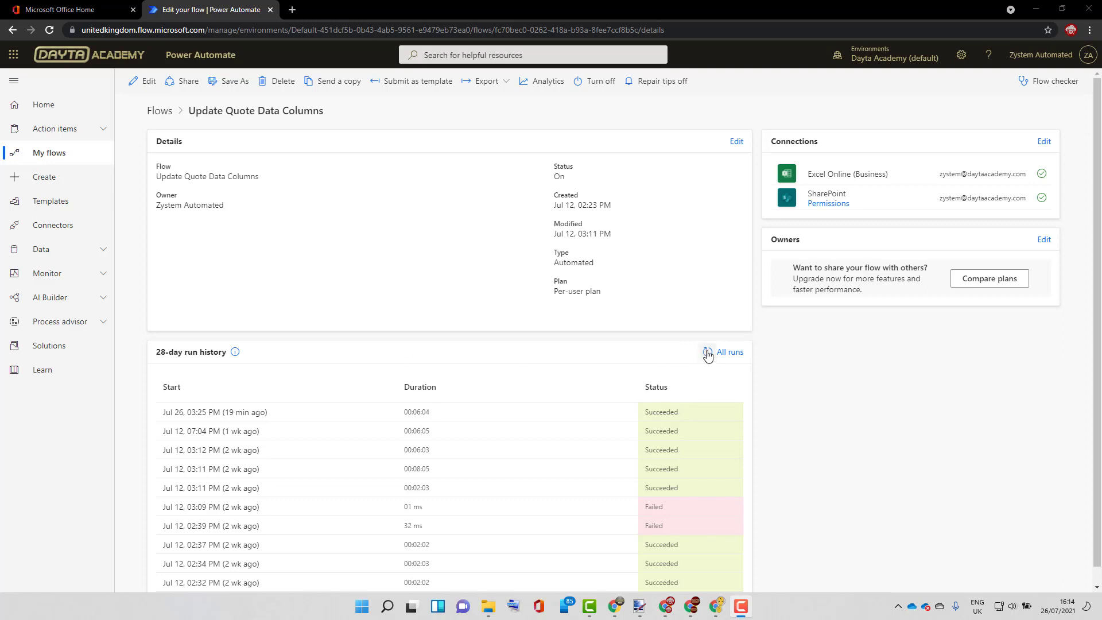
mouse_move(707, 352)
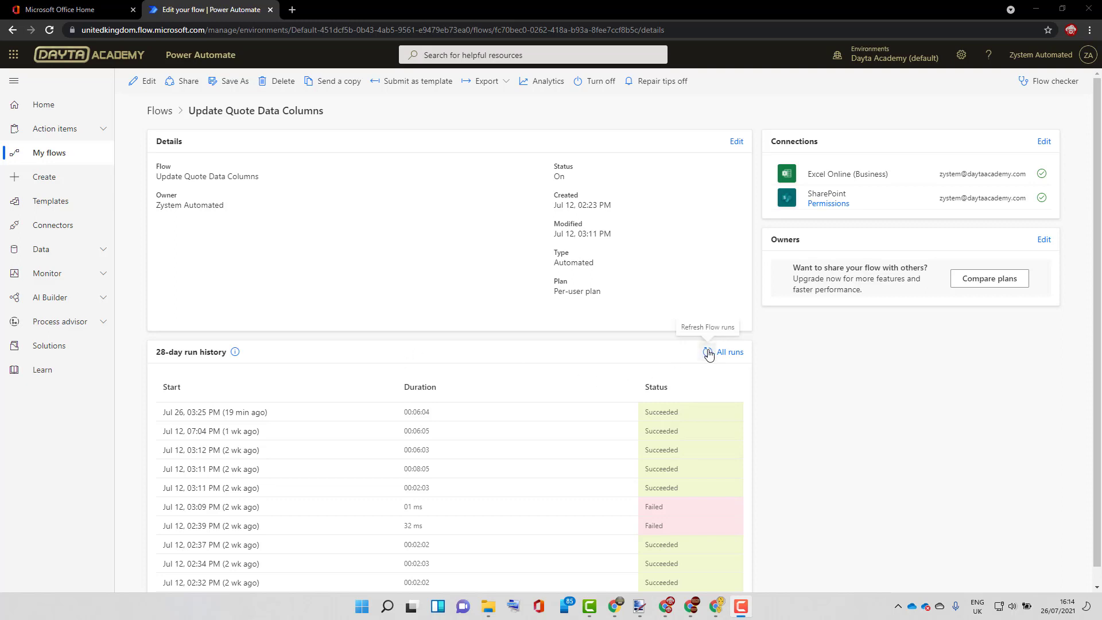